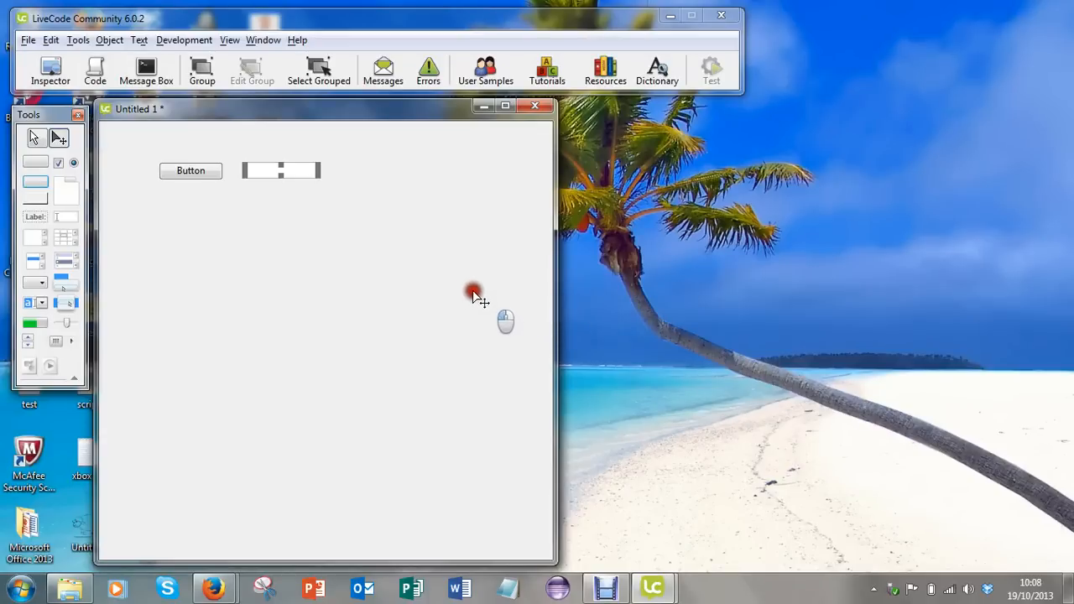
pyautogui.moveTo(268, 227)
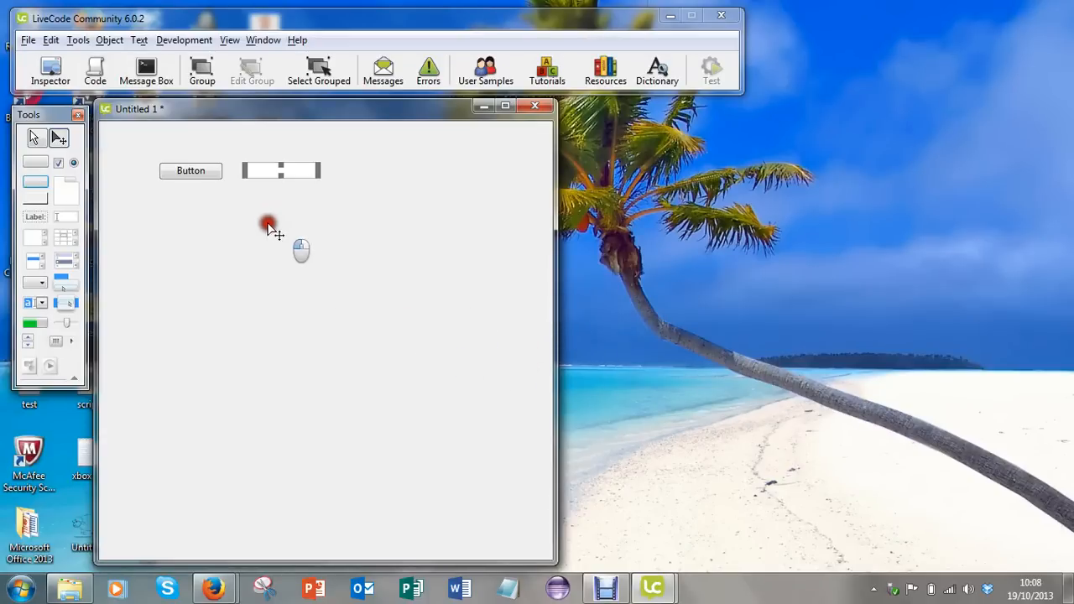
pyautogui.moveTo(418, 258)
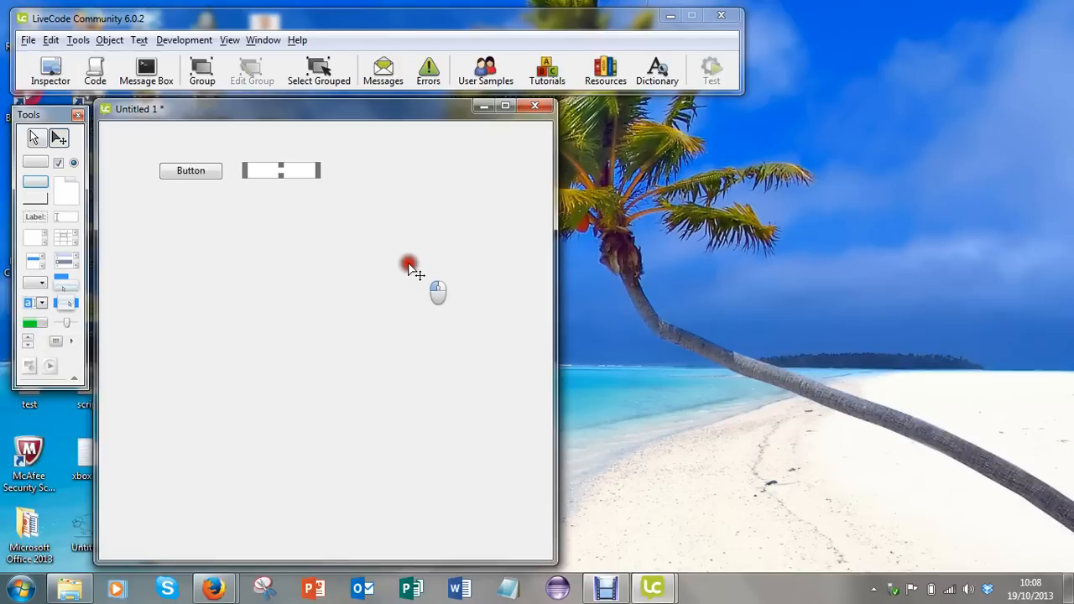
pyautogui.moveTo(404, 270)
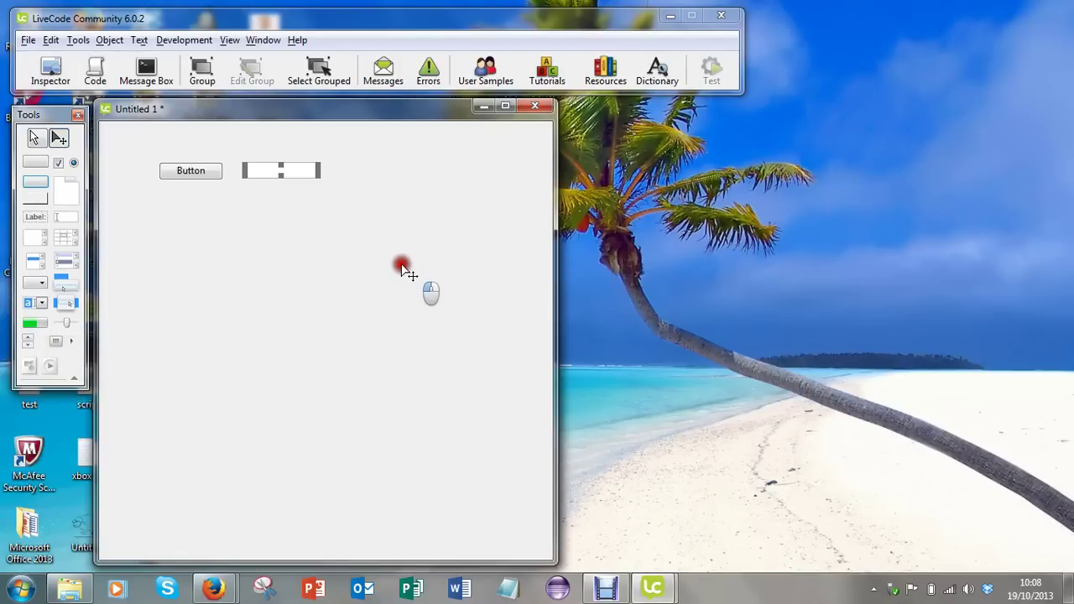
pyautogui.moveTo(397, 269)
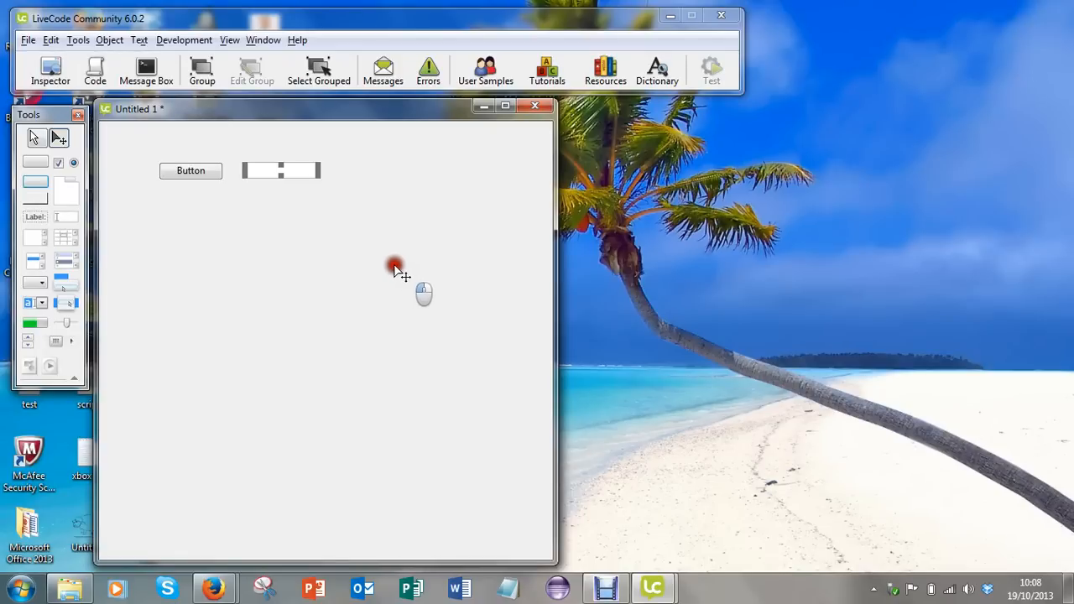
pyautogui.moveTo(386, 257)
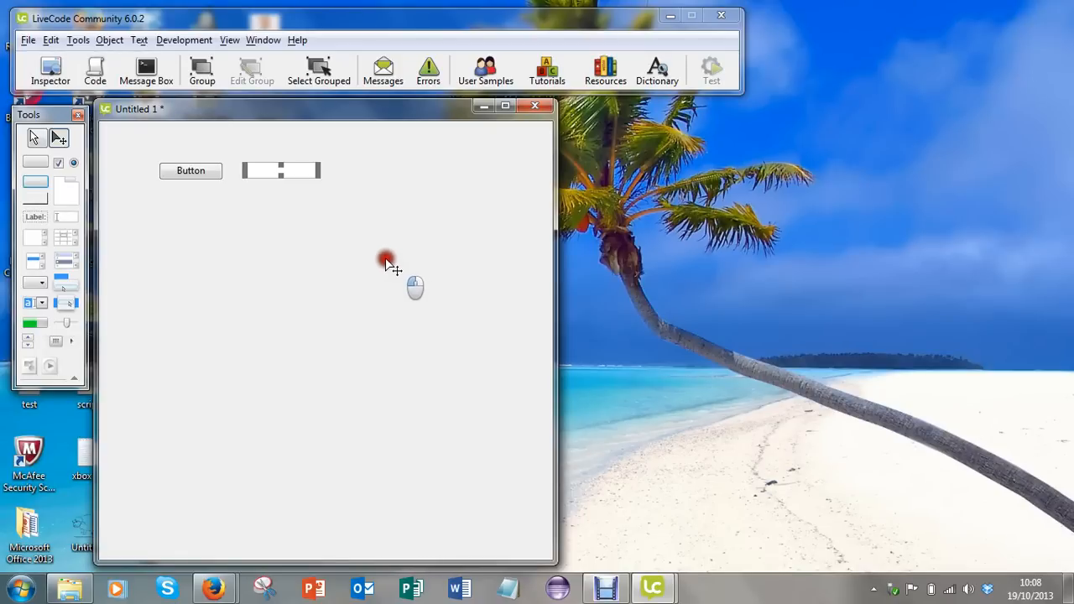
pyautogui.moveTo(312, 223)
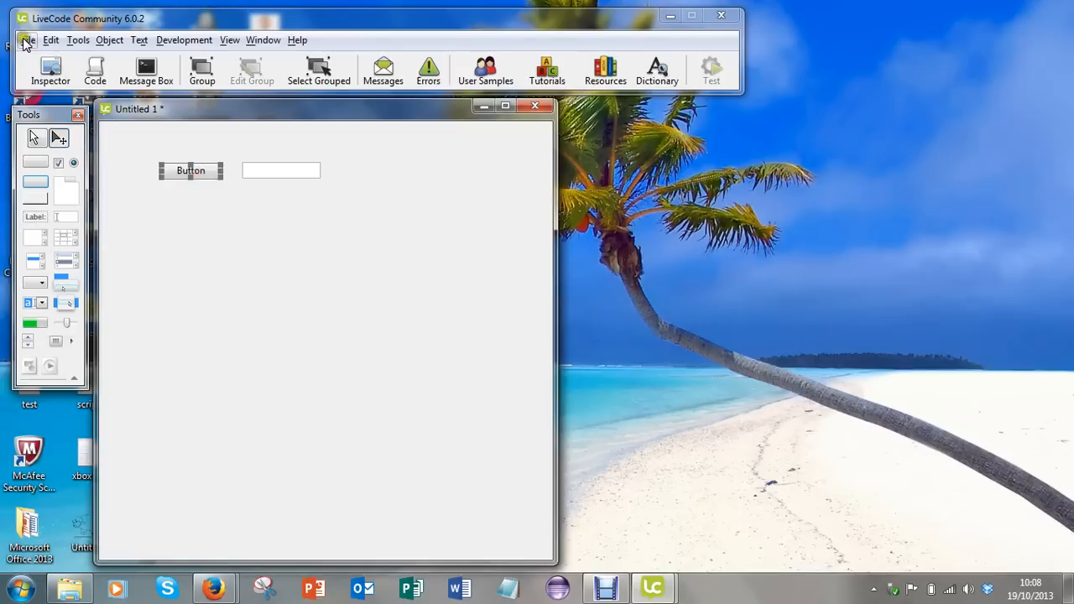
# - Rename the push button to 'Enter Earnings' in the Object Inspector
pyautogui.click(128, 39)
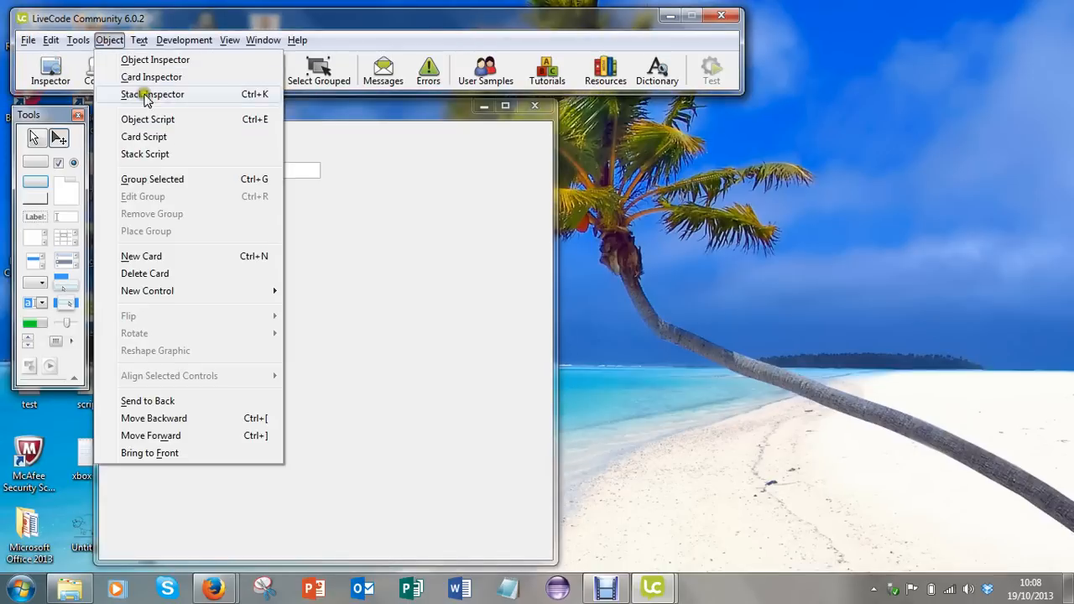
pyautogui.moveTo(164, 60)
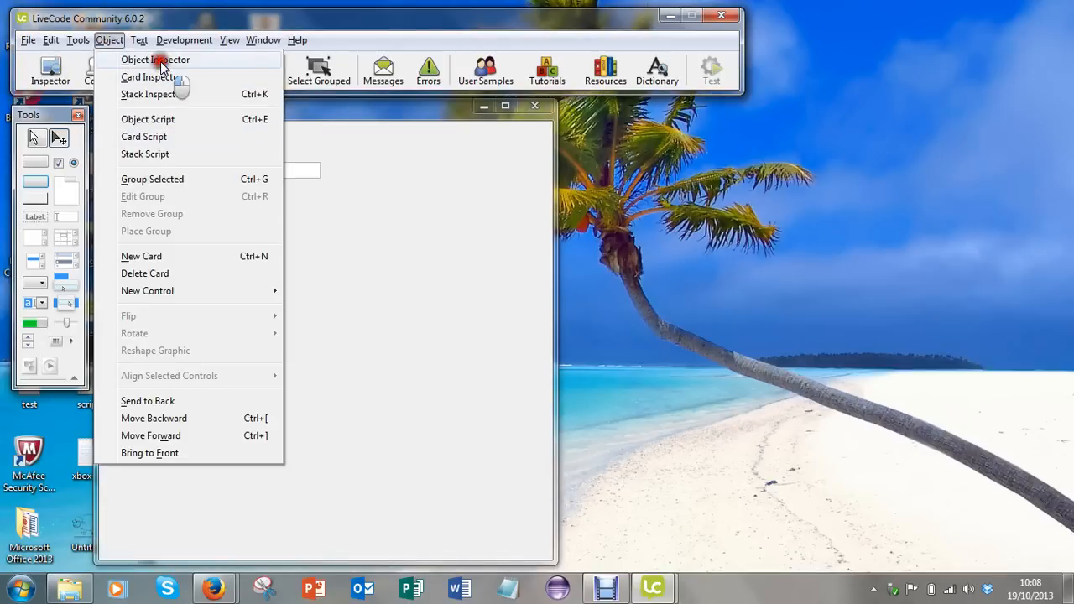
pyautogui.click(168, 60)
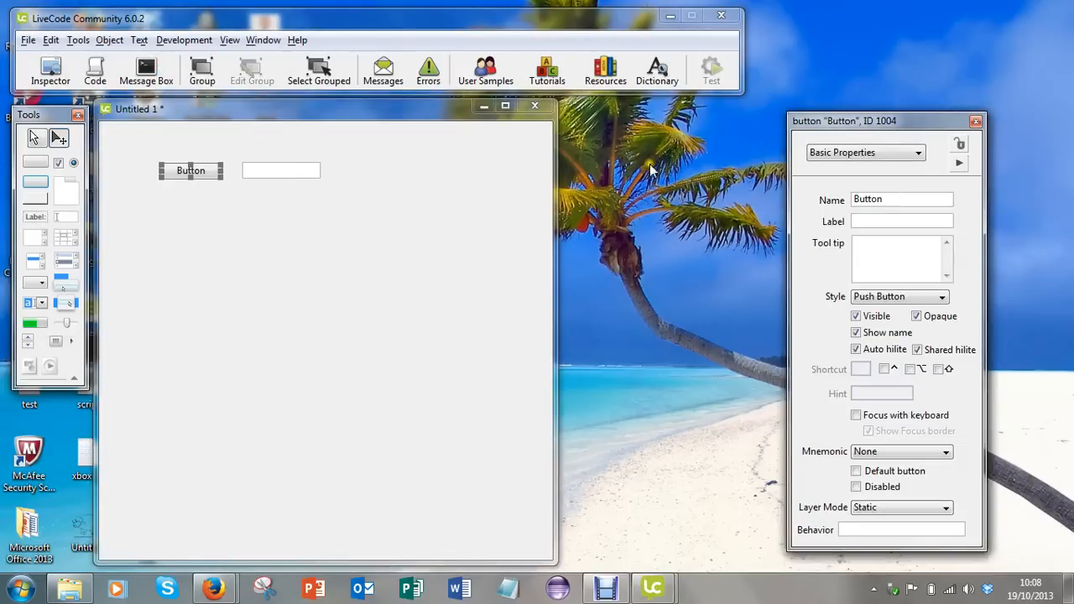
pyautogui.moveTo(885, 120); pyautogui.dragTo(675, 116)
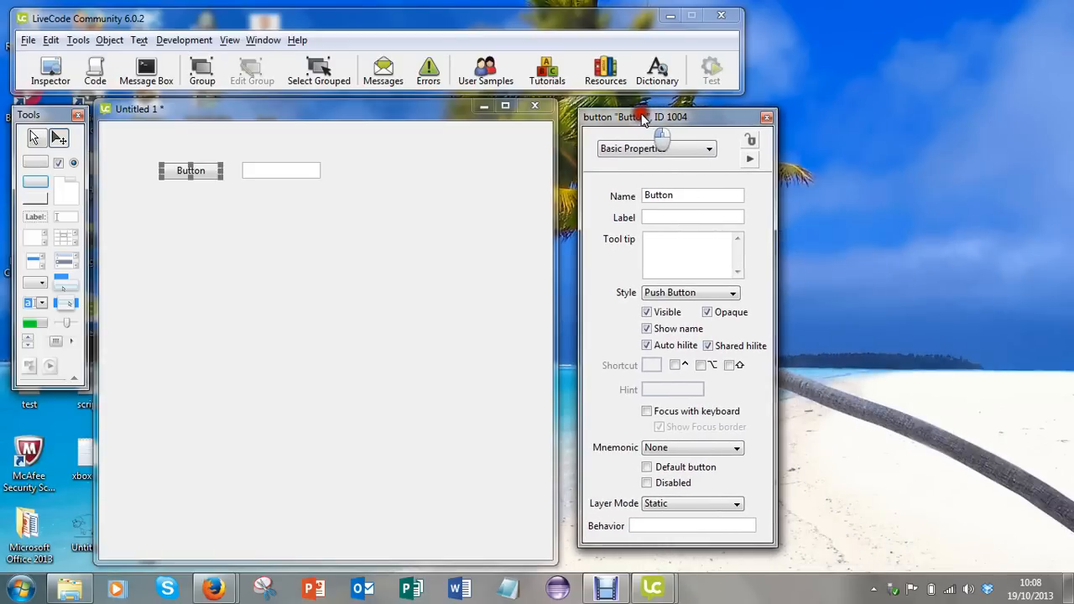
pyautogui.rightClick(202, 171)
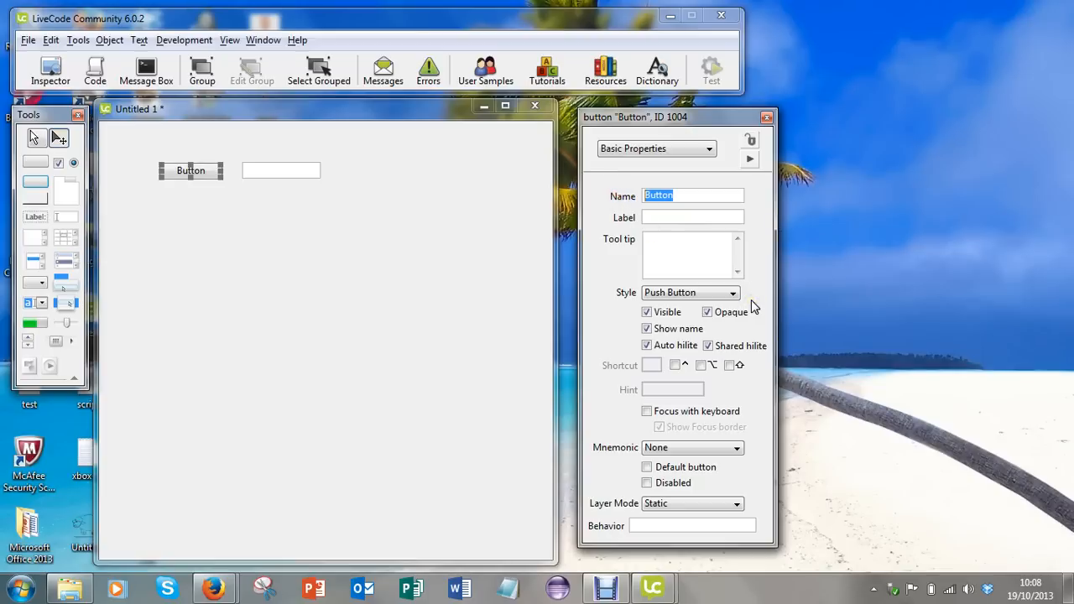
pyautogui.write('Enter Earnings')
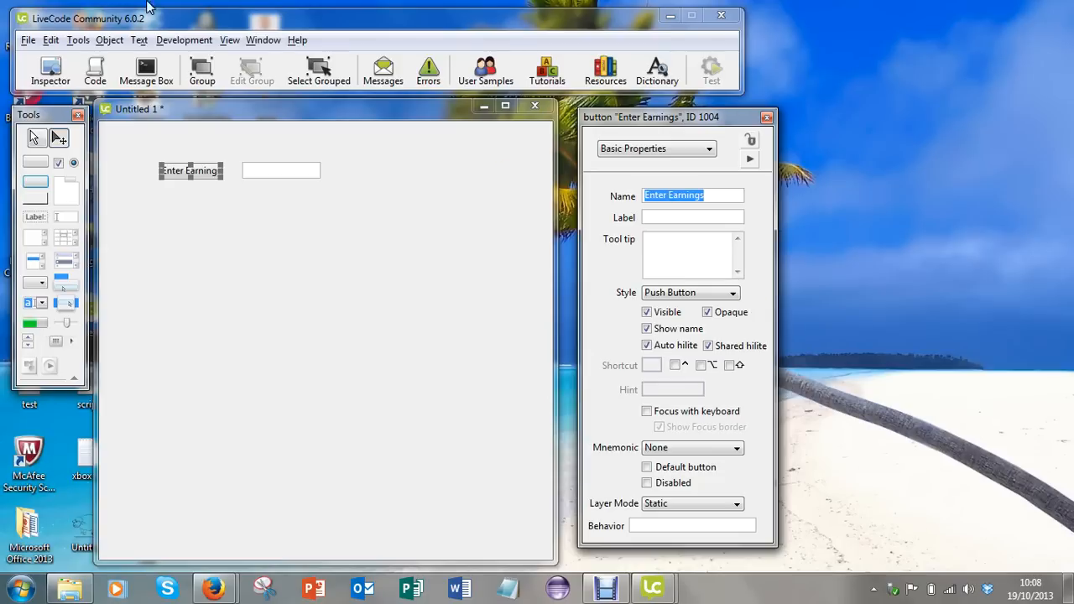
pyautogui.moveTo(162, 179)
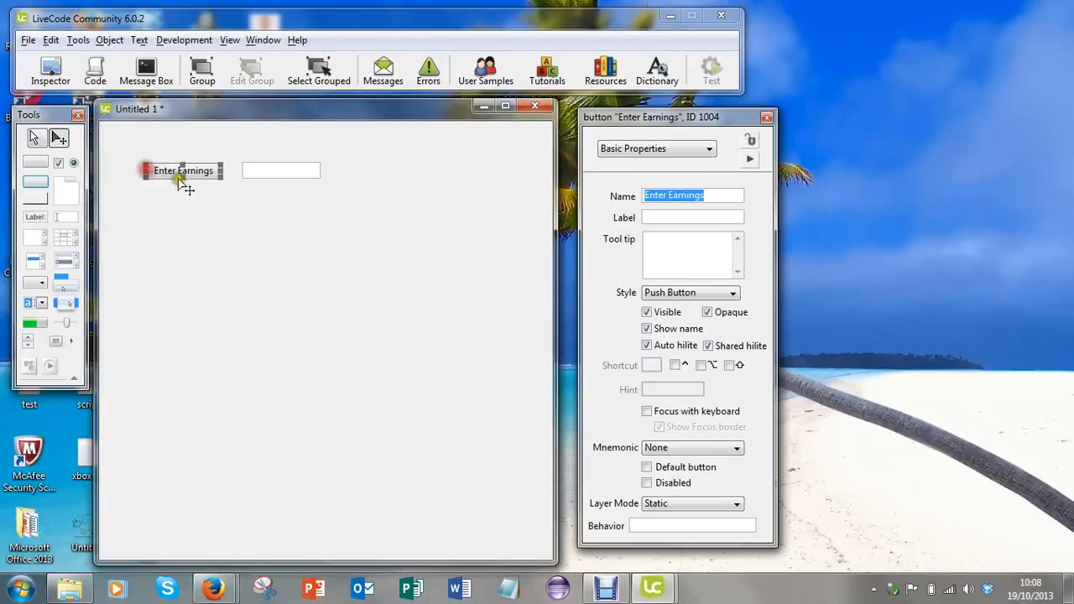
# - Stretch the small text field downward into a tall column
pyautogui.click(281, 170)
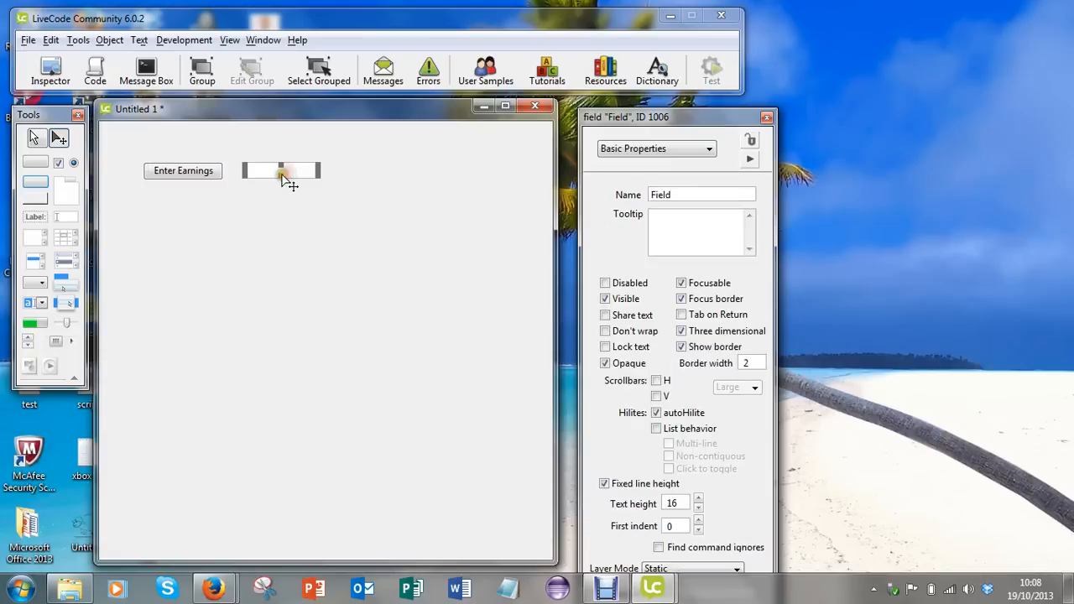
pyautogui.moveTo(281, 182); pyautogui.dragTo(271, 301)
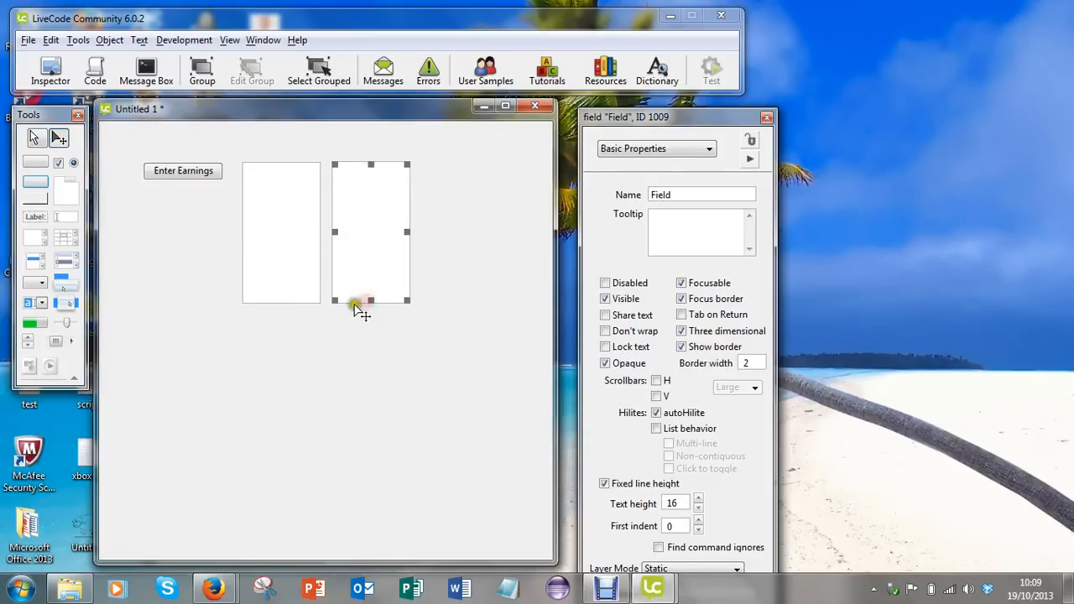
pyautogui.moveTo(60, 219)
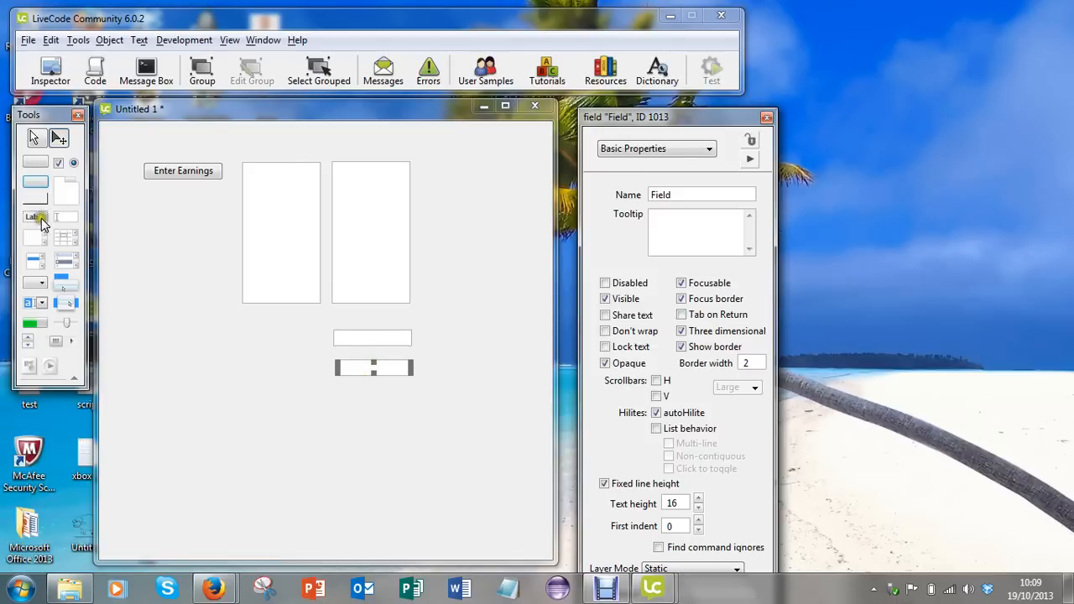
# - Place a label beside the upper small field with contents 'Total earnings'
pyautogui.moveTo(34, 216); pyautogui.dragTo(260, 345)
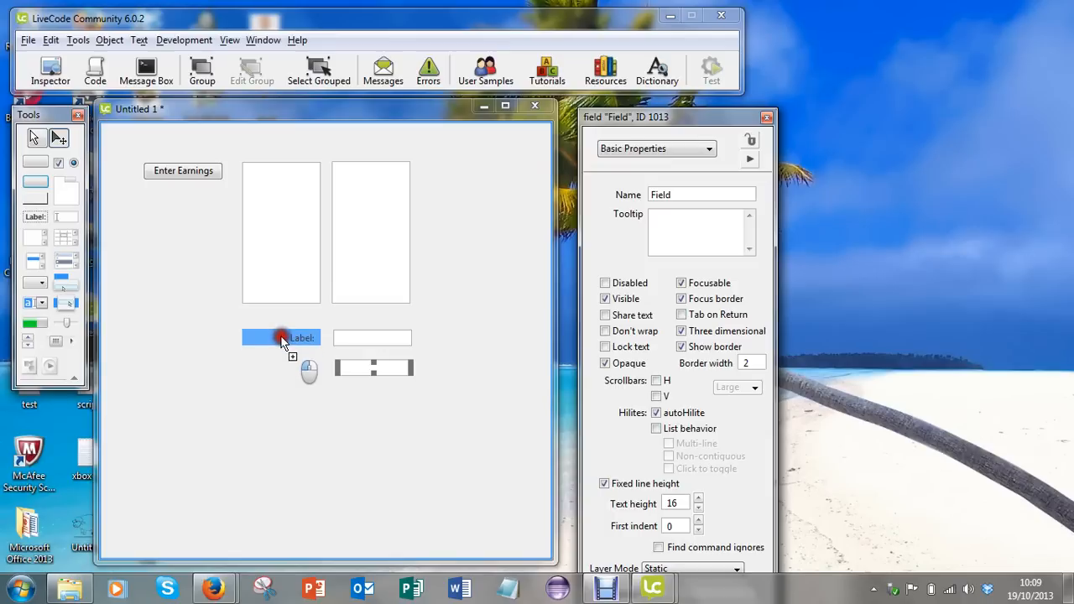
pyautogui.click(711, 149)
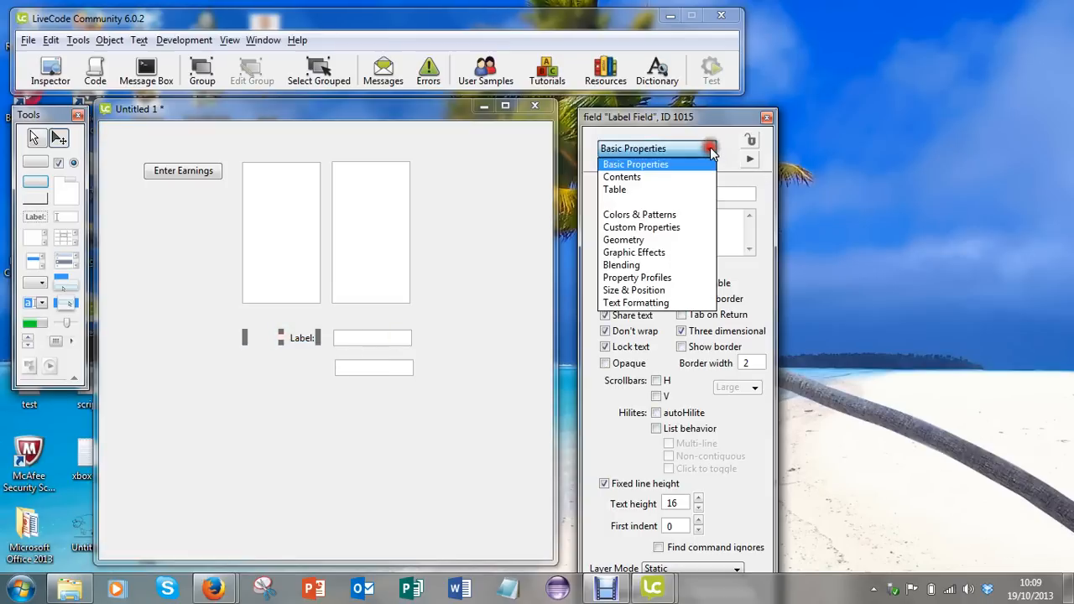
pyautogui.click(622, 176)
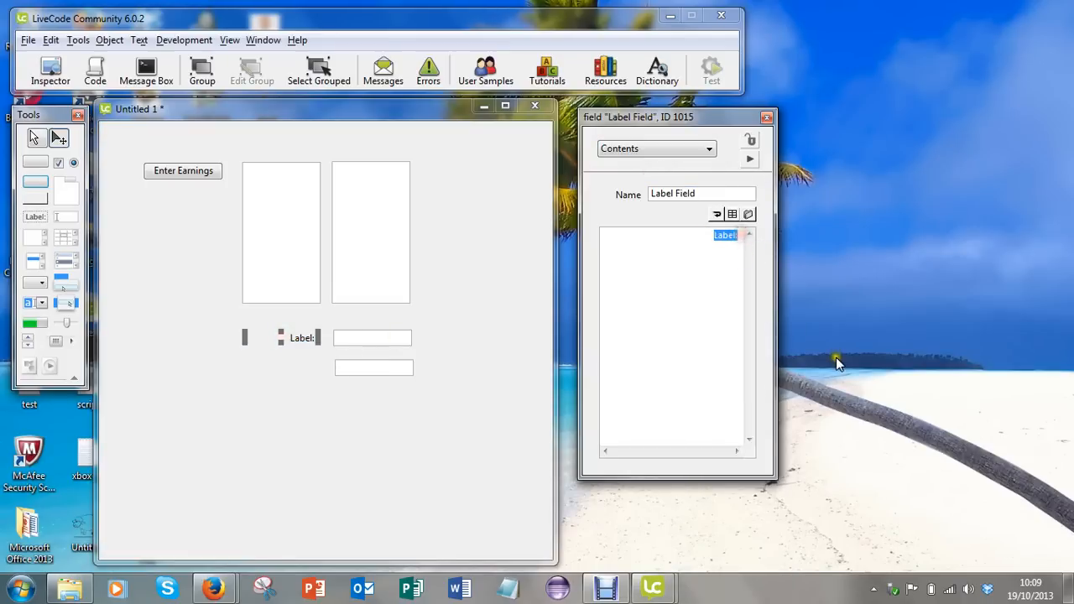
pyautogui.write('Total earnings')
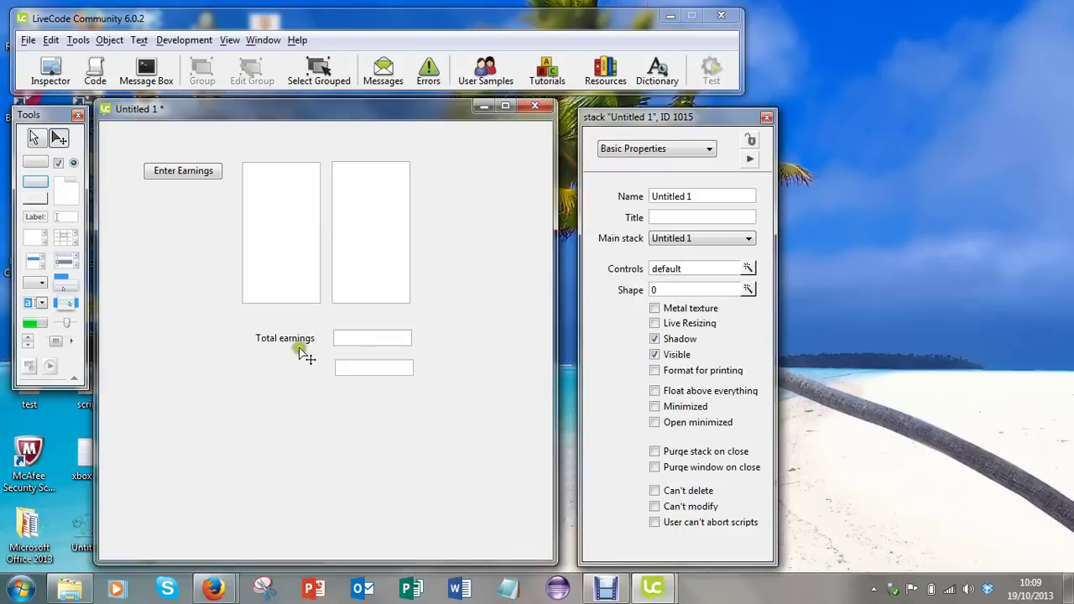
pyautogui.click(298, 337)
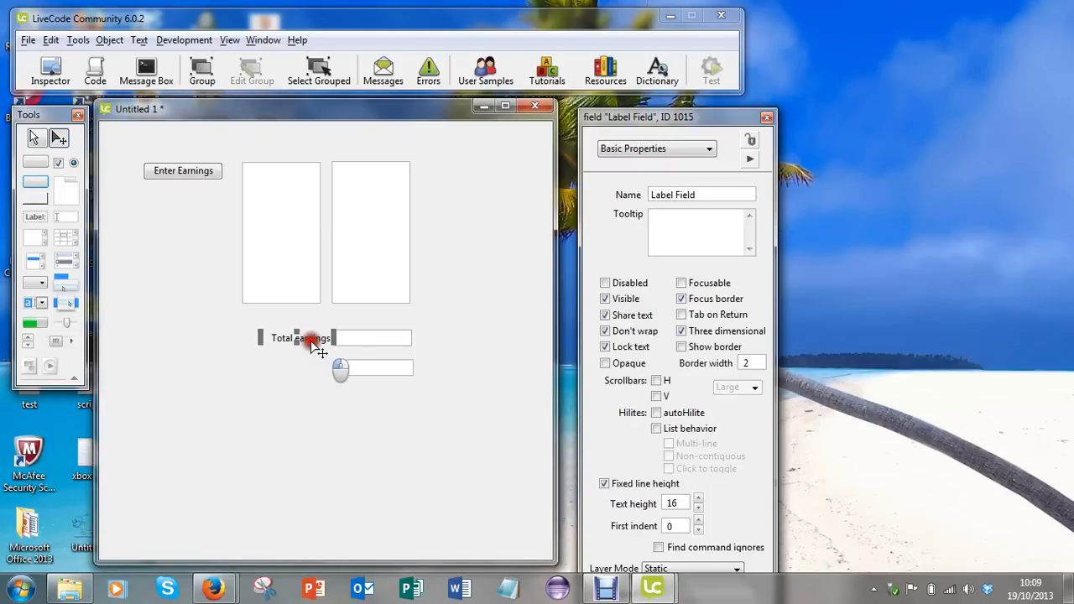
# - Set the lower label's contents to 'Average earnings' in the Inspector
pyautogui.click(256, 352)
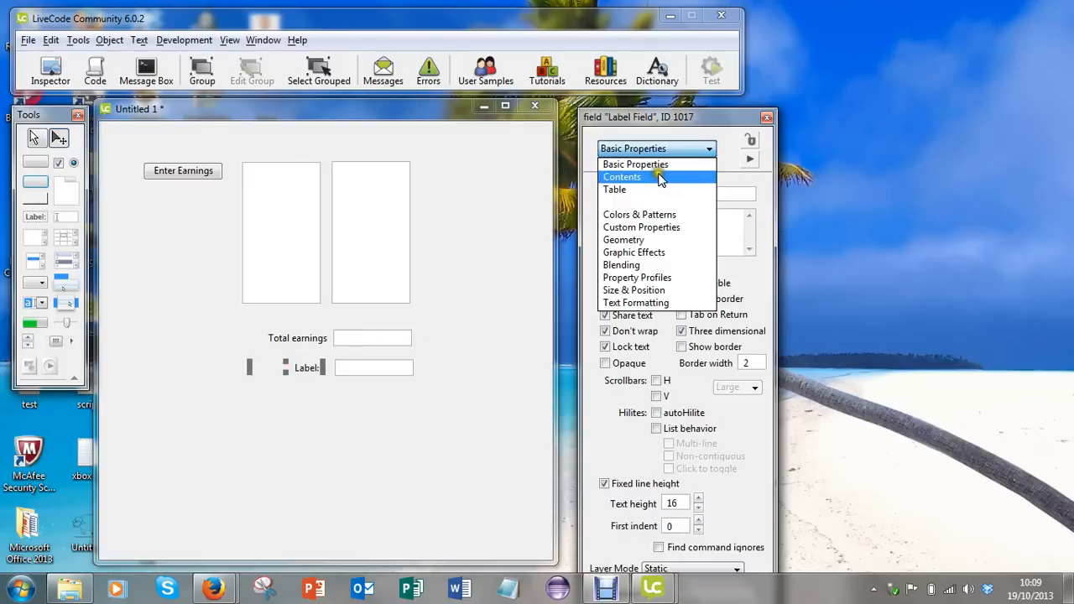
pyautogui.click(622, 176)
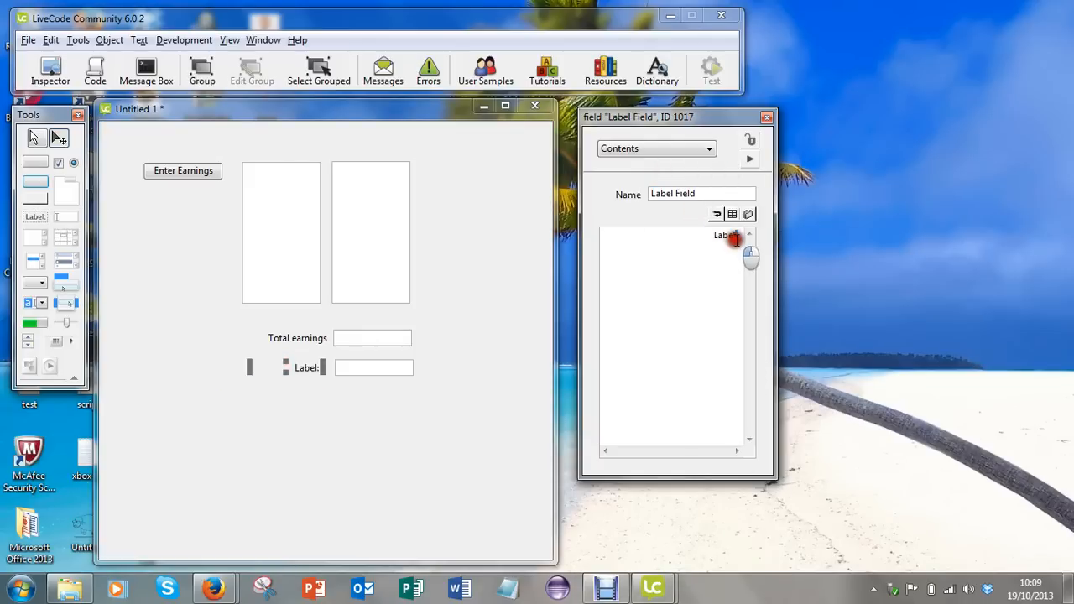
pyautogui.doubleClick(726, 235)
pyautogui.write('Average earnings')
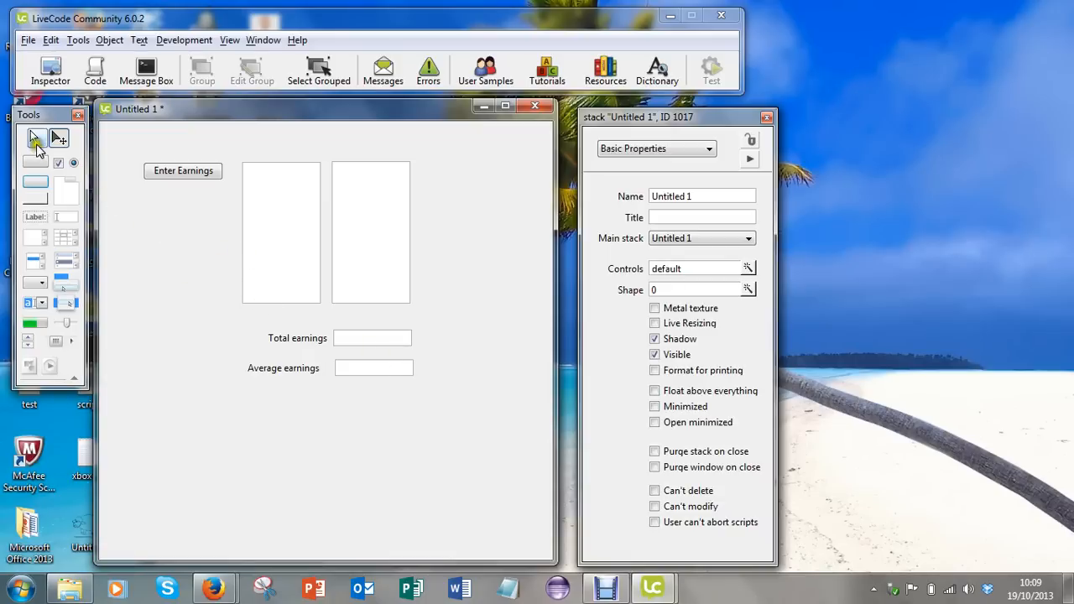
pyautogui.moveTo(58, 137)
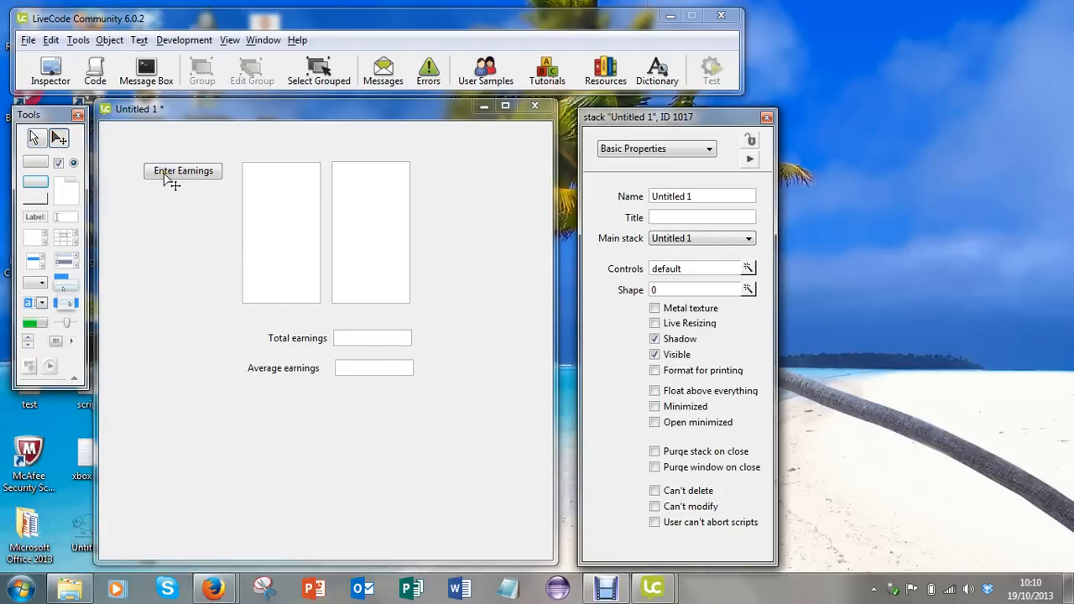
# - Open the Enter Earnings button's script from its right-click menu
pyautogui.rightClick(183, 171)
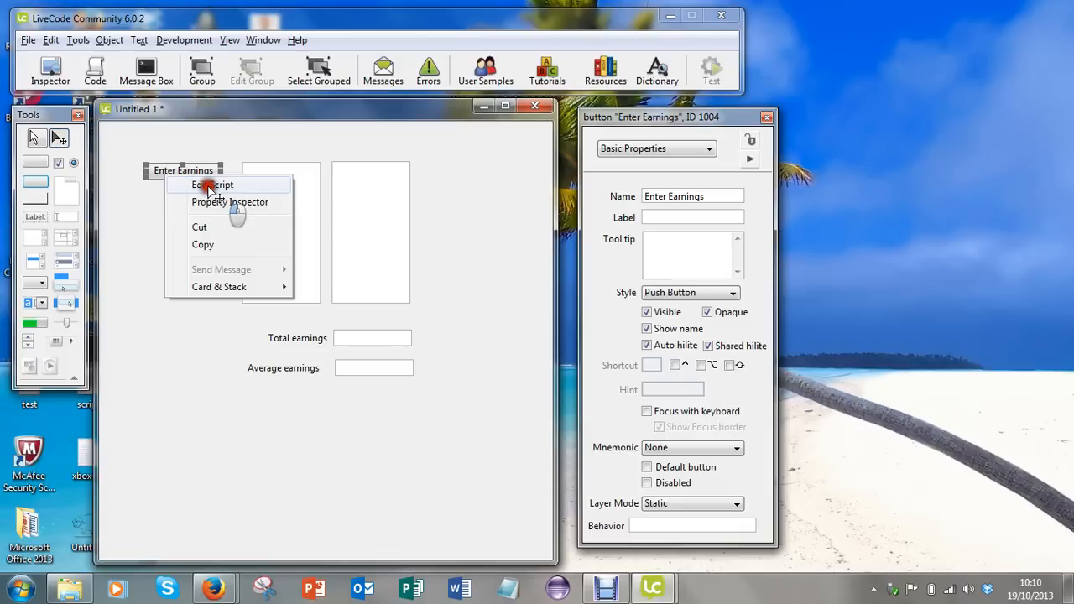
pyautogui.click(212, 185)
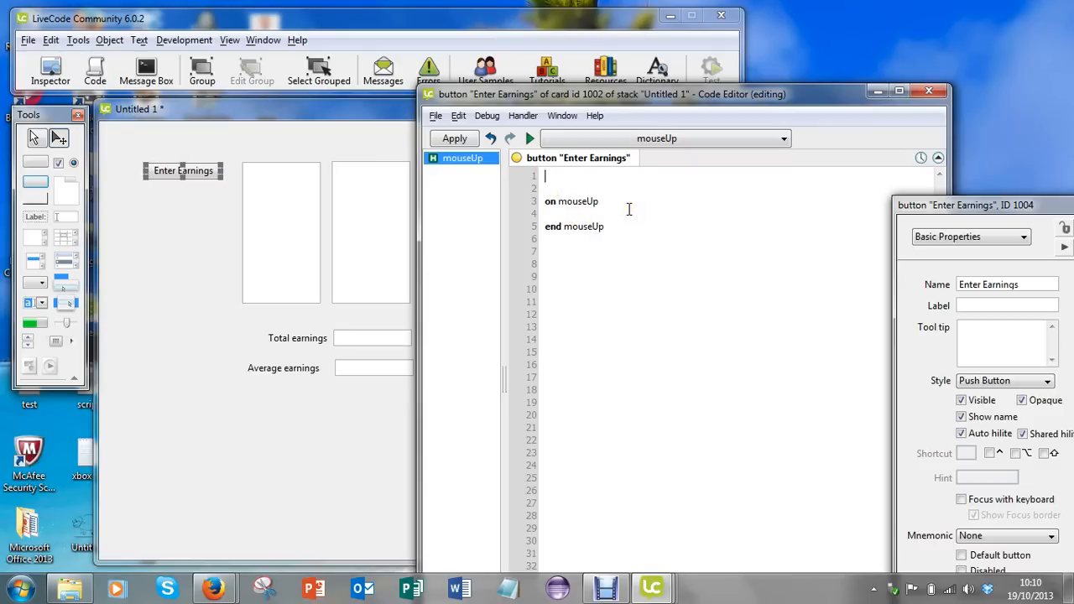
# - Declare 'global month //String' and 'global earnings //real' above mouseUp
pyautogui.write('global')
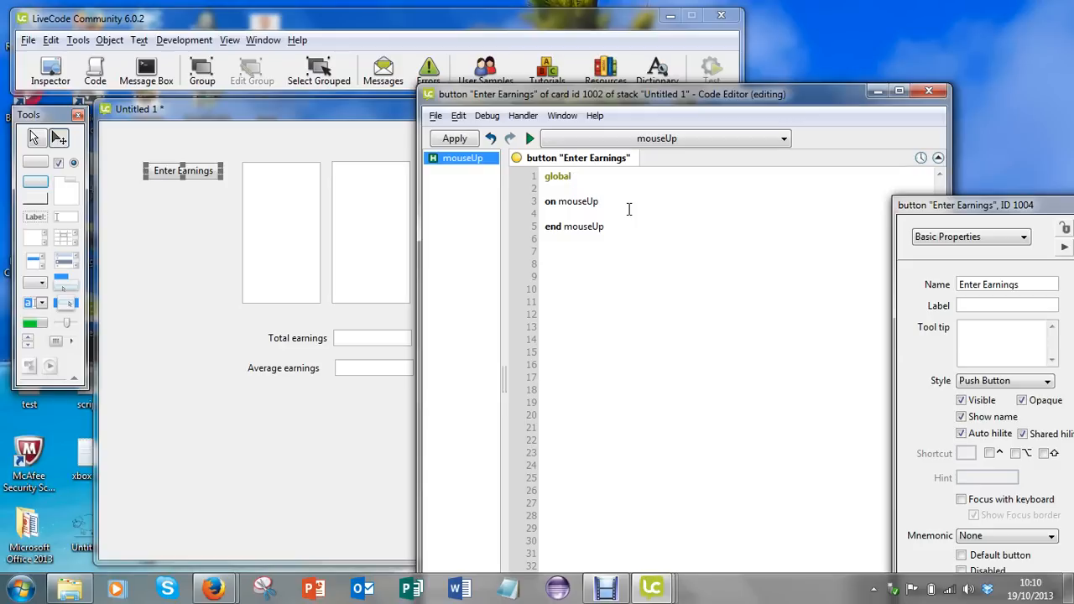
pyautogui.write('month')
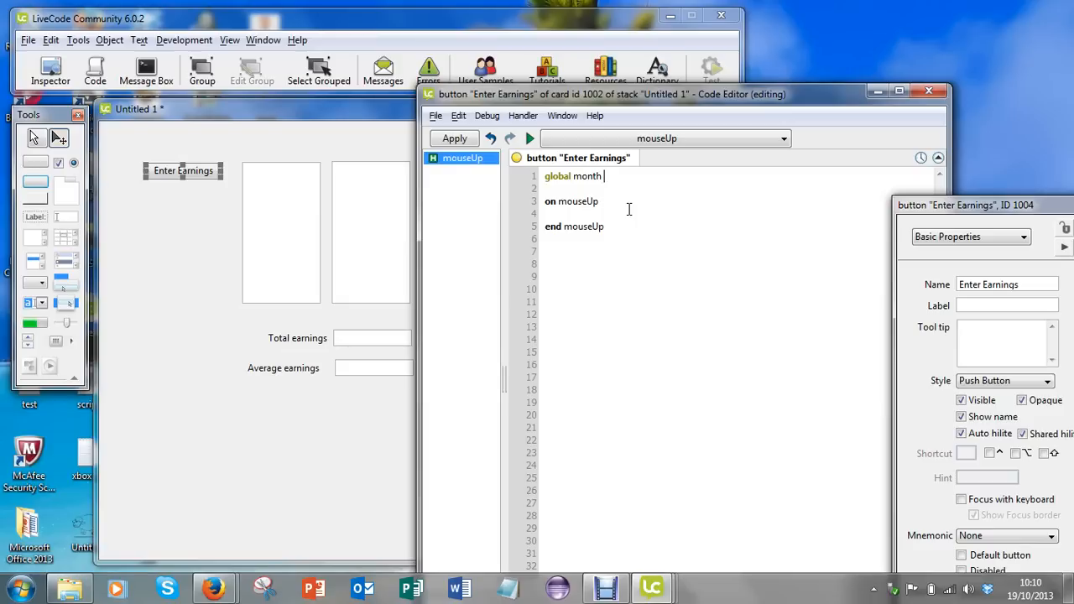
pyautogui.write('//')
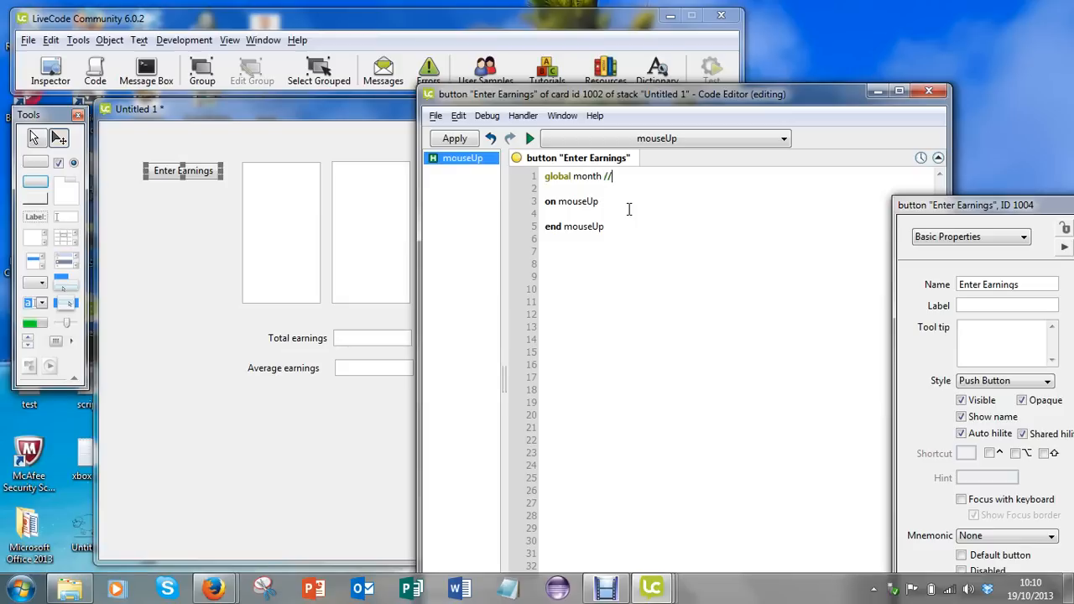
pyautogui.write('Str')
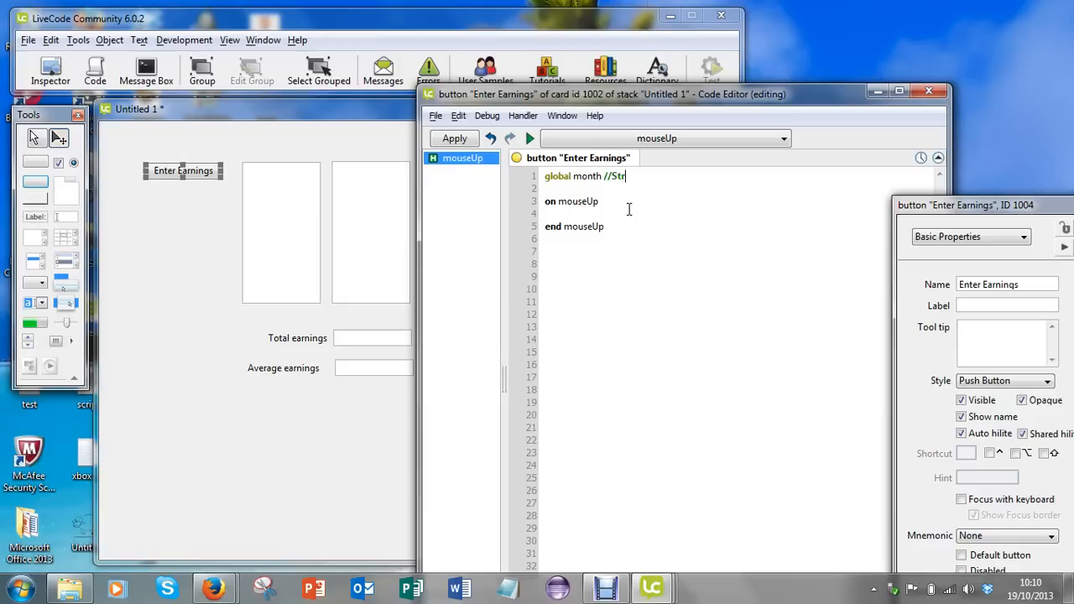
pyautogui.write('in')
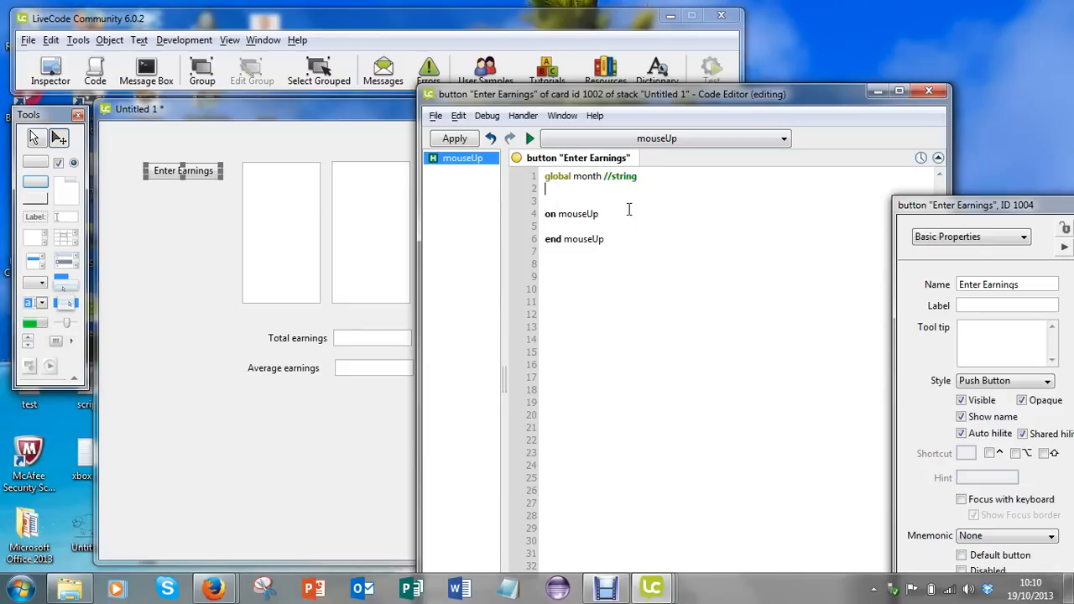
pyautogui.write('global')
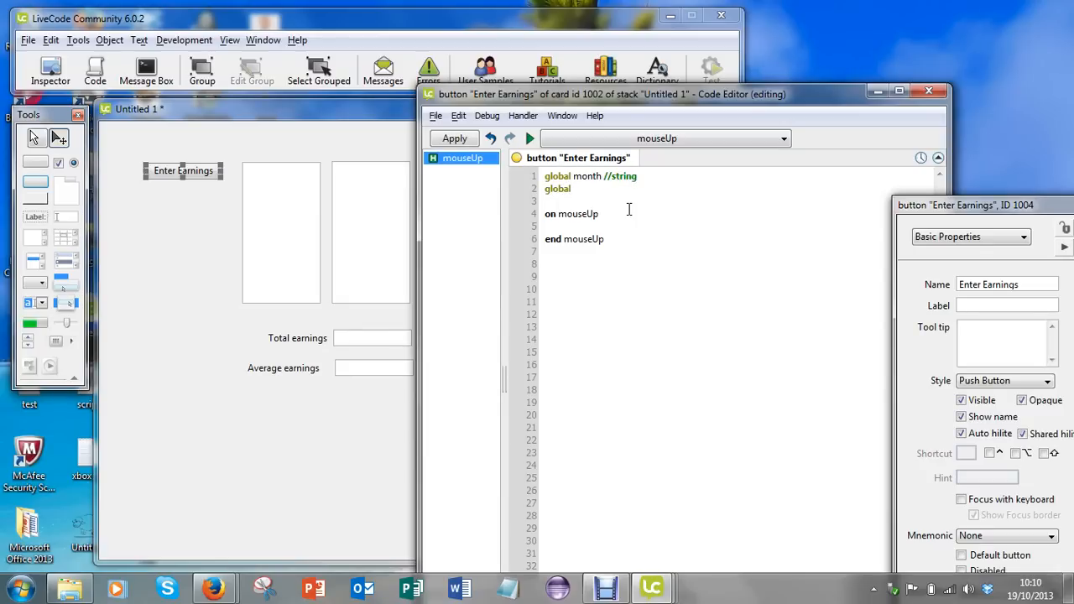
pyautogui.write('ar')
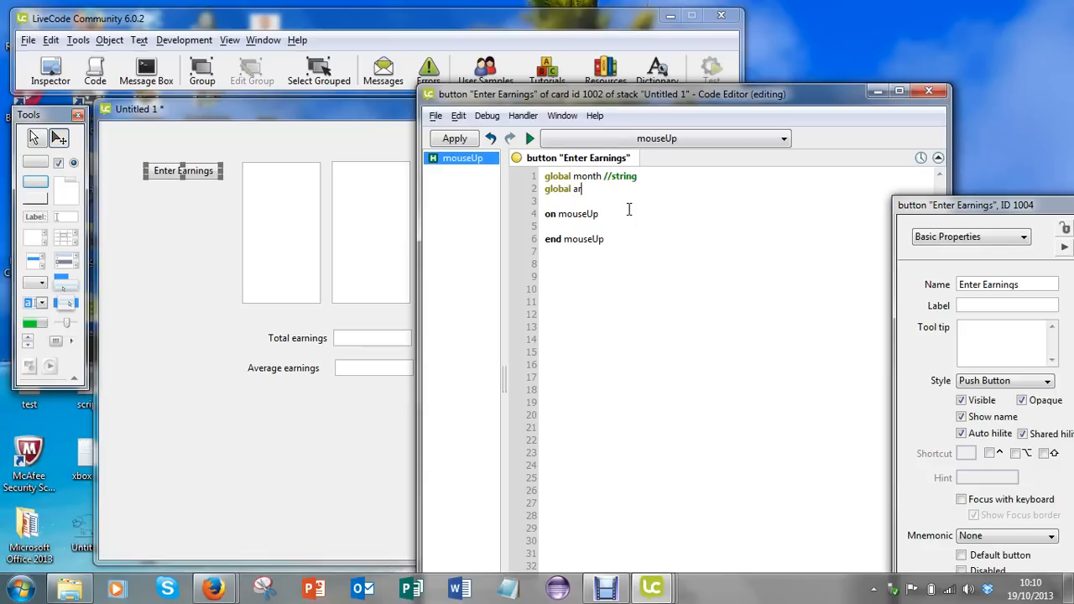
pyautogui.write('e')
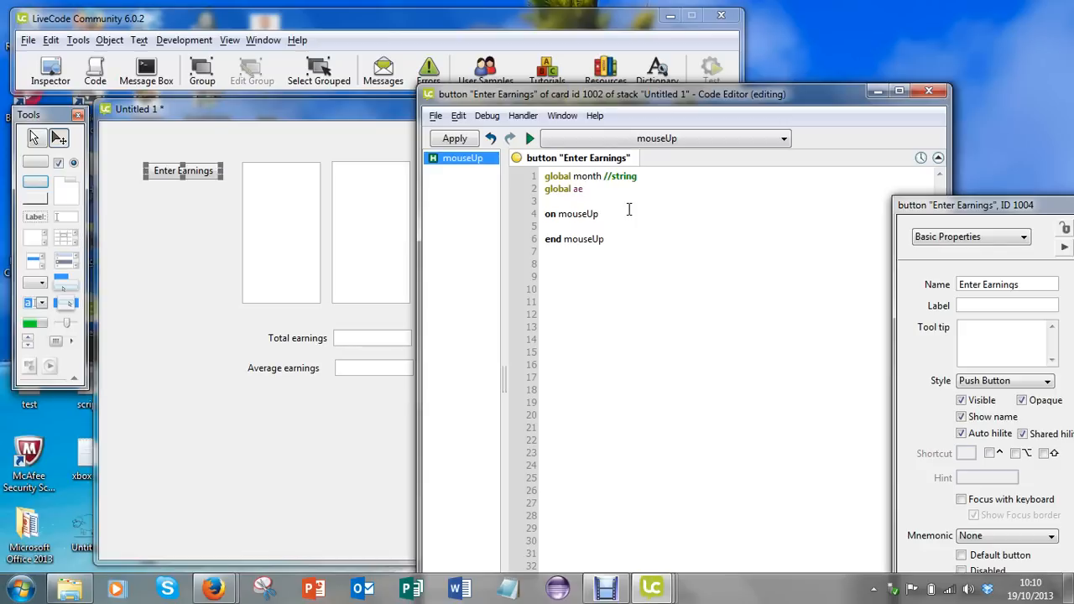
pyautogui.write('earn')
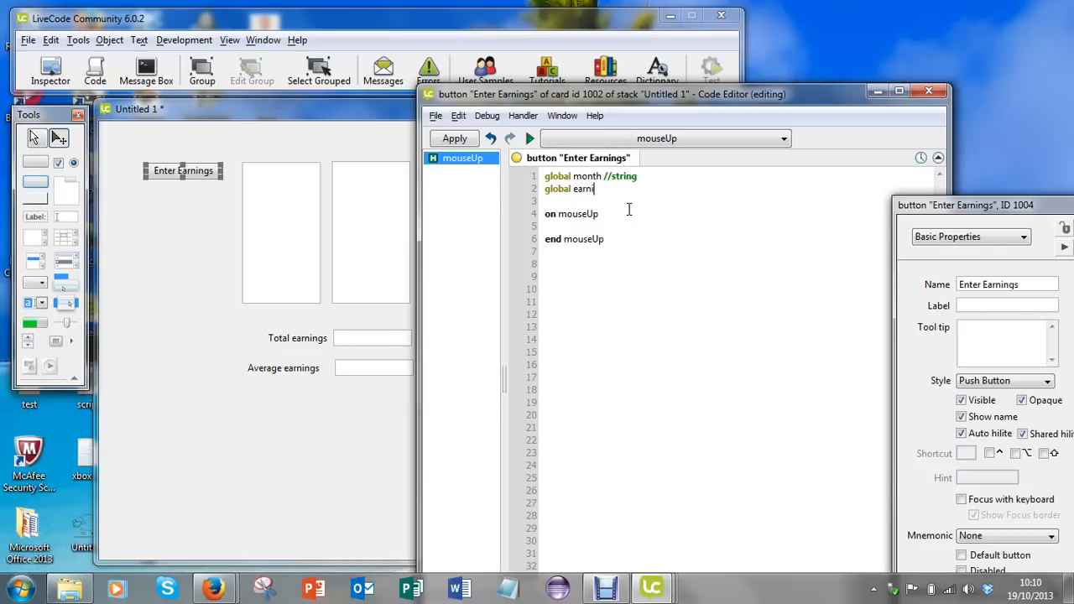
pyautogui.write('ings')
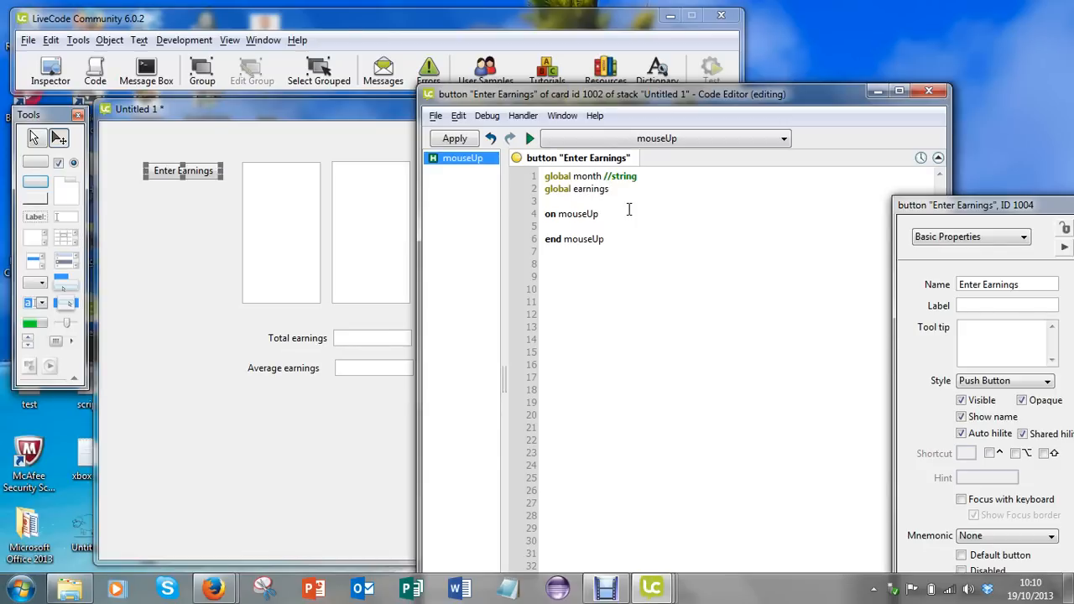
pyautogui.write('/')
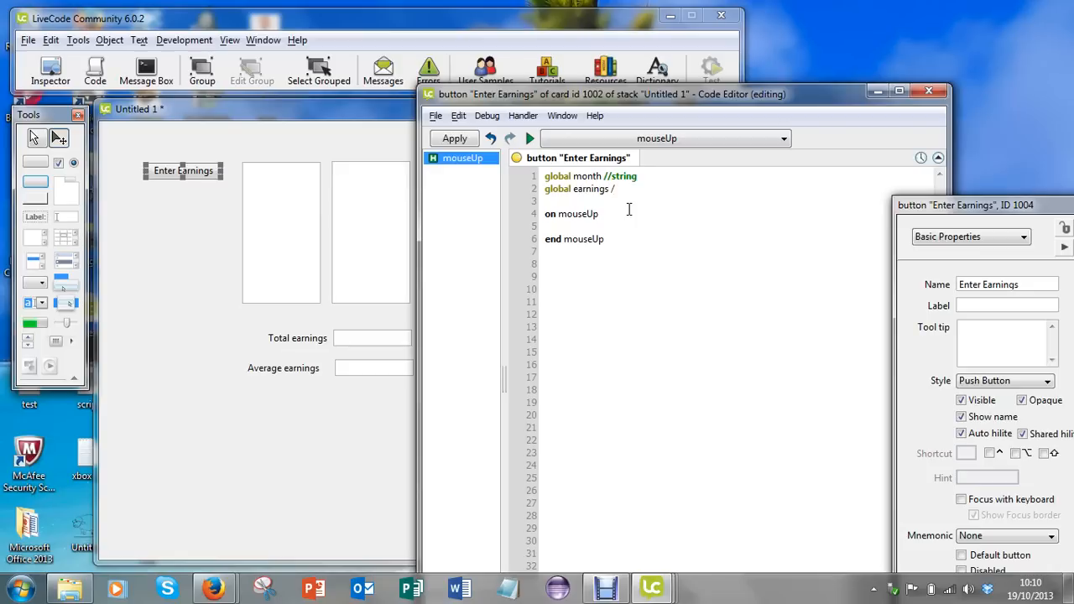
pyautogui.write('/')
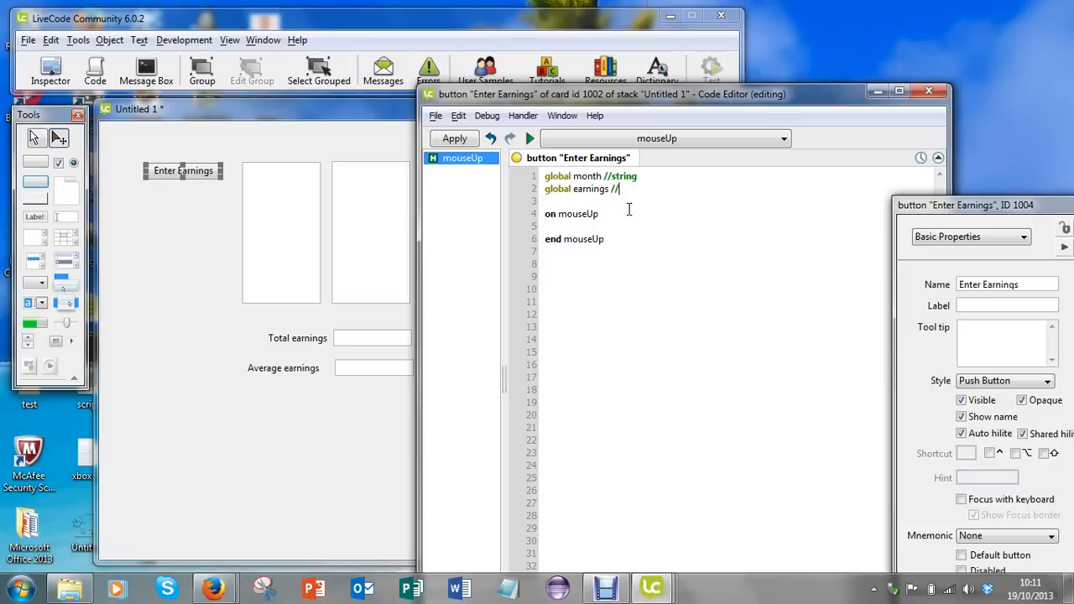
pyautogui.write('real')
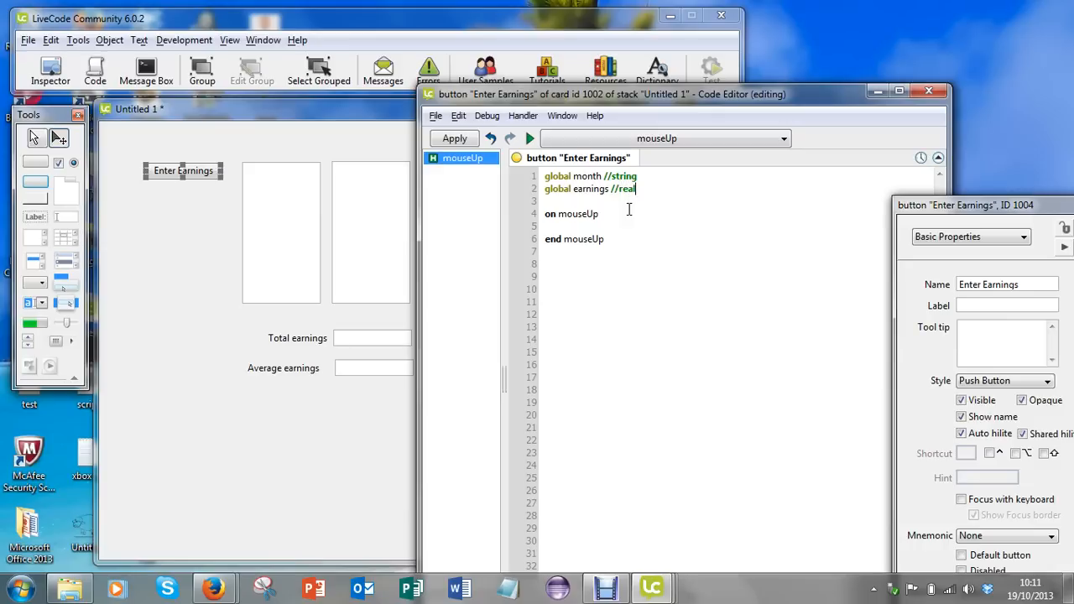
# - Declare 'global totalEarnings //real' and 'global averageEarnings //real'
pyautogui.write('gl')
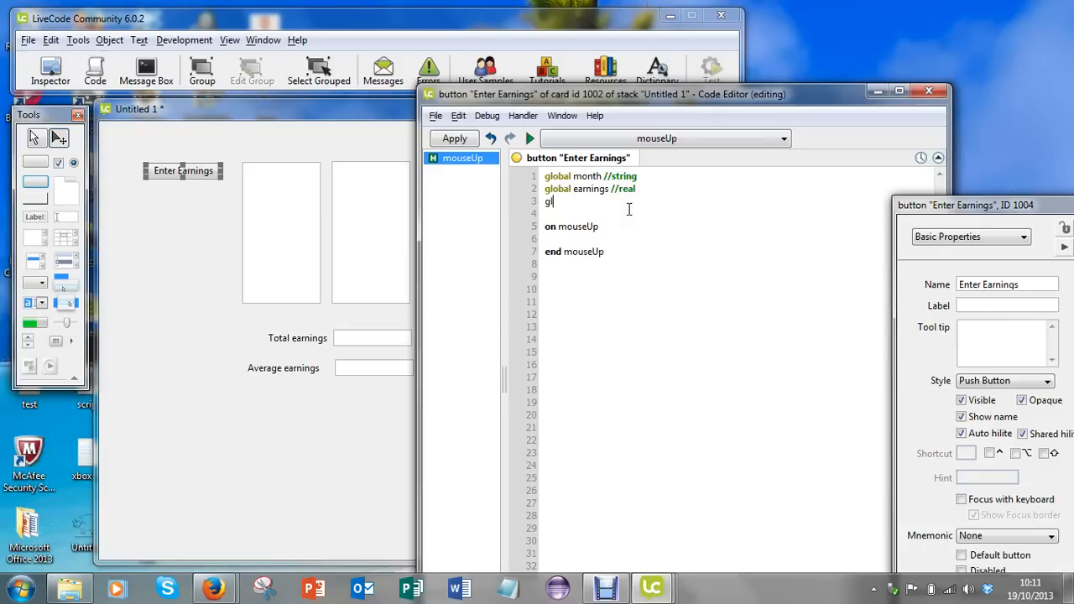
pyautogui.write('obal')
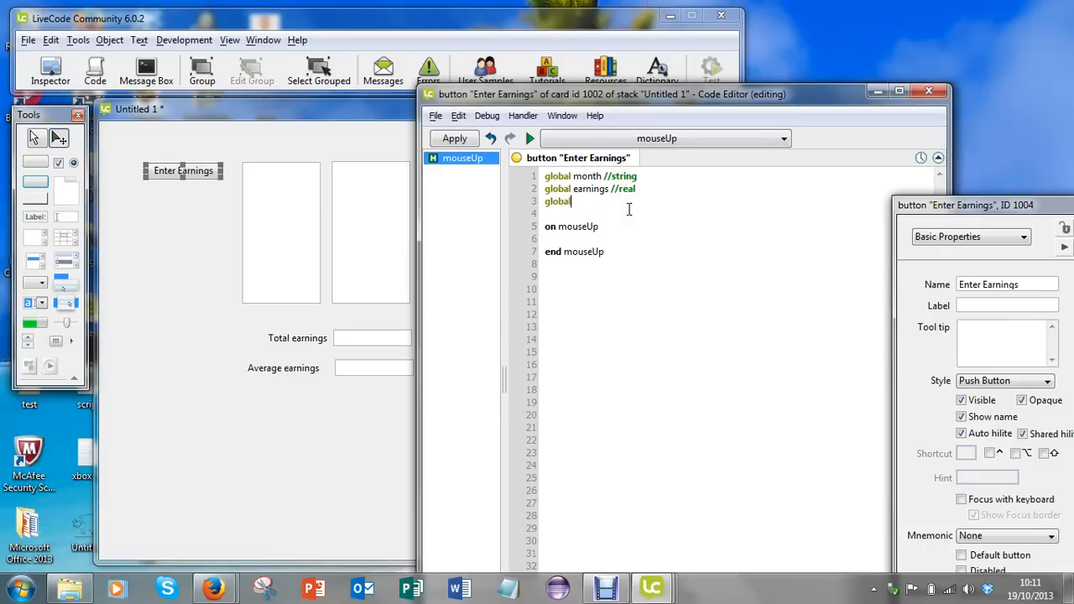
pyautogui.write('t')
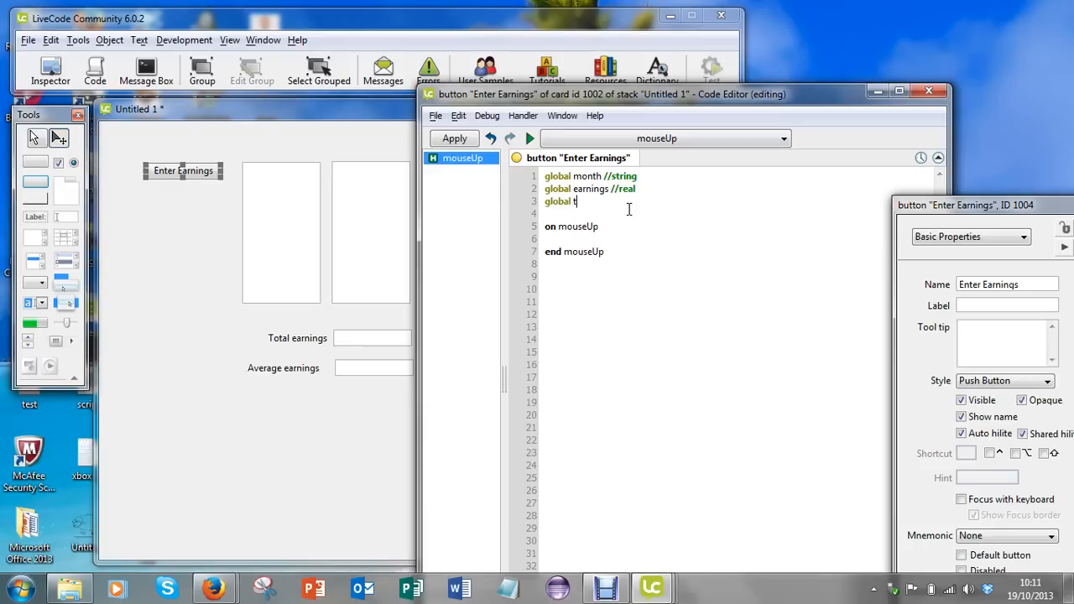
pyautogui.write('otalE')
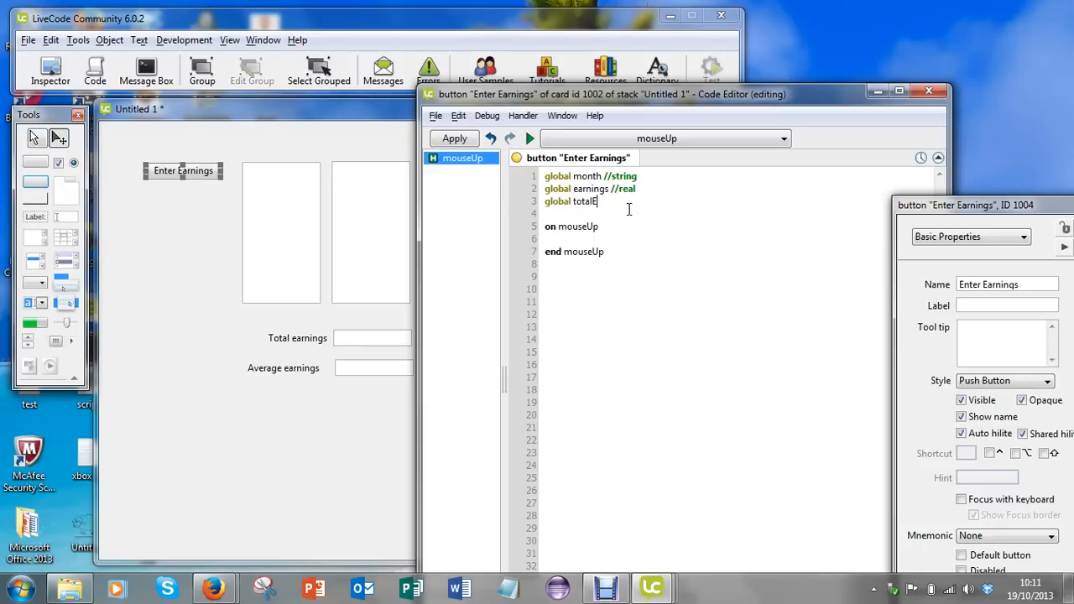
pyautogui.write('arnings')
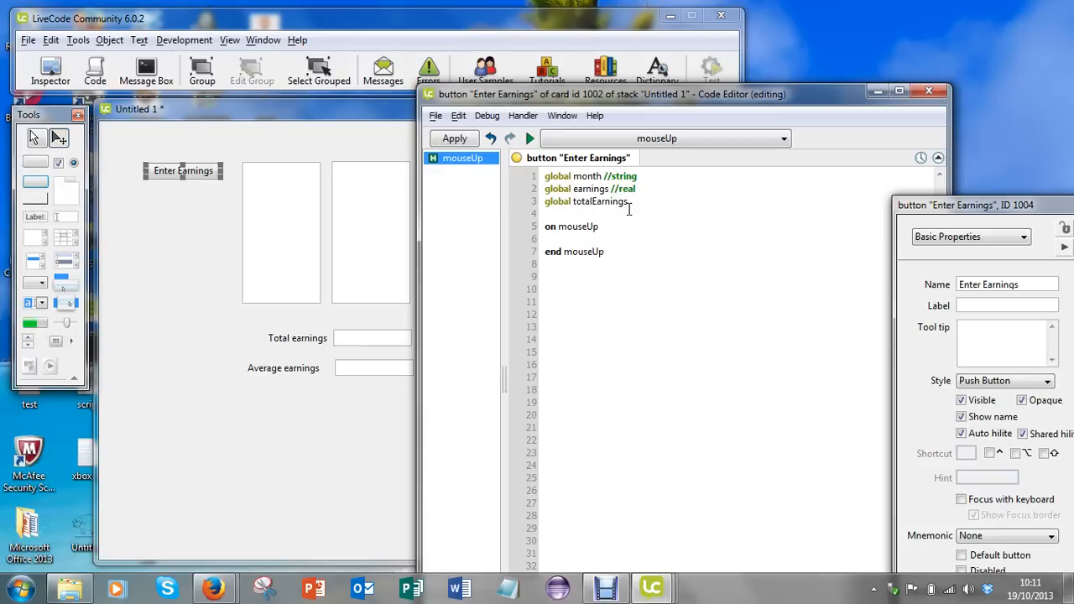
pyautogui.write('//')
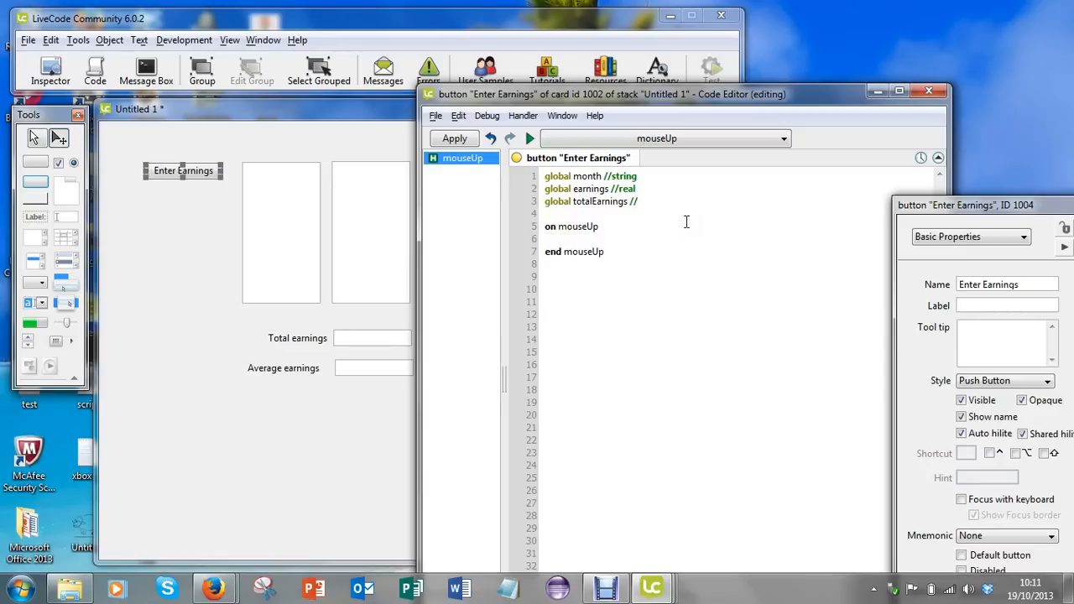
pyautogui.write('real')
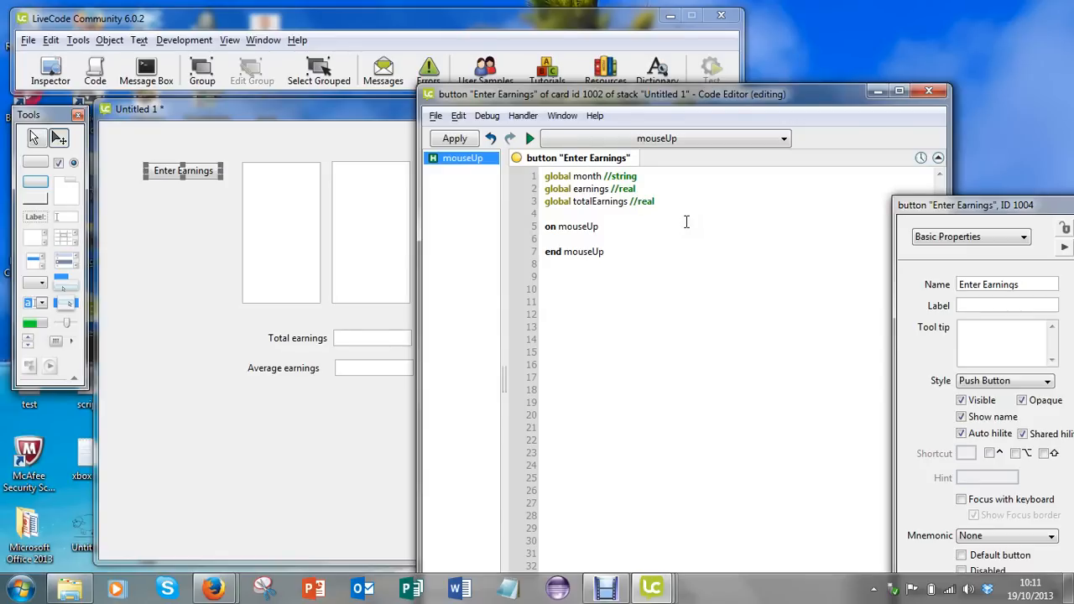
pyautogui.press('Backspace')
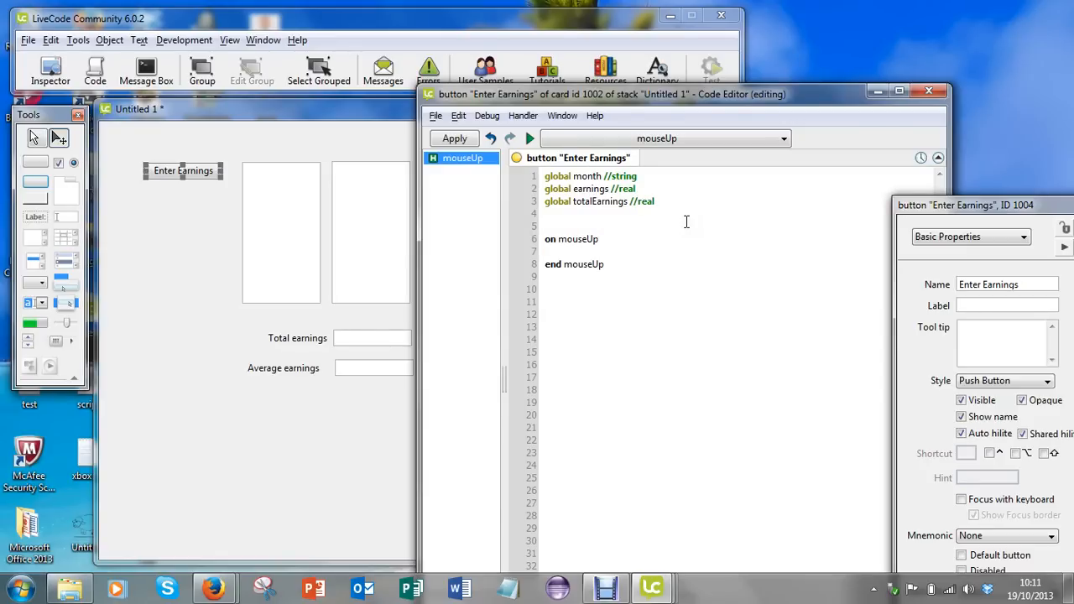
pyautogui.write('global')
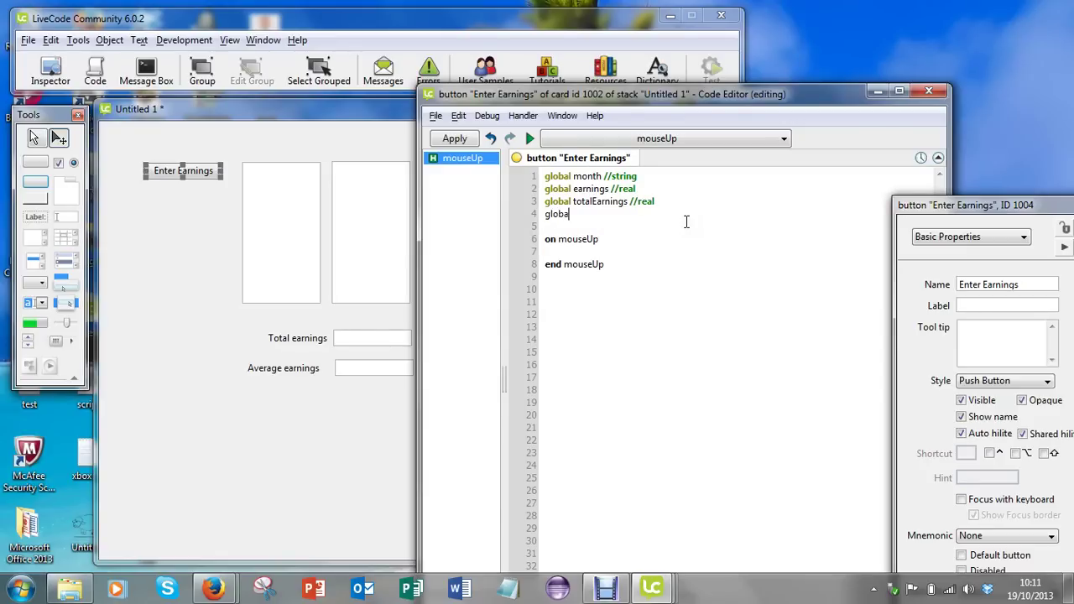
pyautogui.write('av')
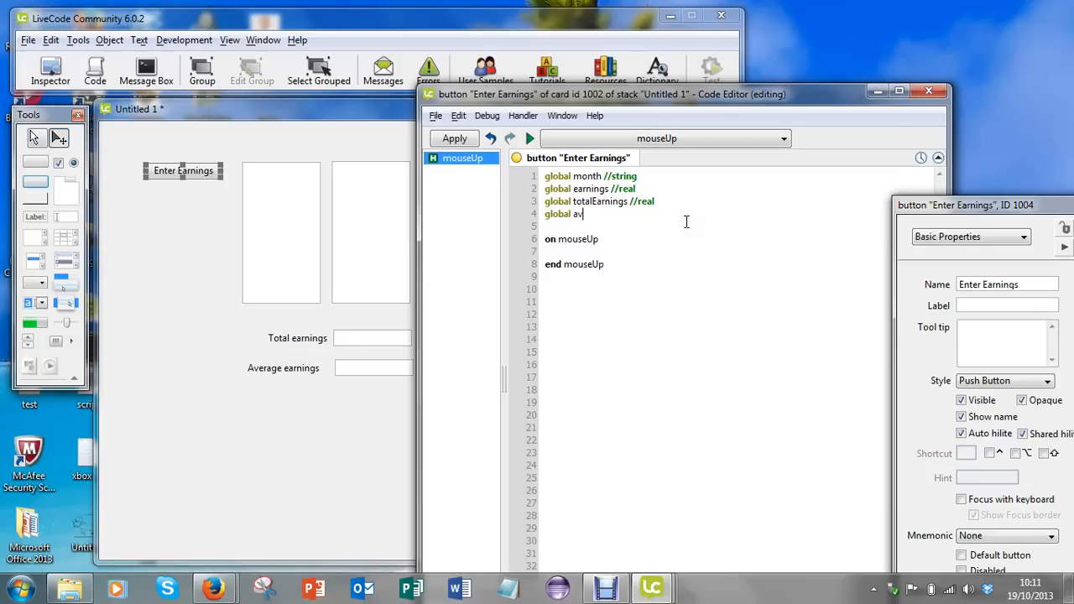
pyautogui.write('erageEarnings //')
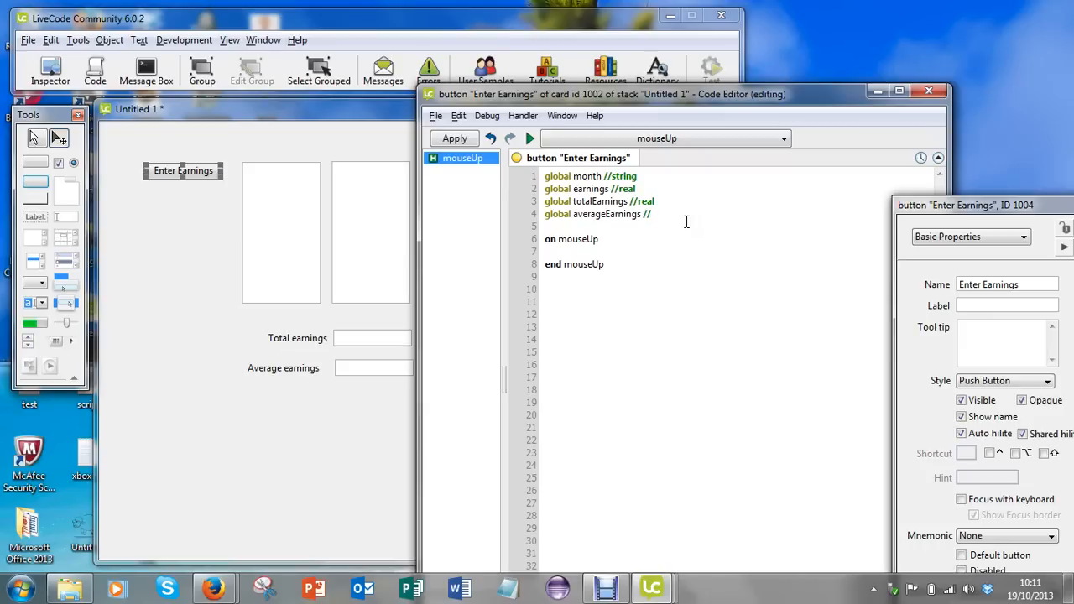
pyautogui.write('real')
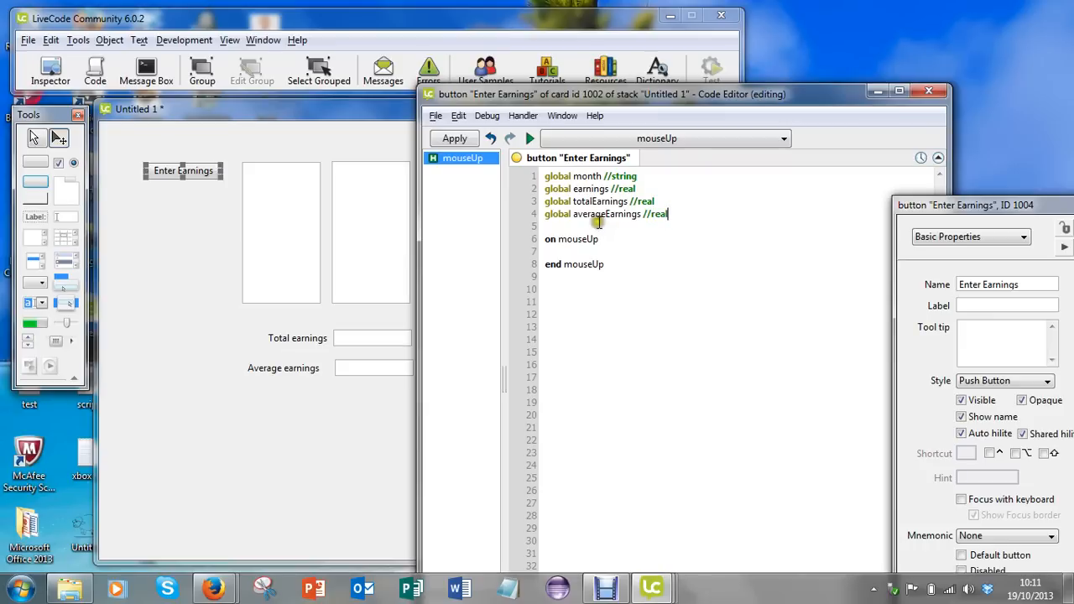
pyautogui.moveTo(608, 214)
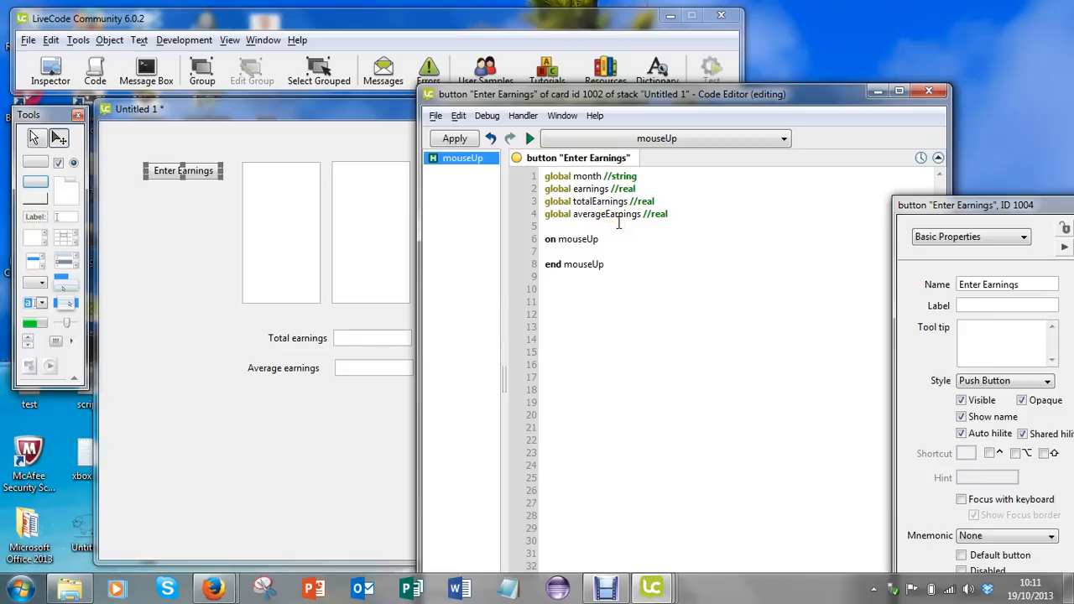
pyautogui.moveTo(616, 228)
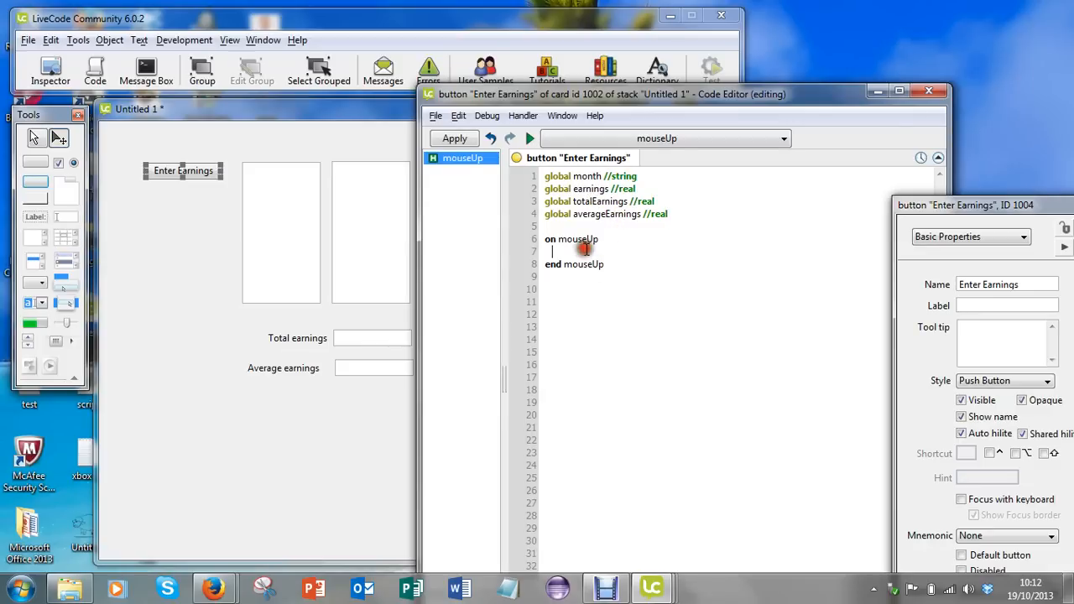
pyautogui.moveTo(768, 318)
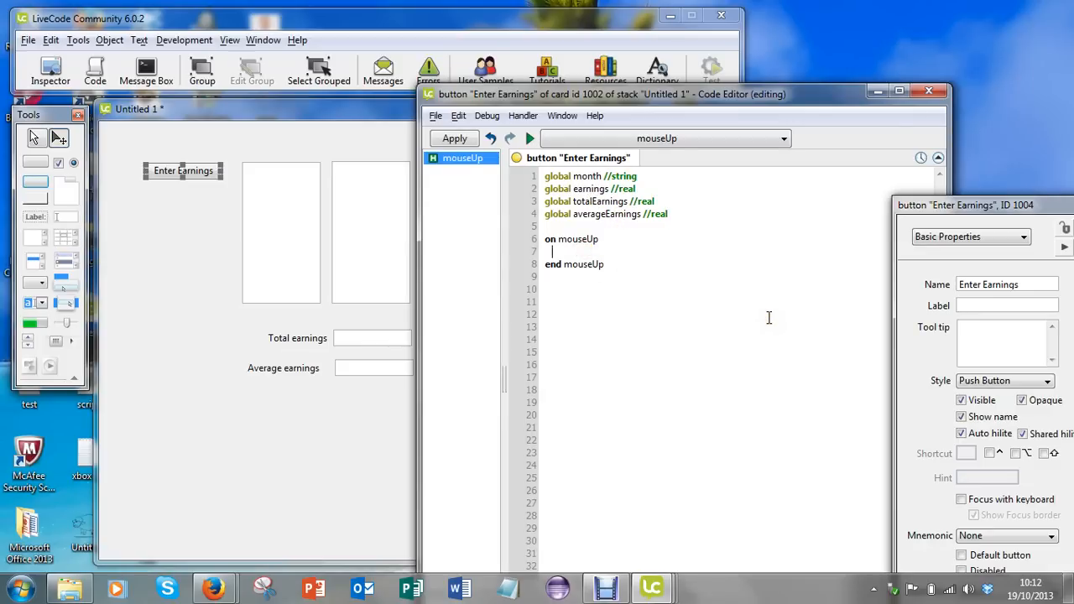
# - Add ask "How many months do you wish to process?" to mouseUp
pyautogui.write('ask')
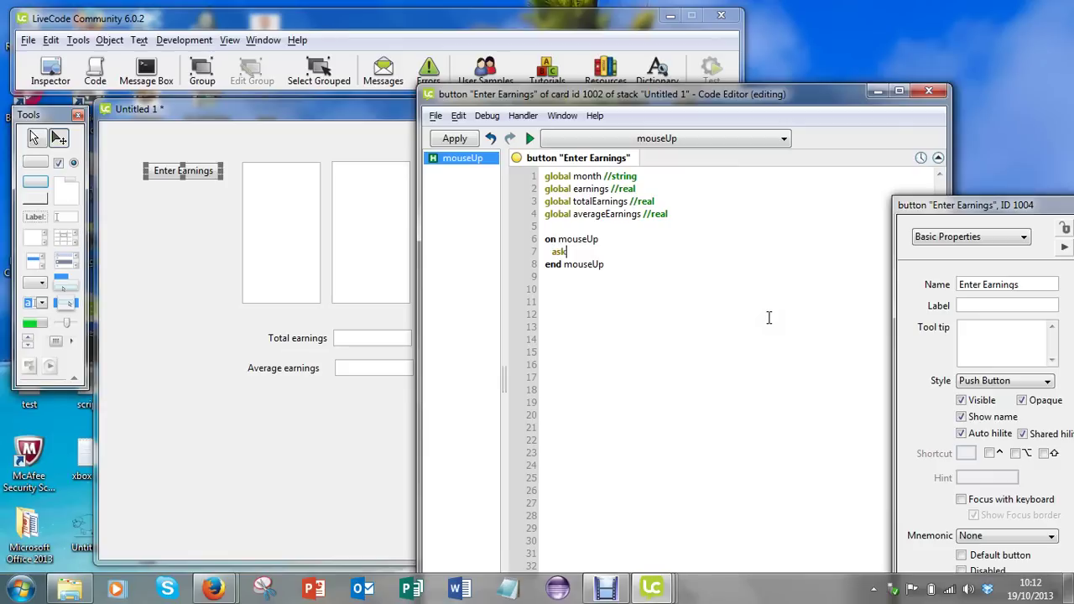
pyautogui.write('"How ma')
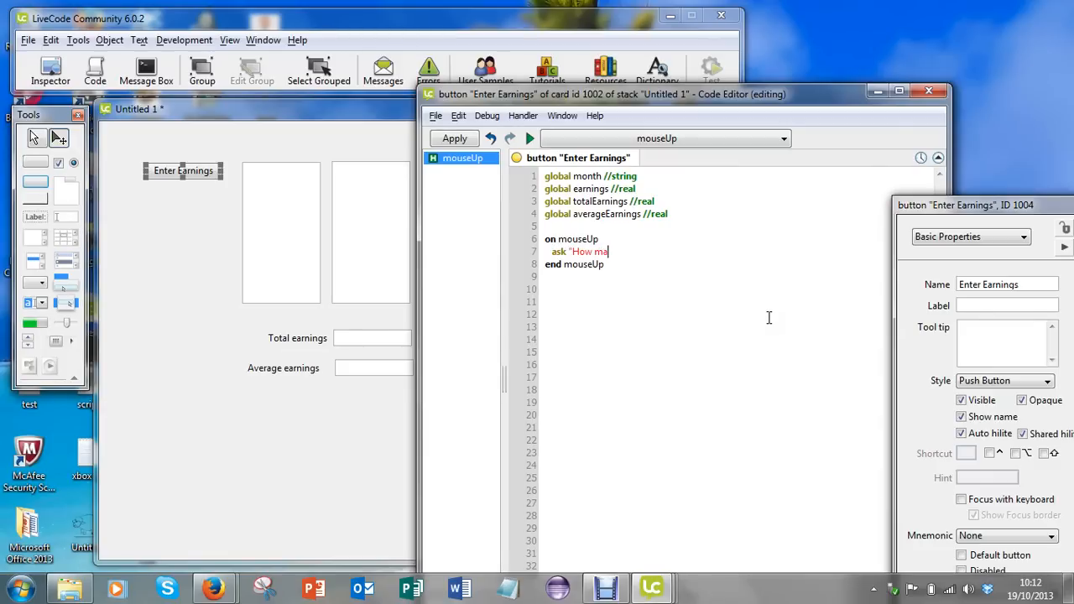
pyautogui.write('ny months')
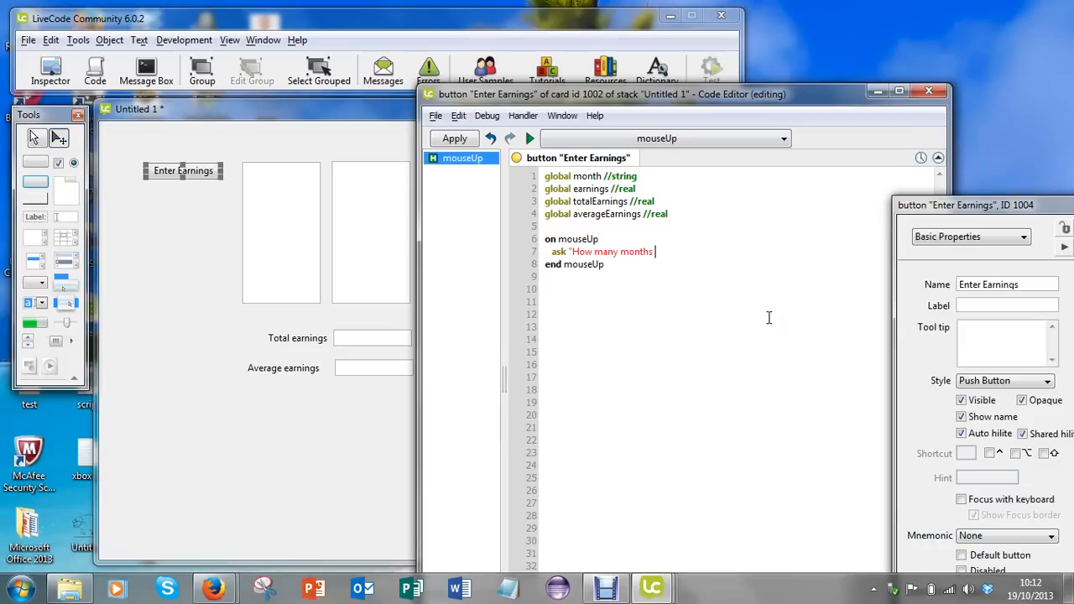
pyautogui.write('do you')
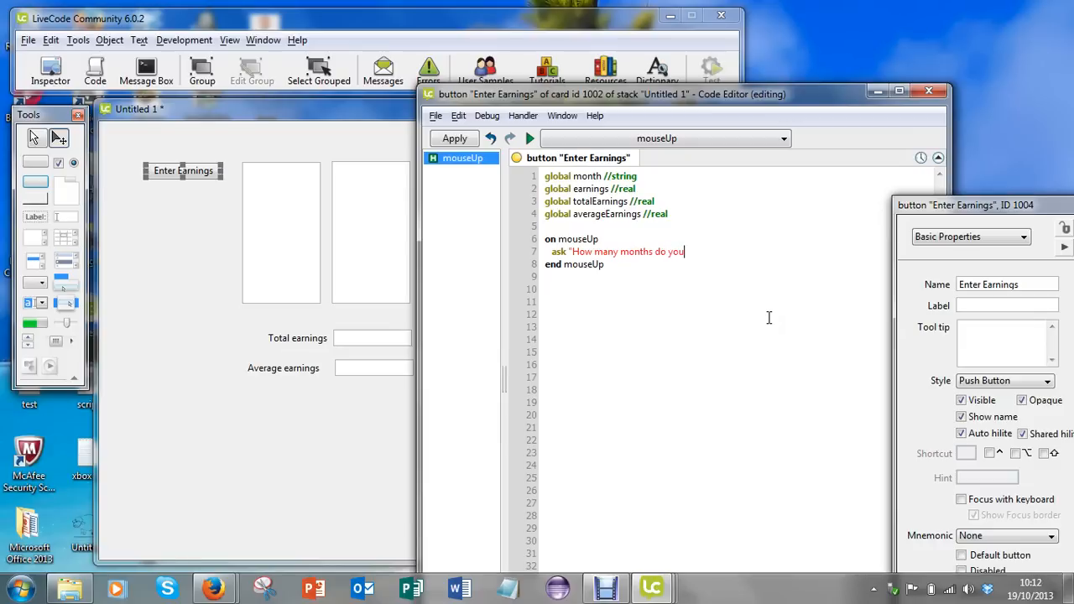
pyautogui.write('wish to proce')
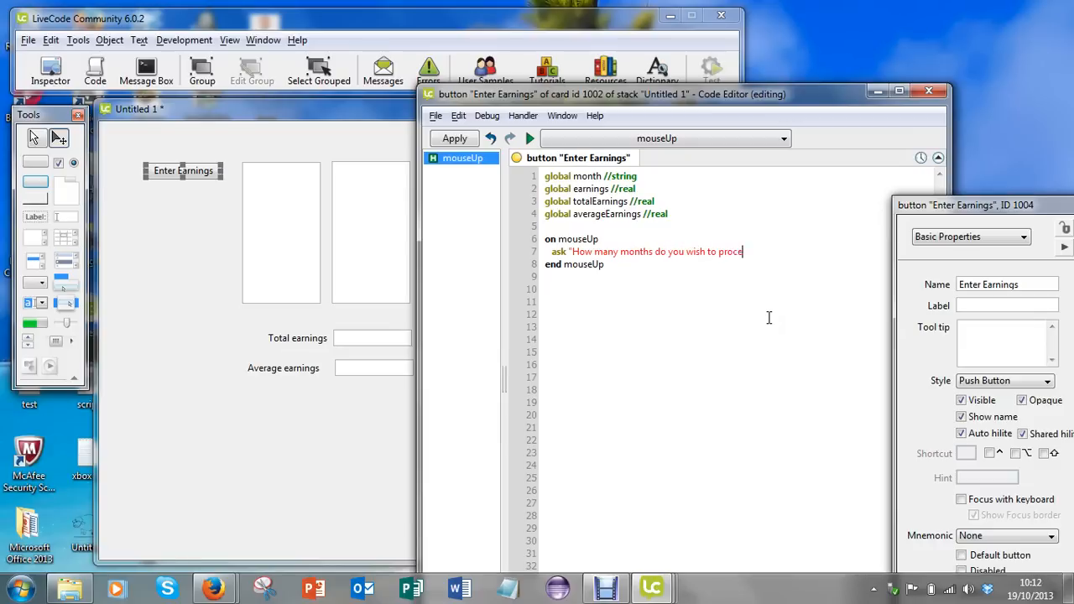
pyautogui.write('ss?')
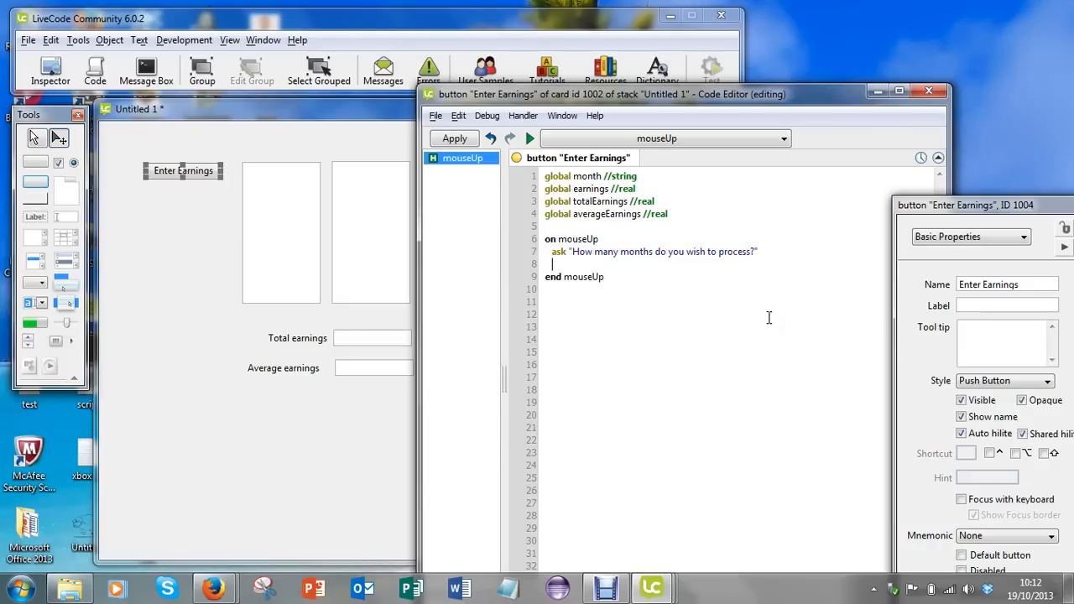
# - Exit to top when the result is cancel, and put it into numberOfMonths
pyautogui.write('if the result =')
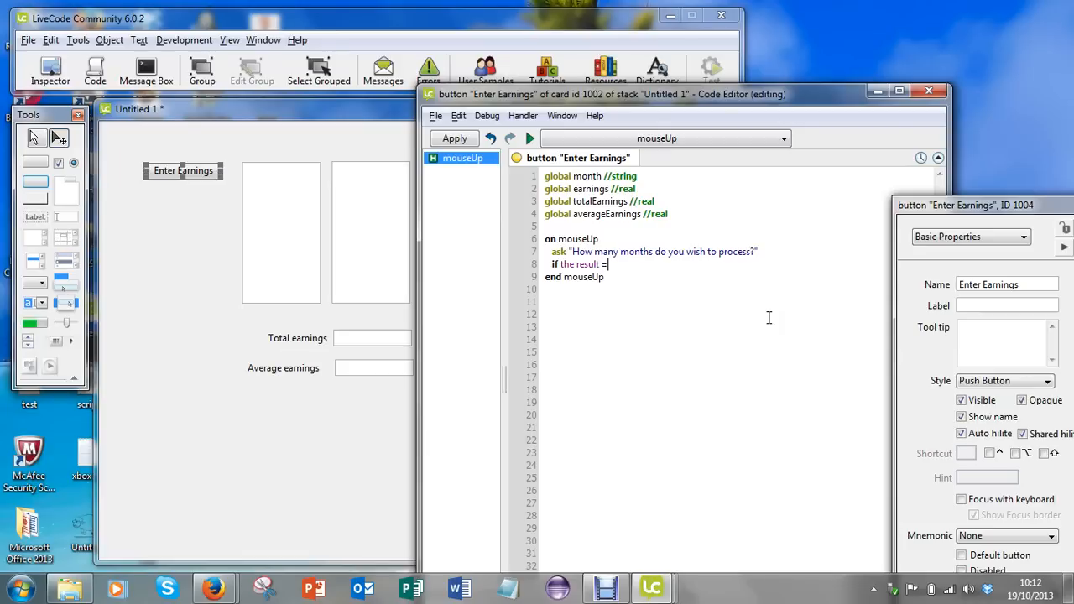
pyautogui.write('"cancel')
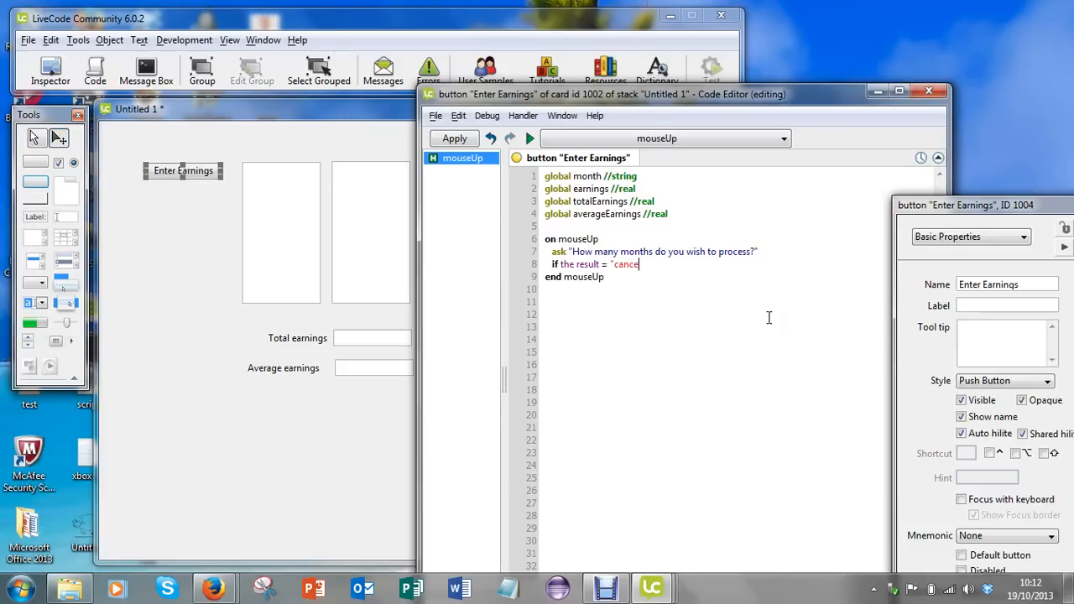
pyautogui.write('l" then exit to to')
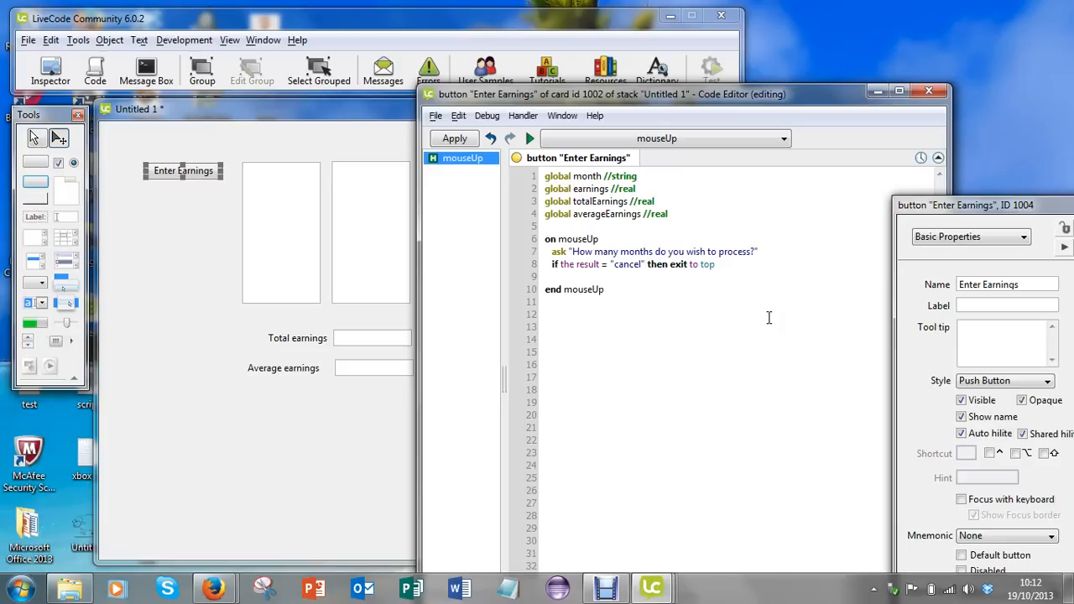
pyautogui.write('put')
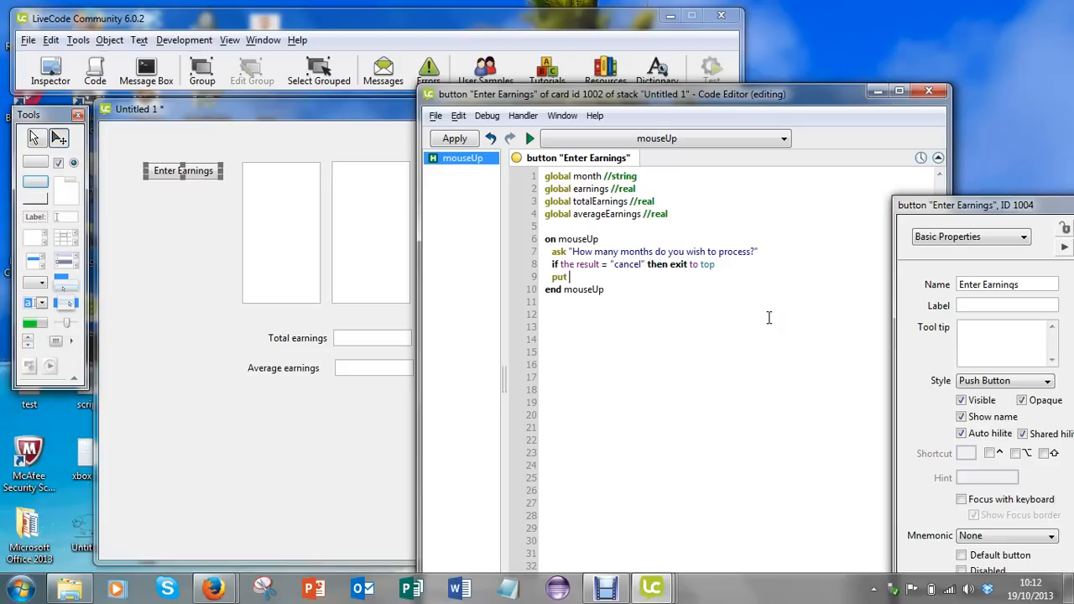
pyautogui.write('numberOfM')
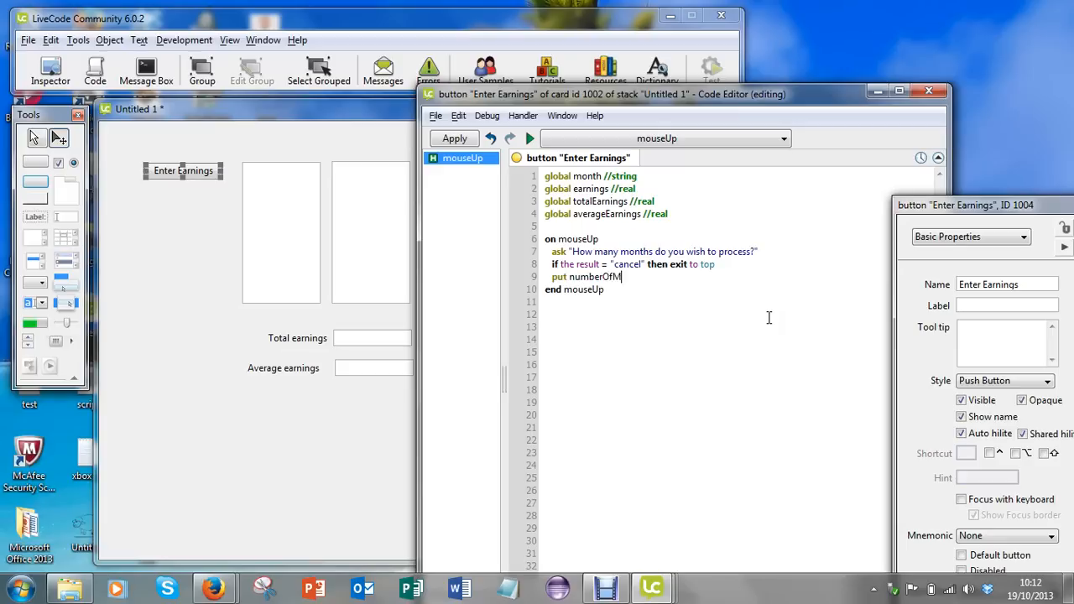
pyautogui.write('onths')
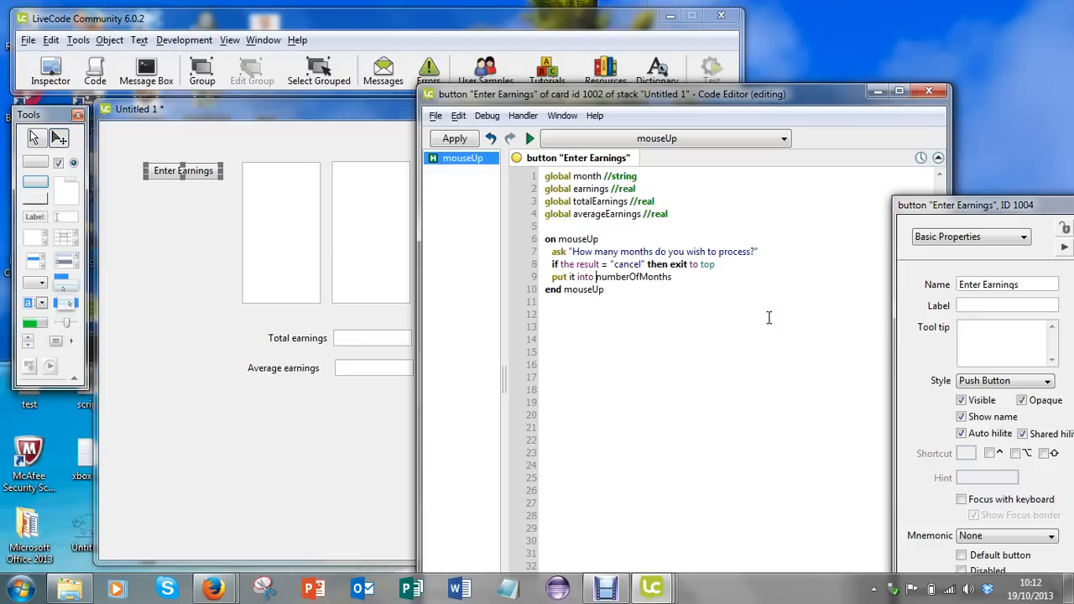
pyautogui.moveTo(651, 281)
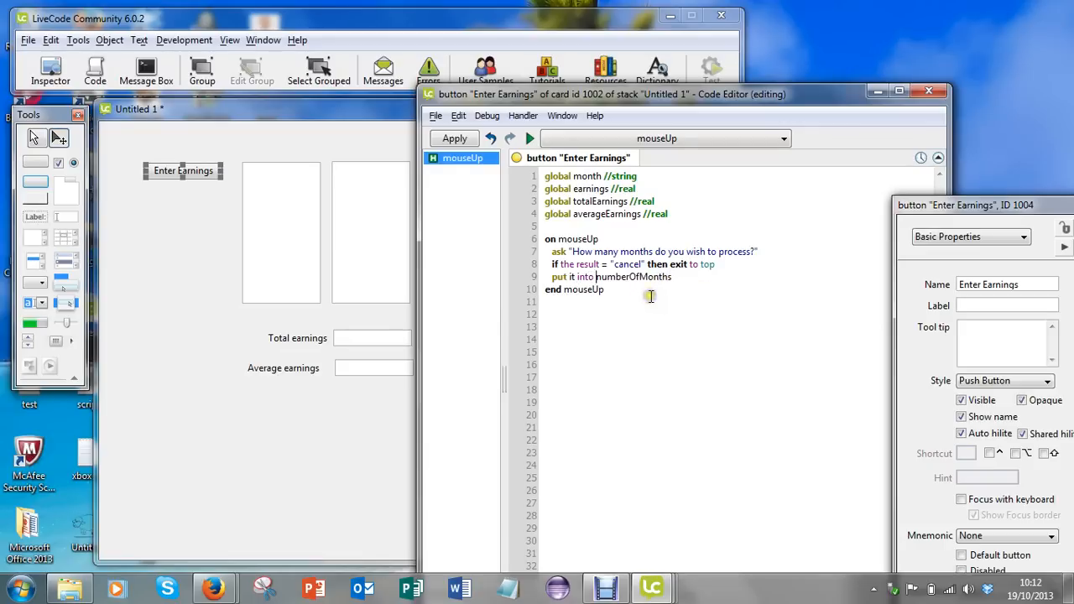
pyautogui.doubleClick(631, 276)
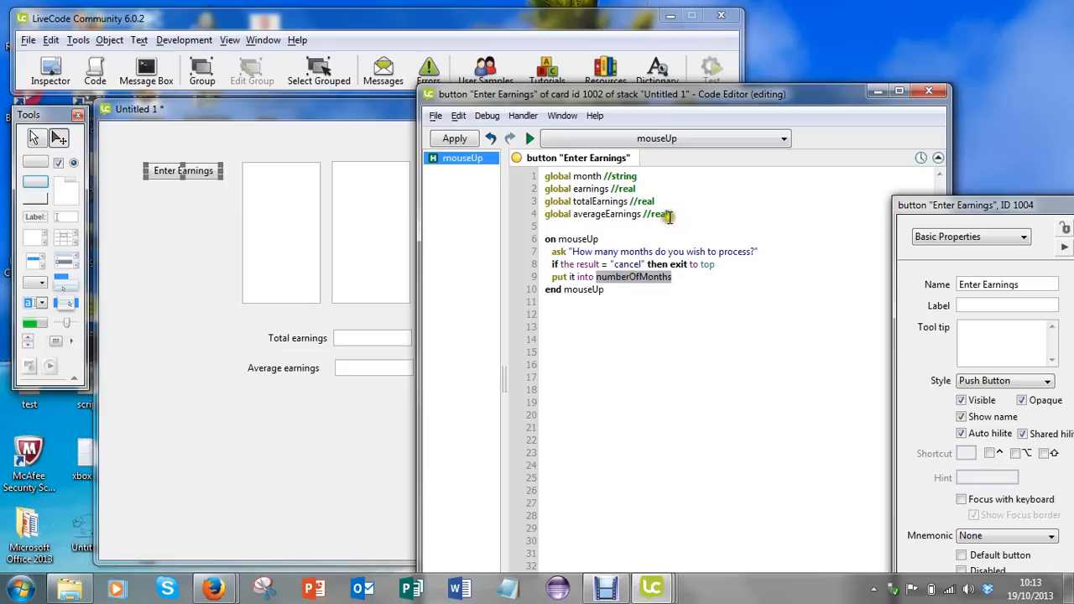
# - Add 'global numberOfMonths //integer' beneath the existing global declarations
pyautogui.write('gl')
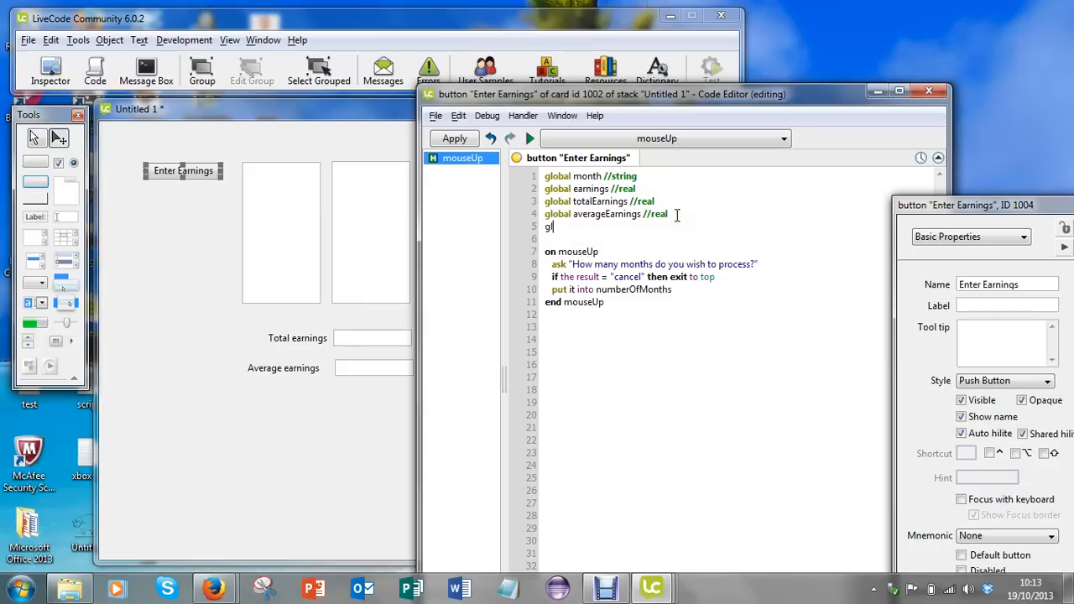
pyautogui.write('obal numberOfMonths //')
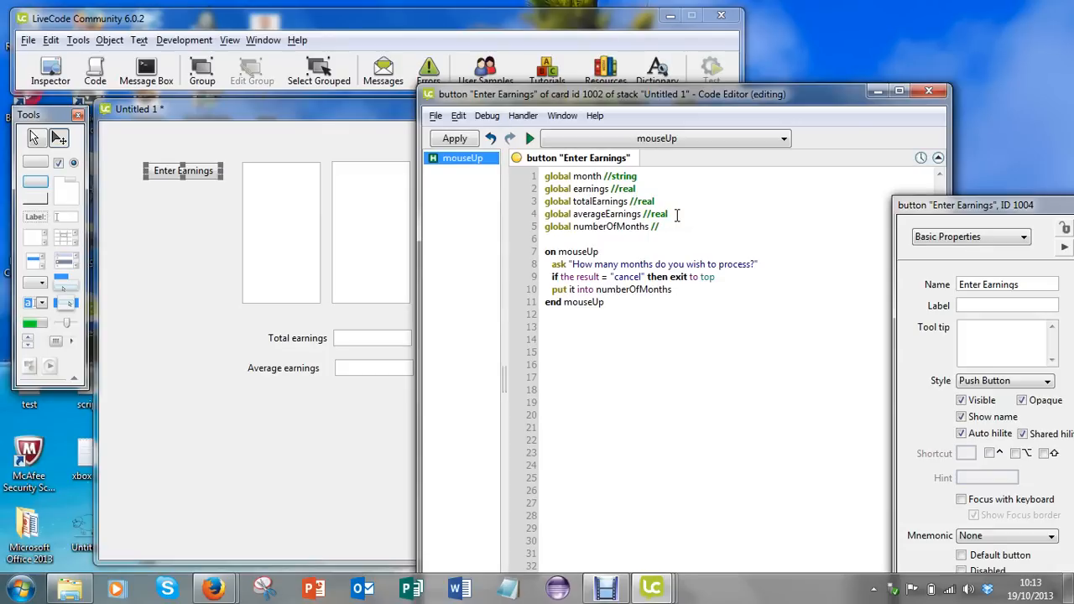
pyautogui.write('int')
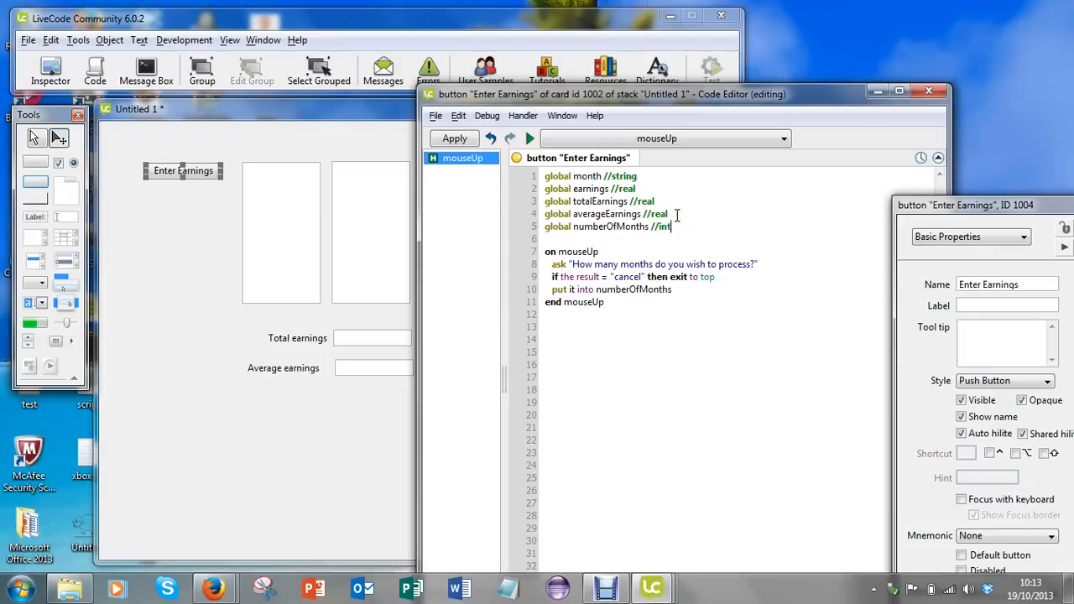
pyautogui.write('eger')
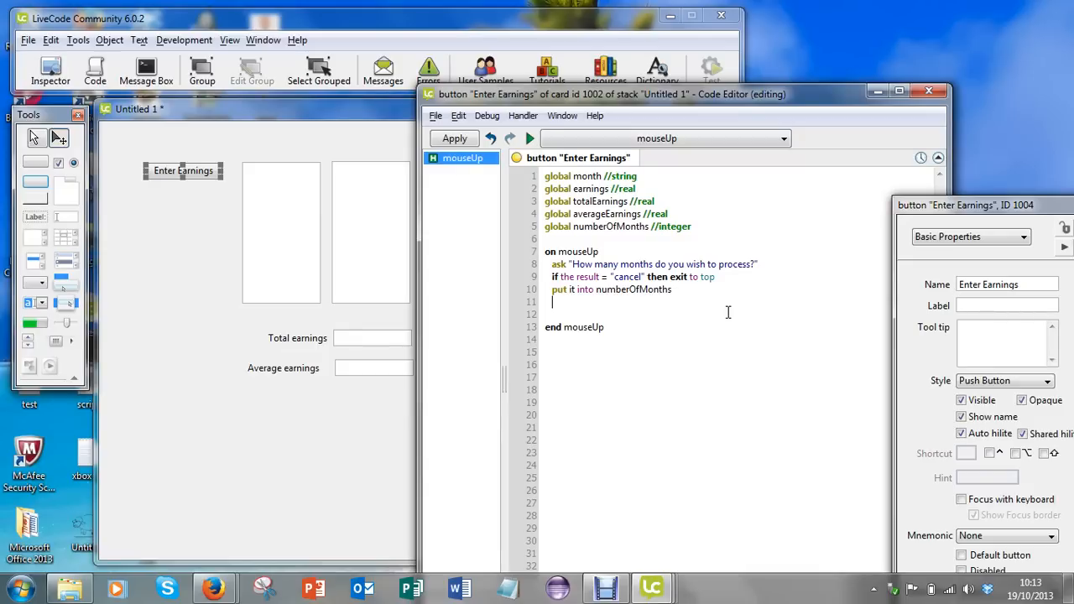
# - Add ask blocks for the month name and earnings, storing answers in month and earnings
pyautogui.write('ask')
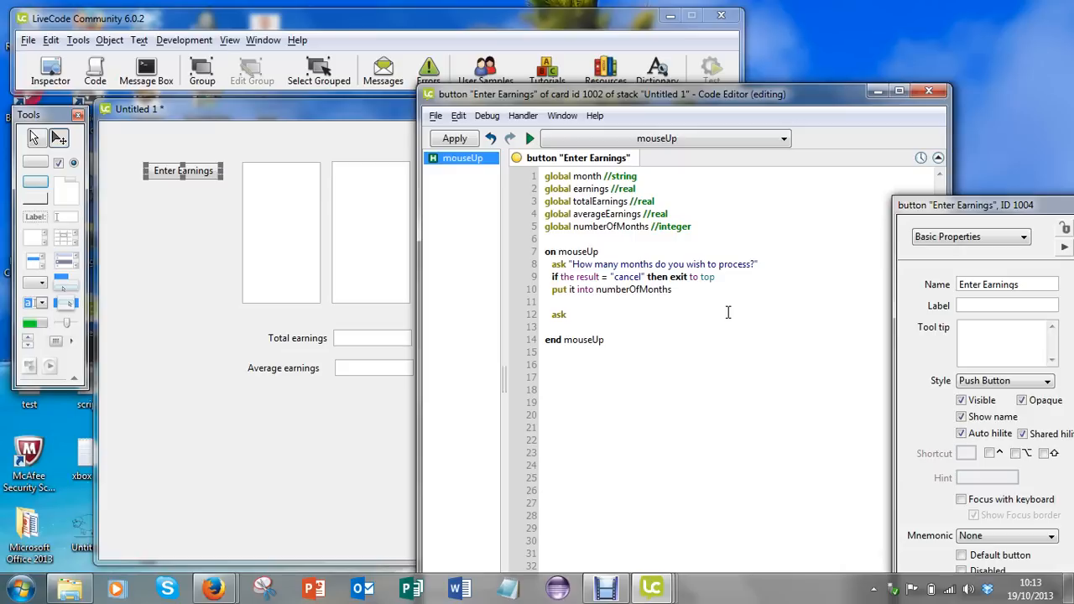
pyautogui.write('"Enter')
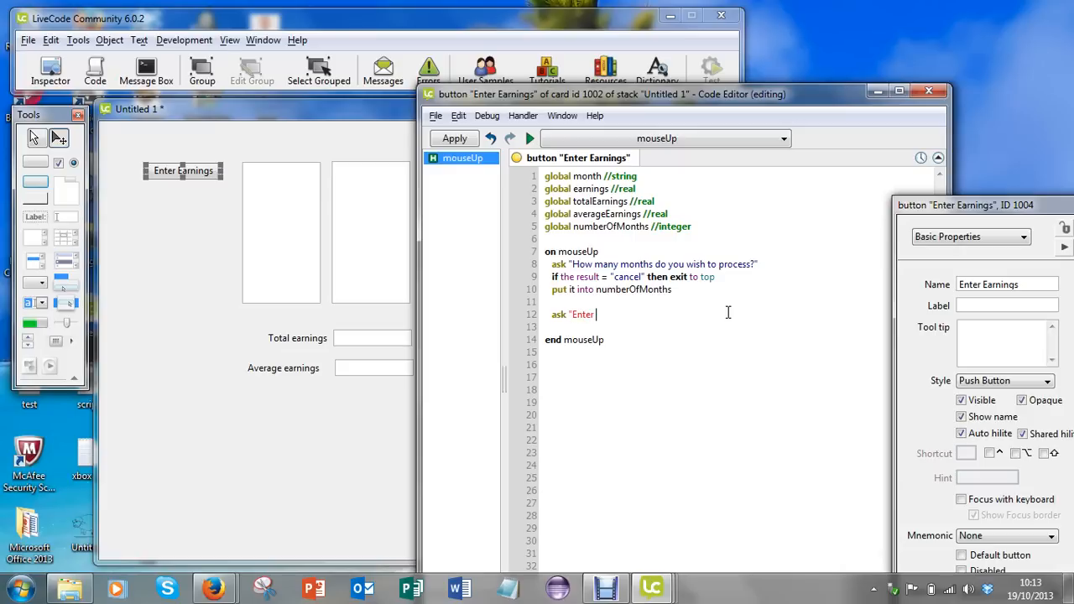
pyautogui.write('the name of the month')
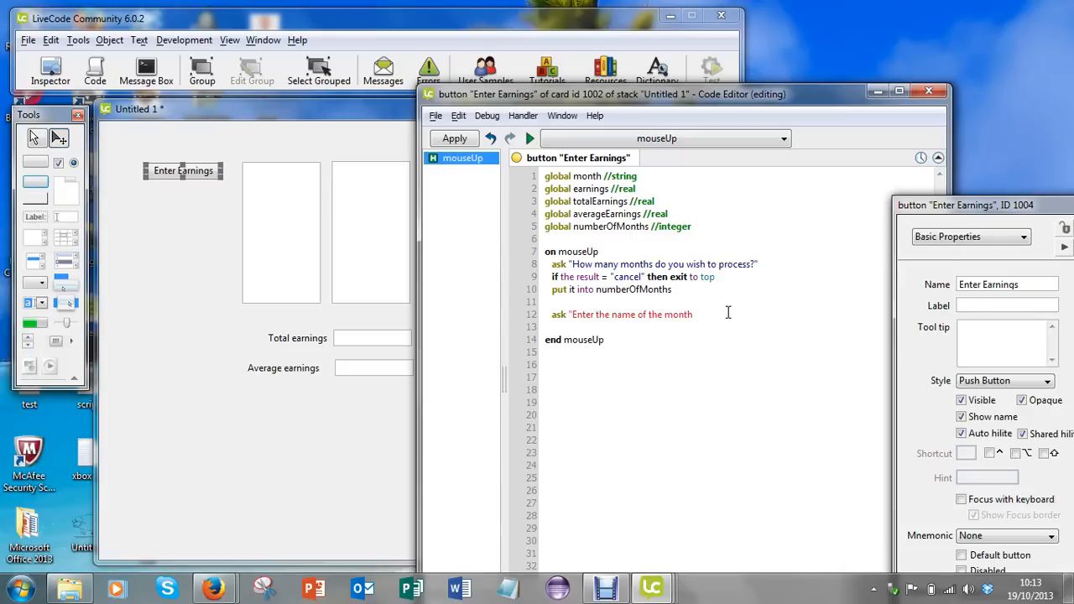
pyautogui.write('"')
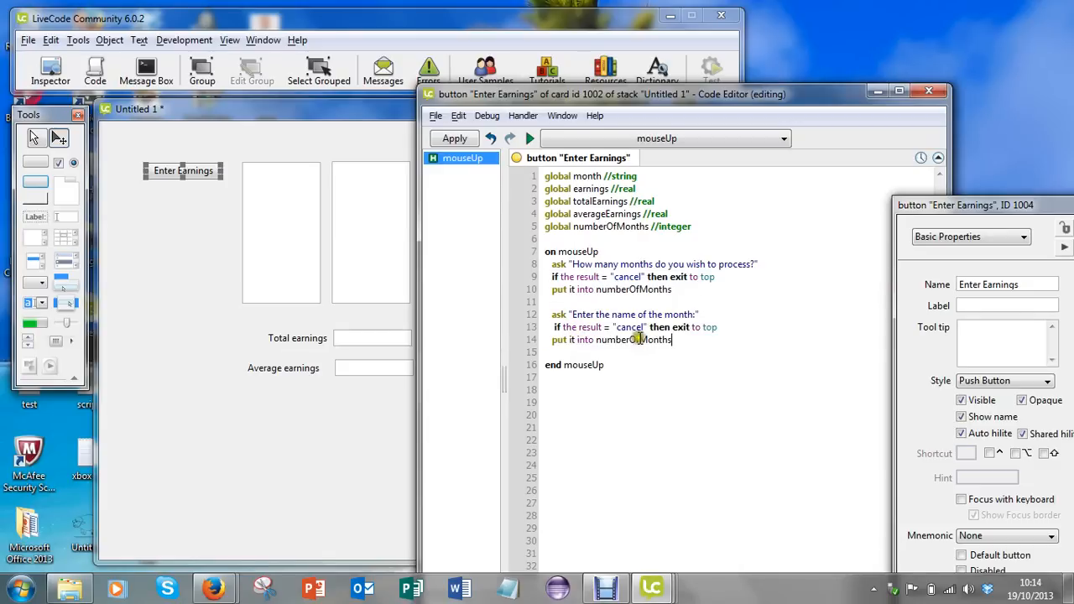
pyautogui.doubleClick(634, 340)
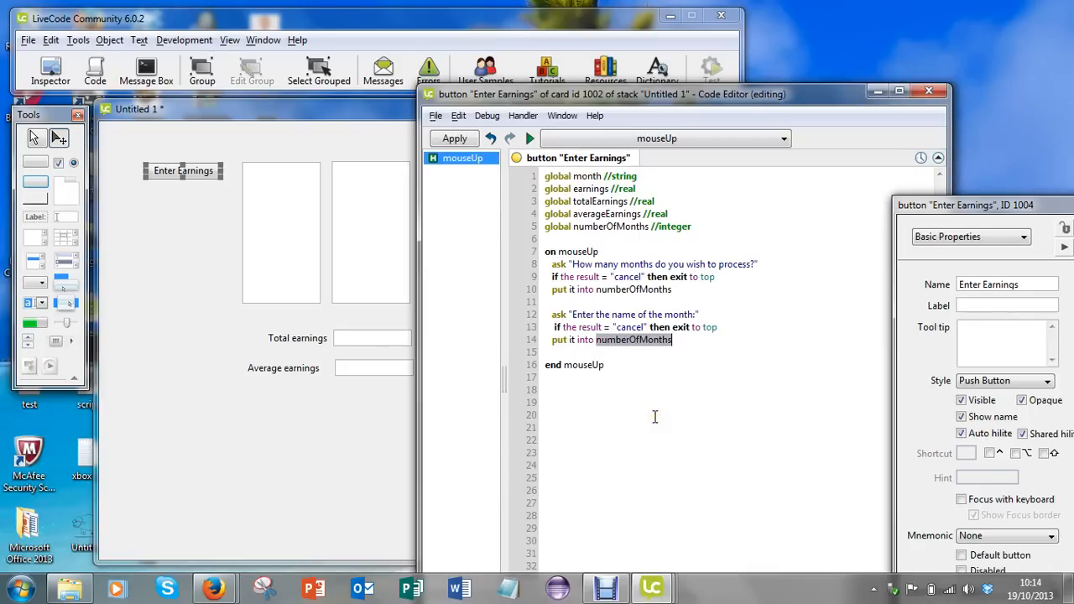
pyautogui.write('month')
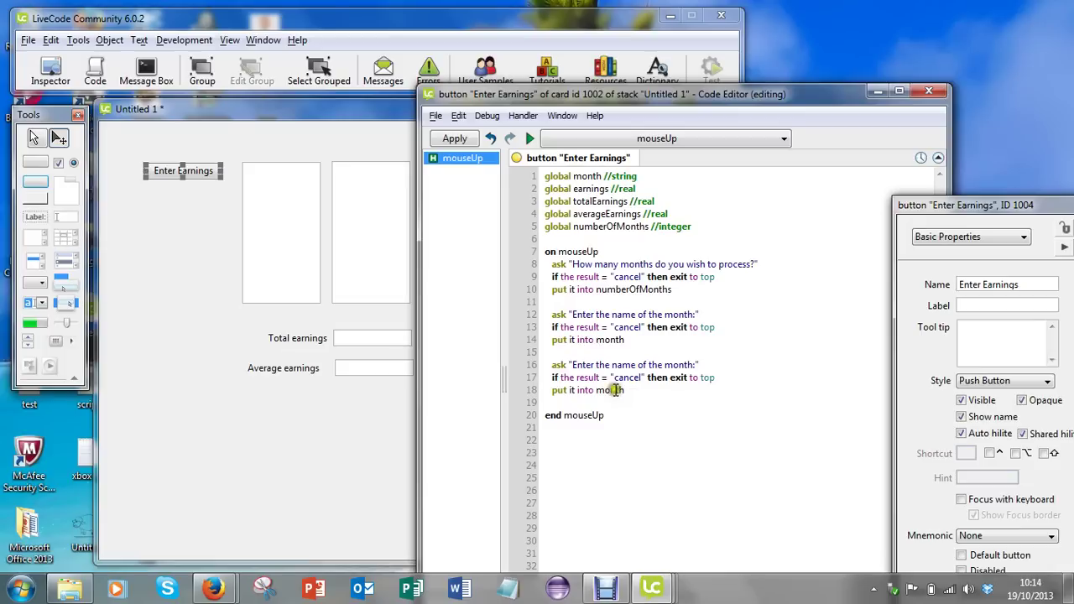
pyautogui.doubleClick(589, 188)
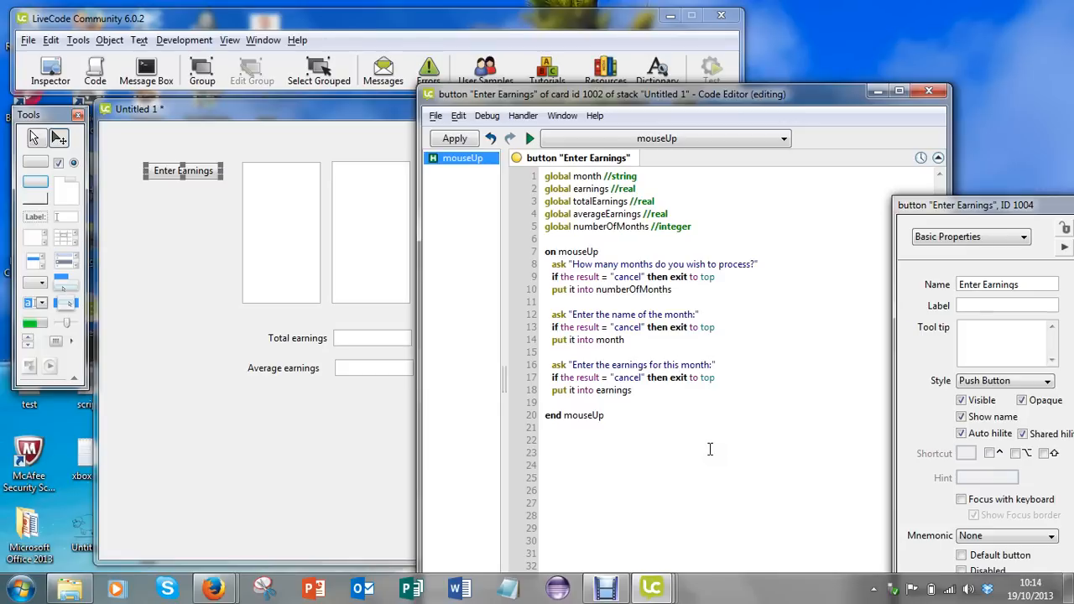
pyautogui.moveTo(596, 424)
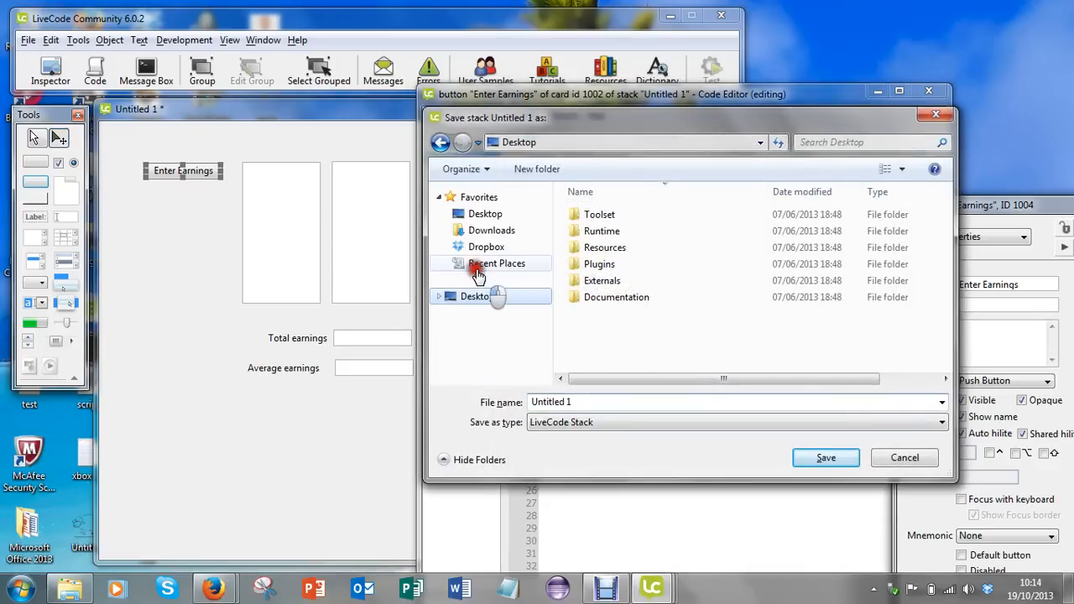
pyautogui.click(477, 296)
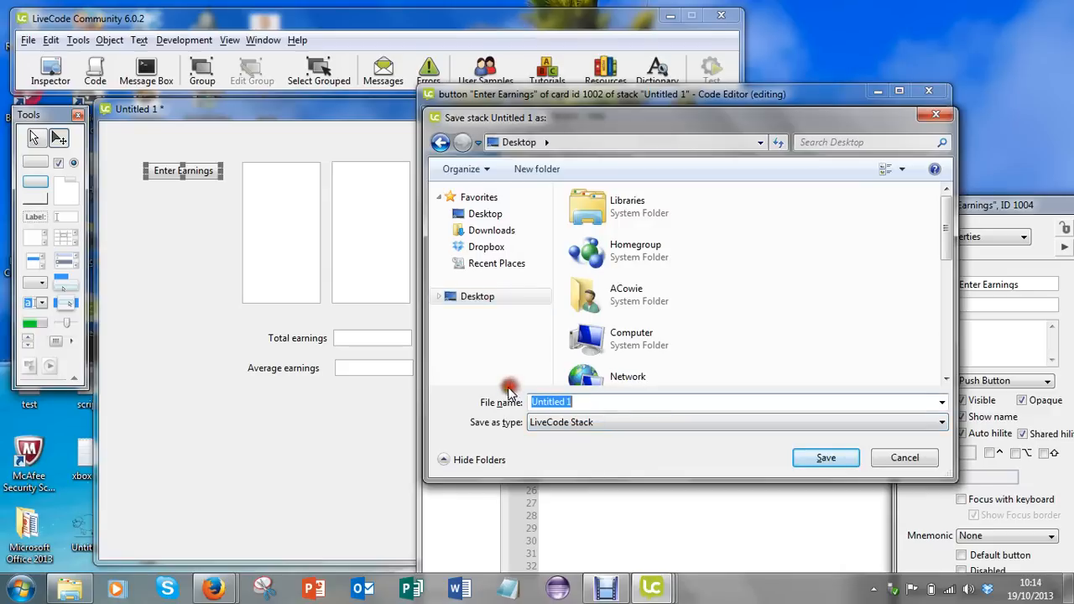
pyautogui.write("Jim's")
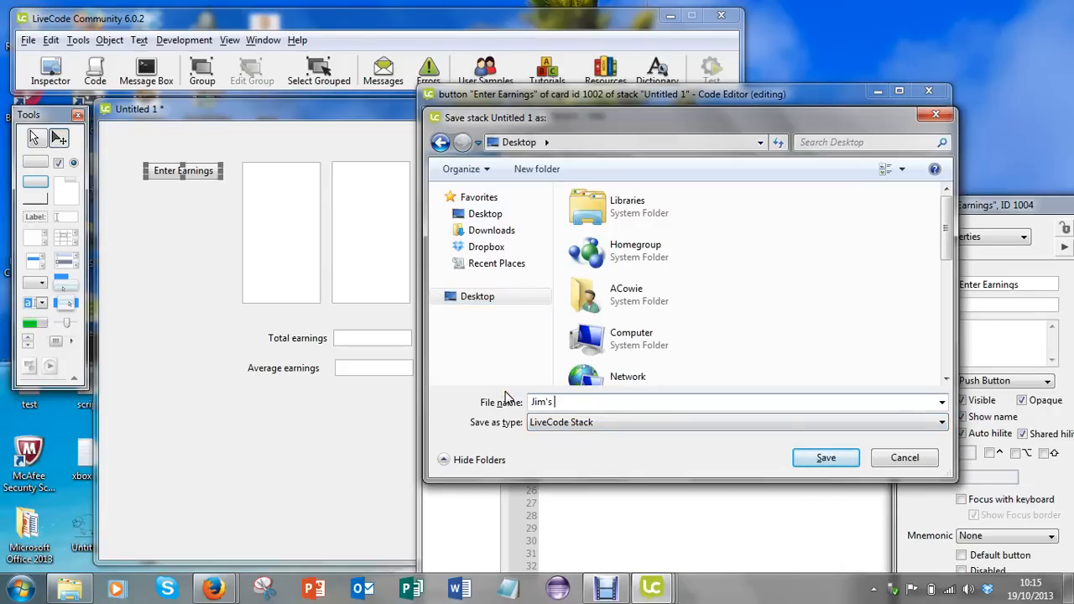
pyautogui.write('Earnings')
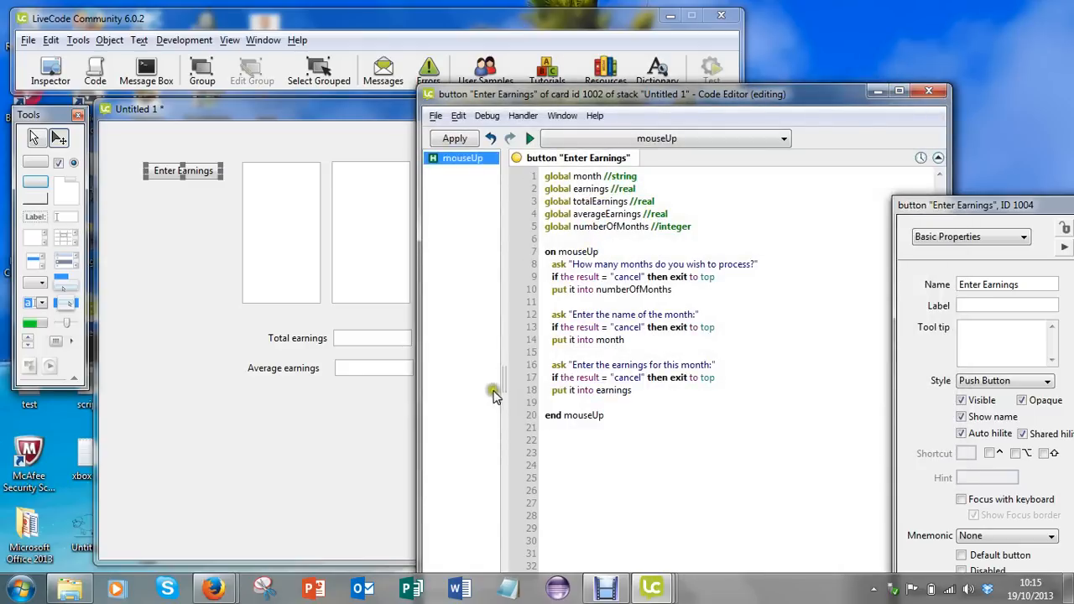
pyautogui.moveTo(229, 192)
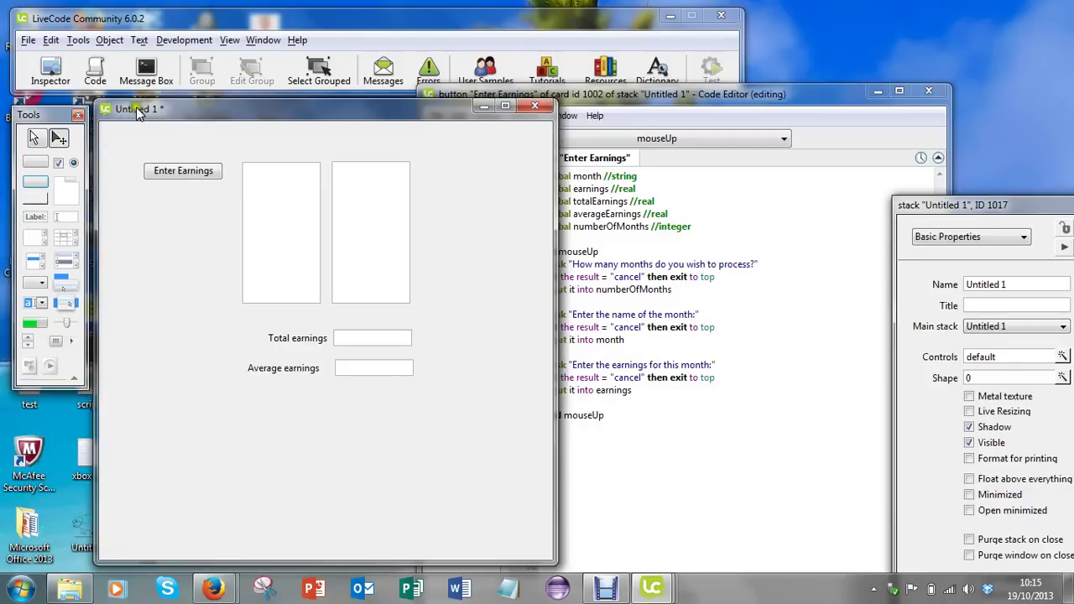
# - Name the stack 'Jim's Earnings' in the stack Inspector
pyautogui.click(114, 40)
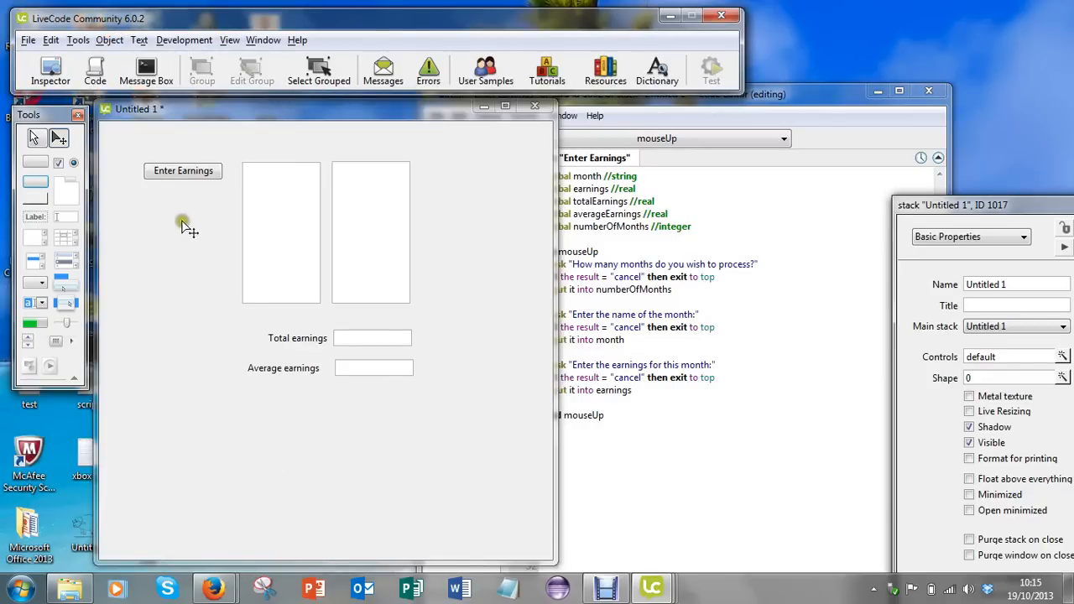
pyautogui.moveTo(924, 216)
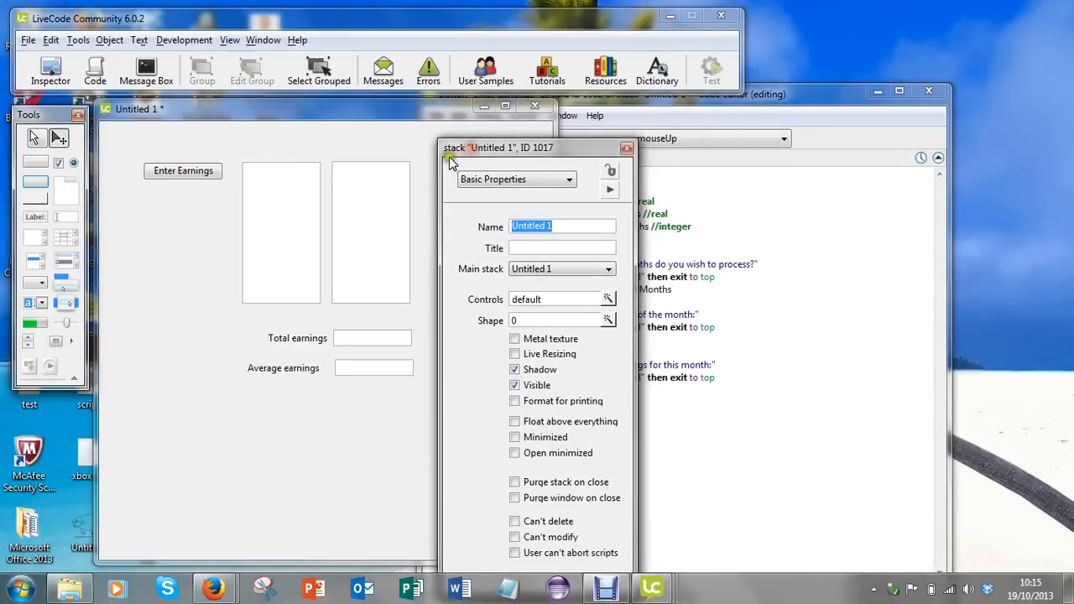
pyautogui.moveTo(571, 244)
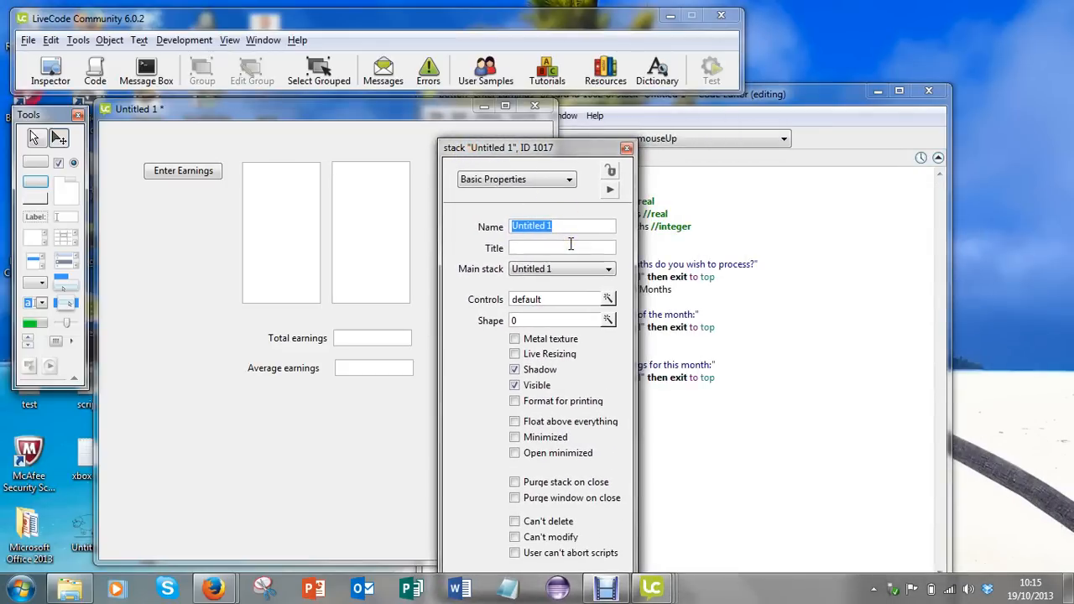
pyautogui.write("Jim's Earnings")
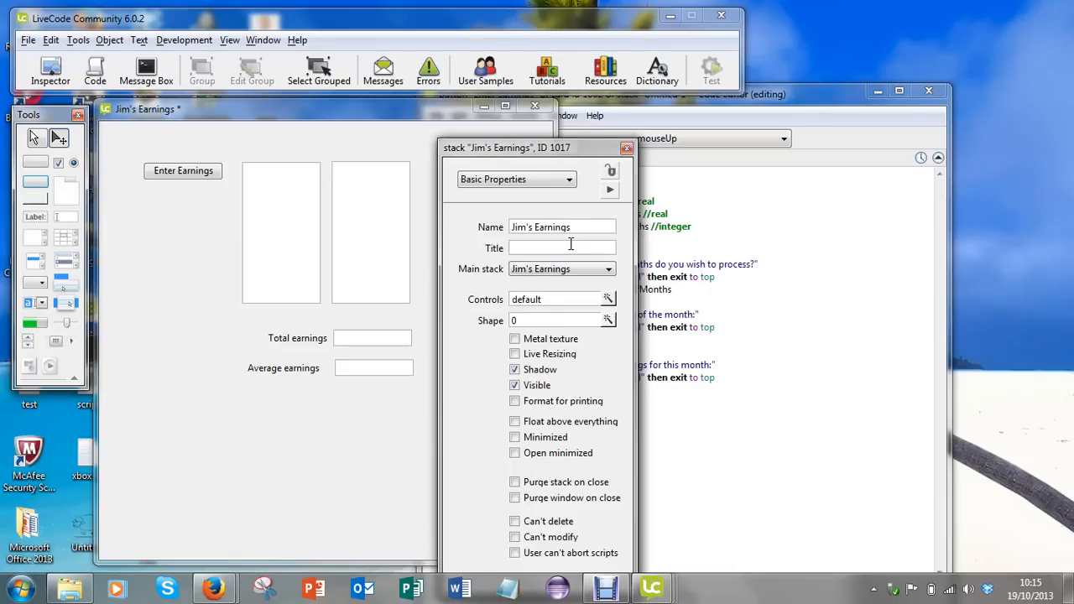
pyautogui.moveTo(438, 142)
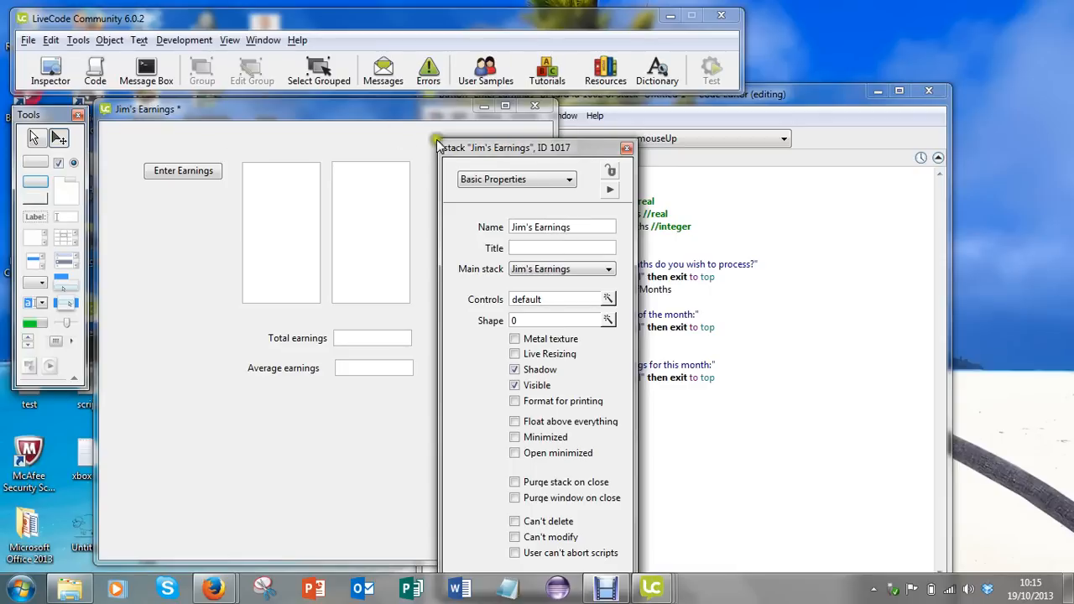
pyautogui.moveTo(504, 148); pyautogui.dragTo(768, 131)
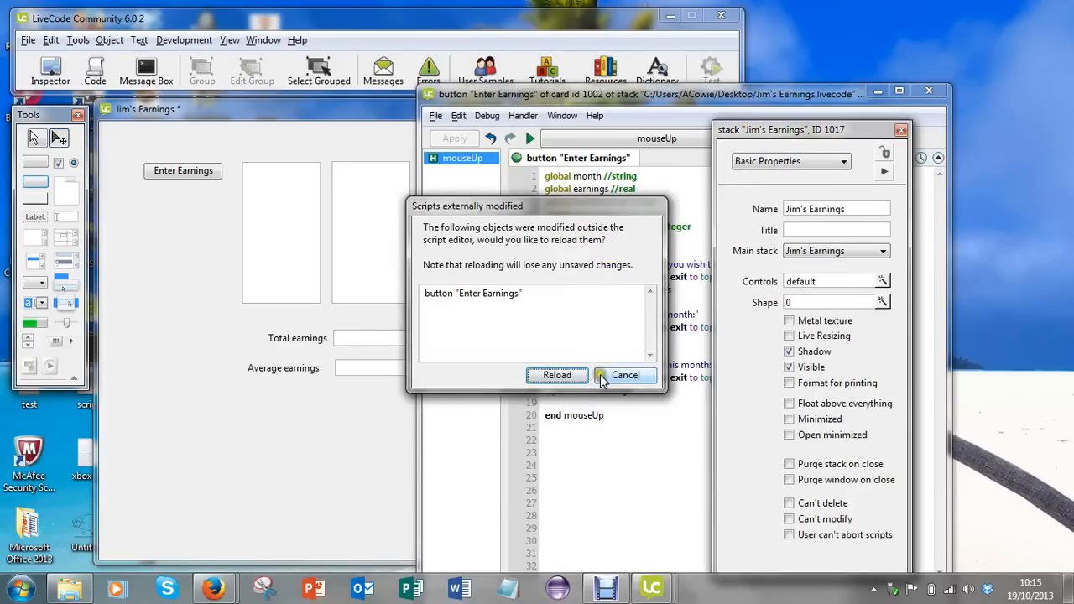
# - Reload the externally modified Enter Earnings button script from the warning dialog
pyautogui.click(626, 375)
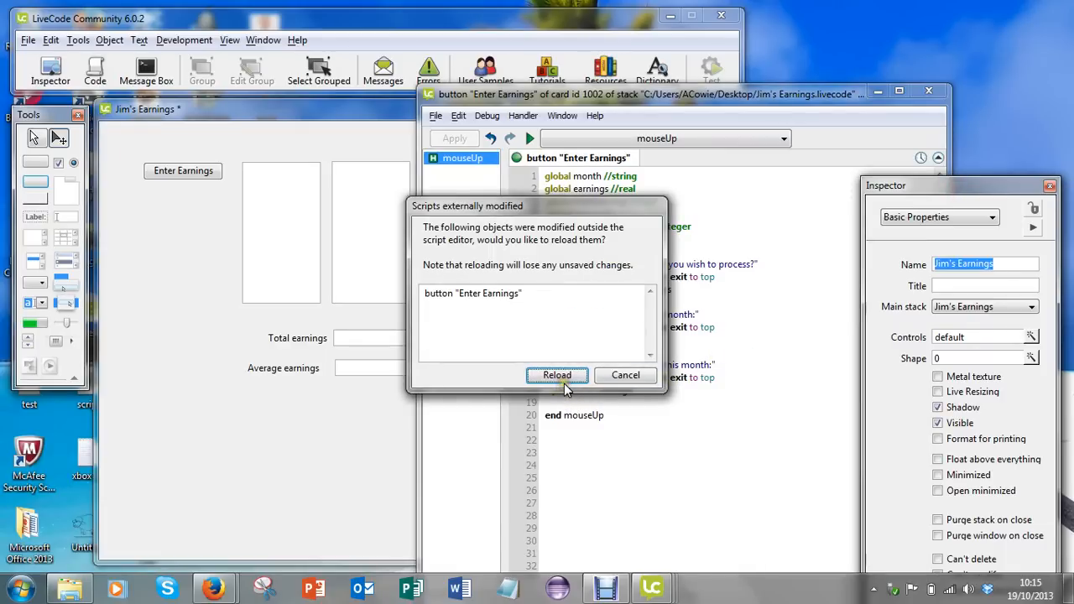
pyautogui.click(556, 375)
pyautogui.write('put m')
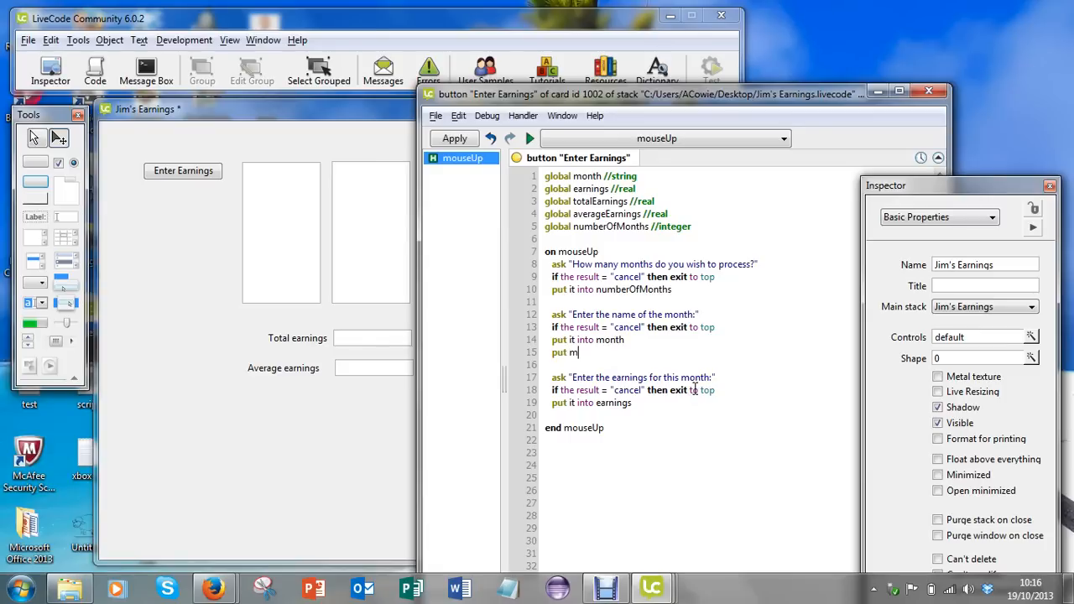
# - Type 'put month into field' as a new line after 'put it into month'
pyautogui.write('onth into')
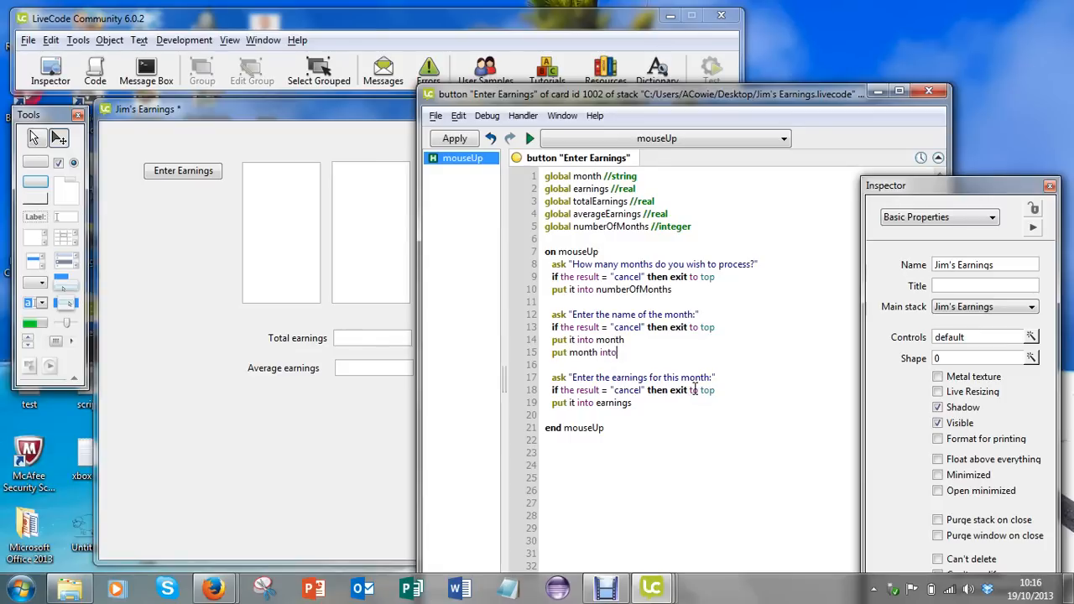
pyautogui.write('field')
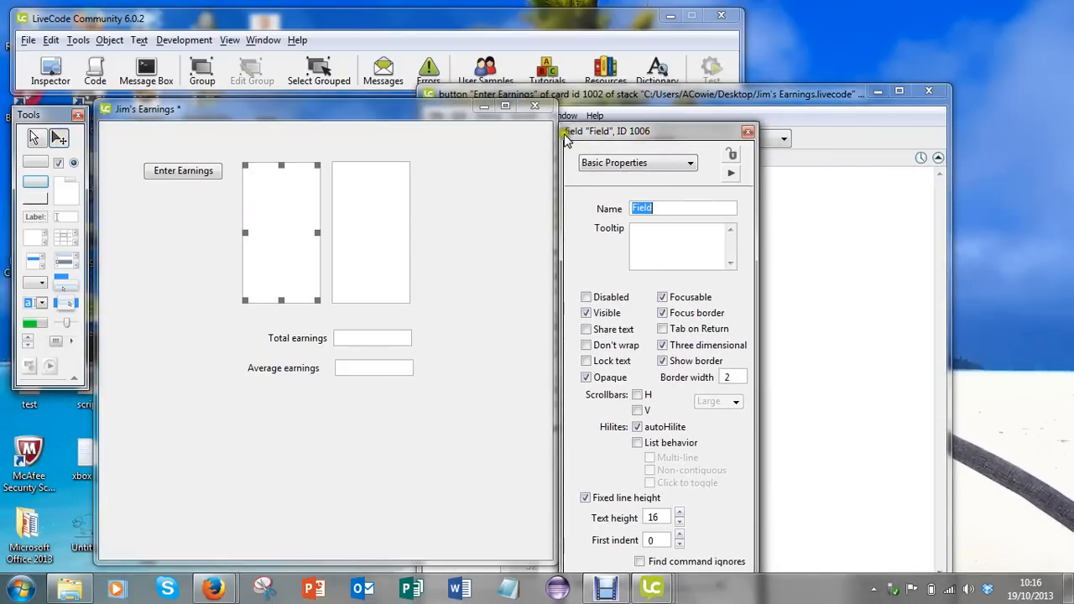
pyautogui.moveTo(632, 141)
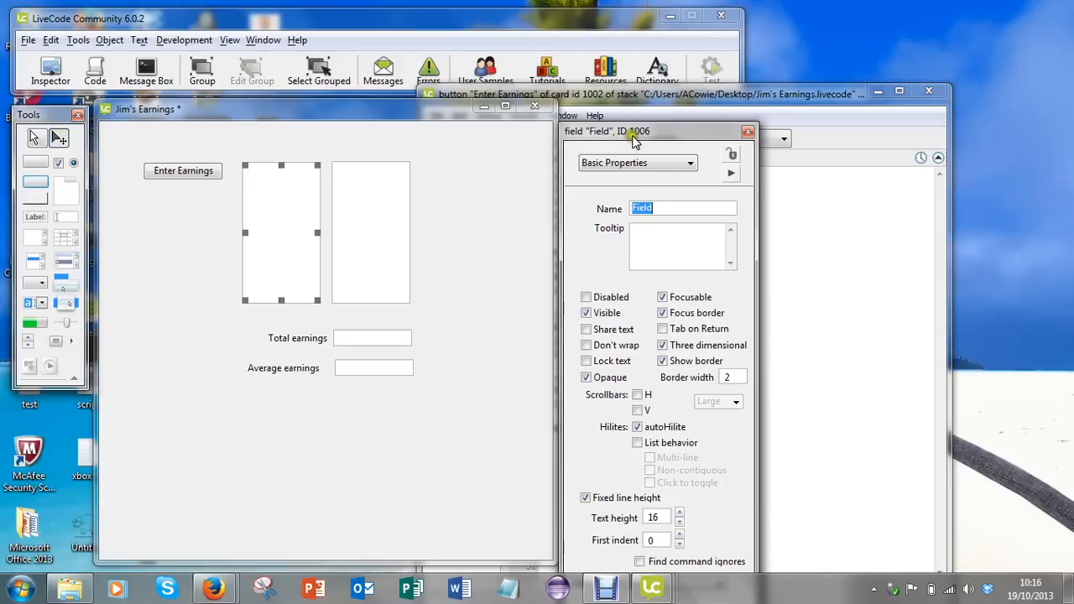
pyautogui.moveTo(667, 136)
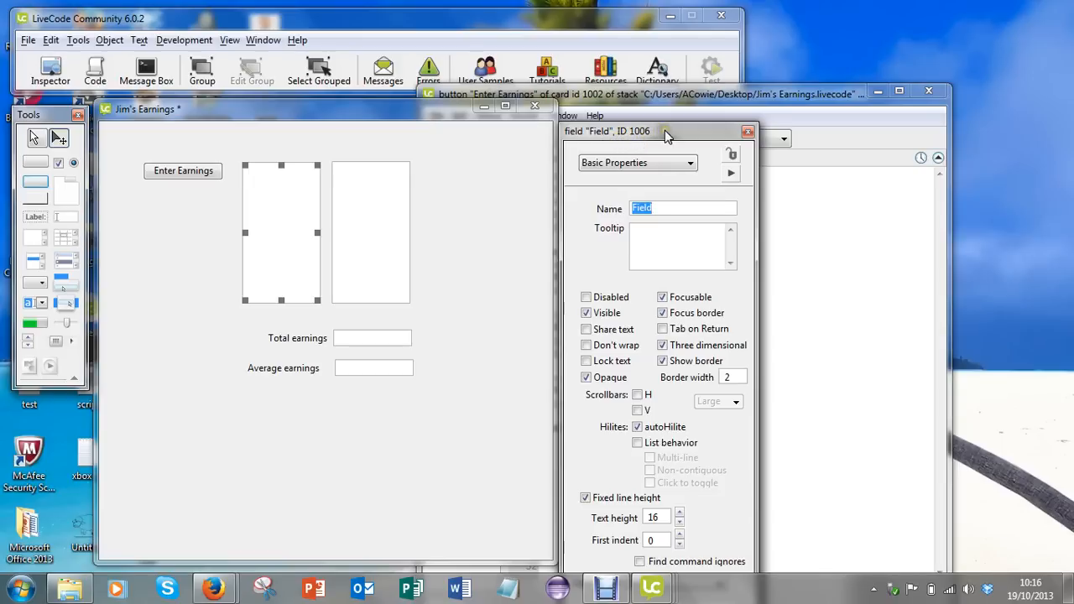
pyautogui.moveTo(701, 223)
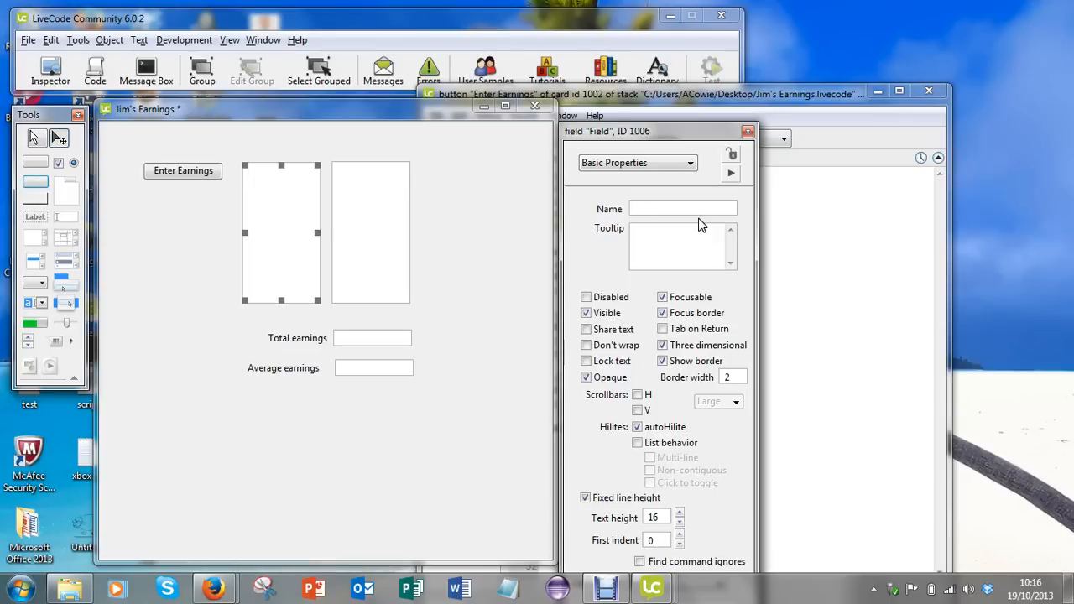
# - Name the left tall field 'Display month' in its Inspector
pyautogui.write('Display Month')
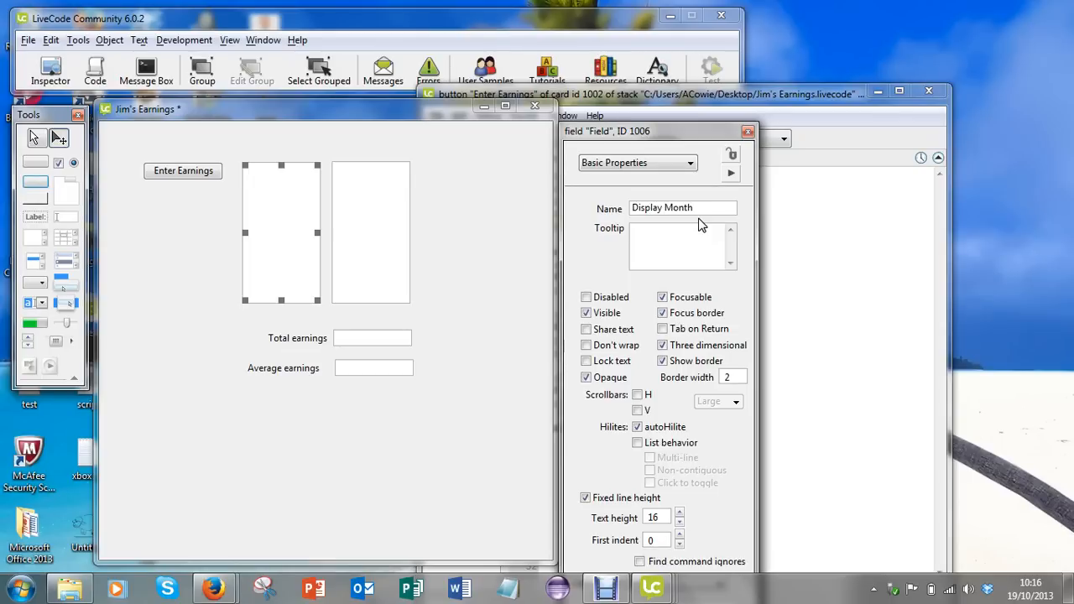
pyautogui.click(682, 207)
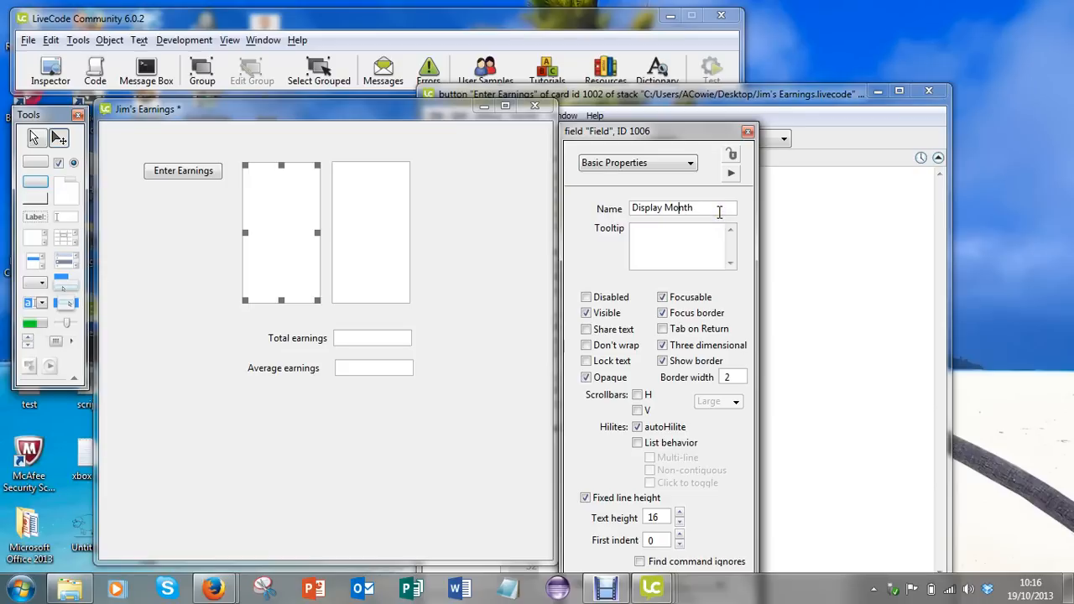
pyautogui.write('month')
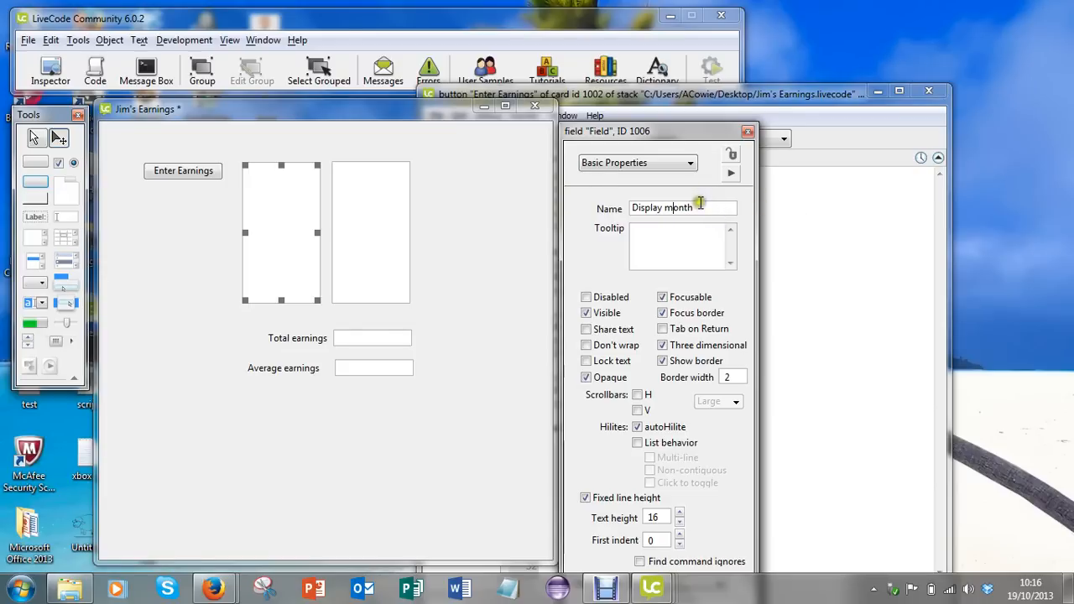
pyautogui.tripleClick(680, 208)
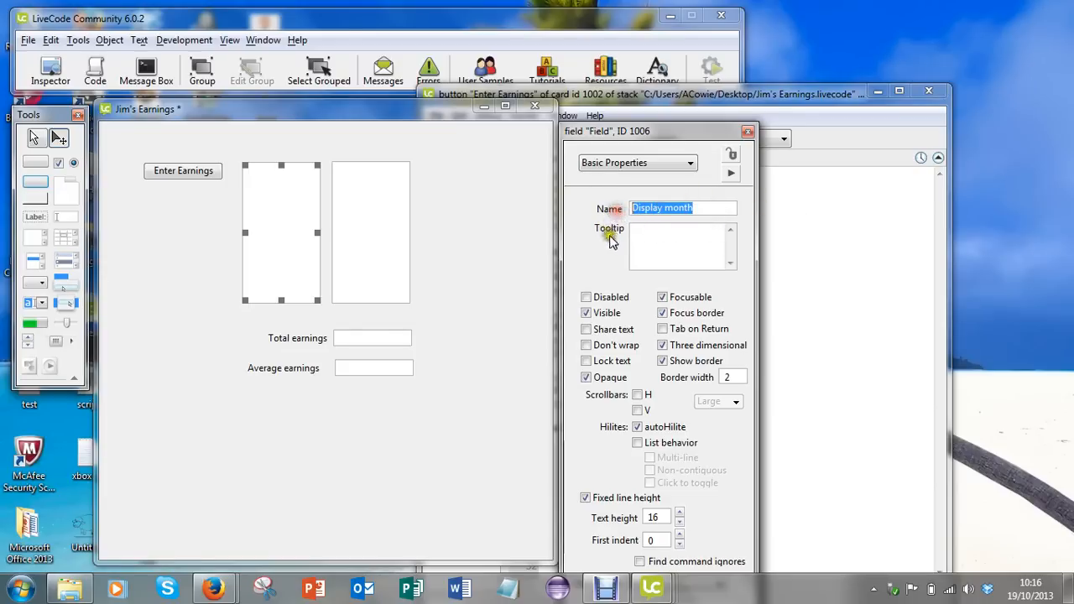
pyautogui.moveTo(806, 274)
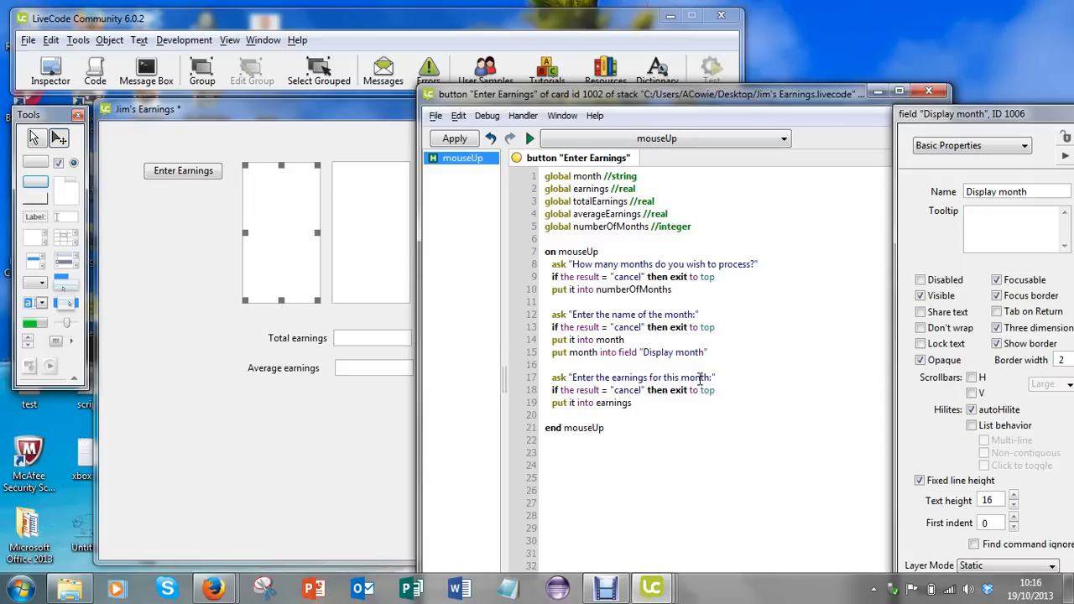
pyautogui.moveTo(936, 296)
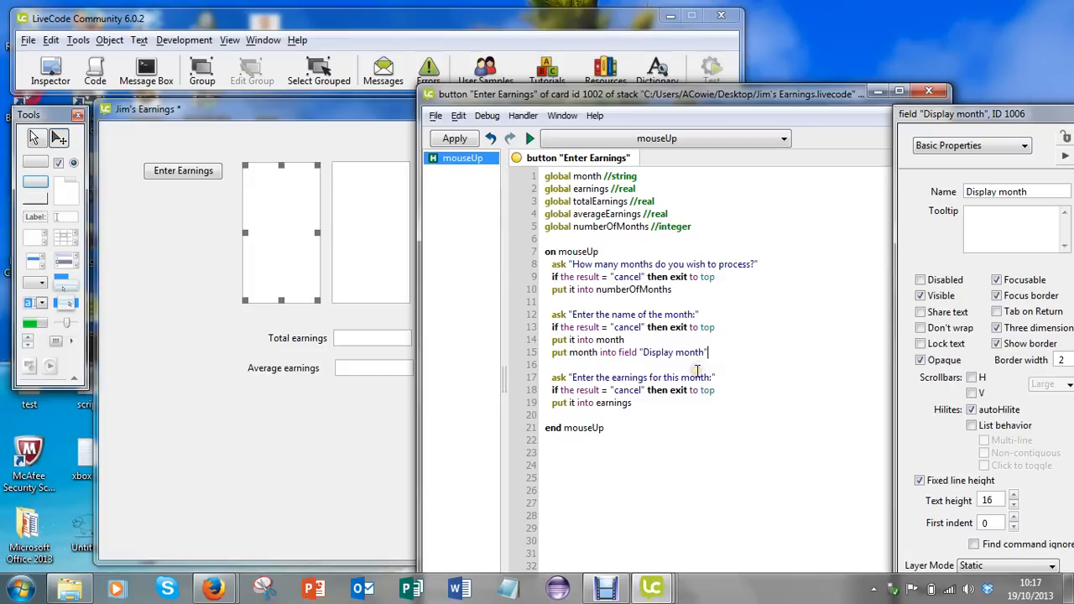
pyautogui.moveTo(704, 377)
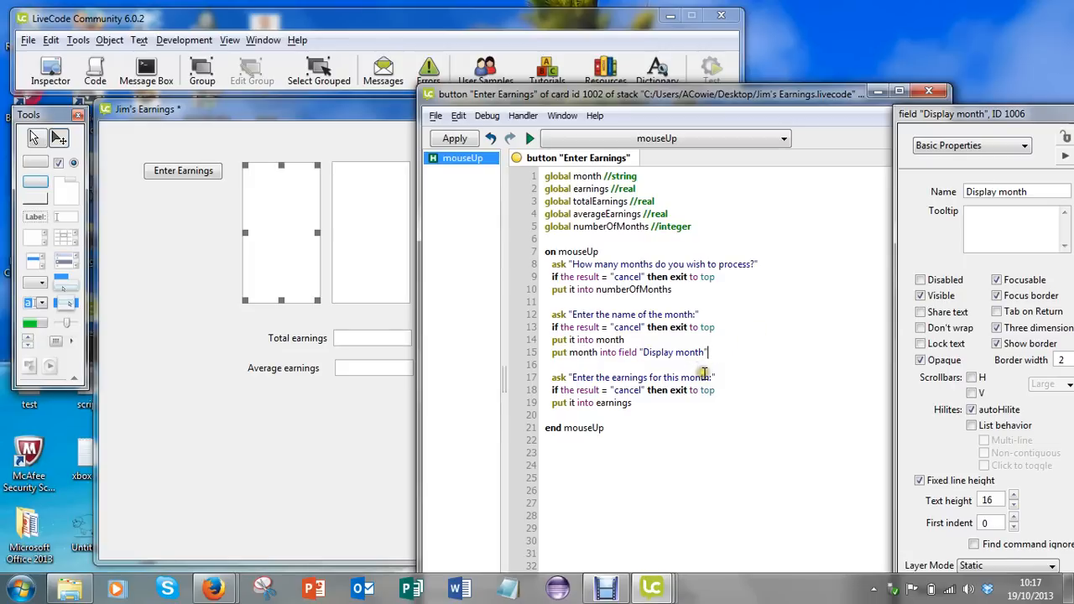
# - Apply the line putting month into field "Display month" and switch to the Browse tool
pyautogui.click(453, 137)
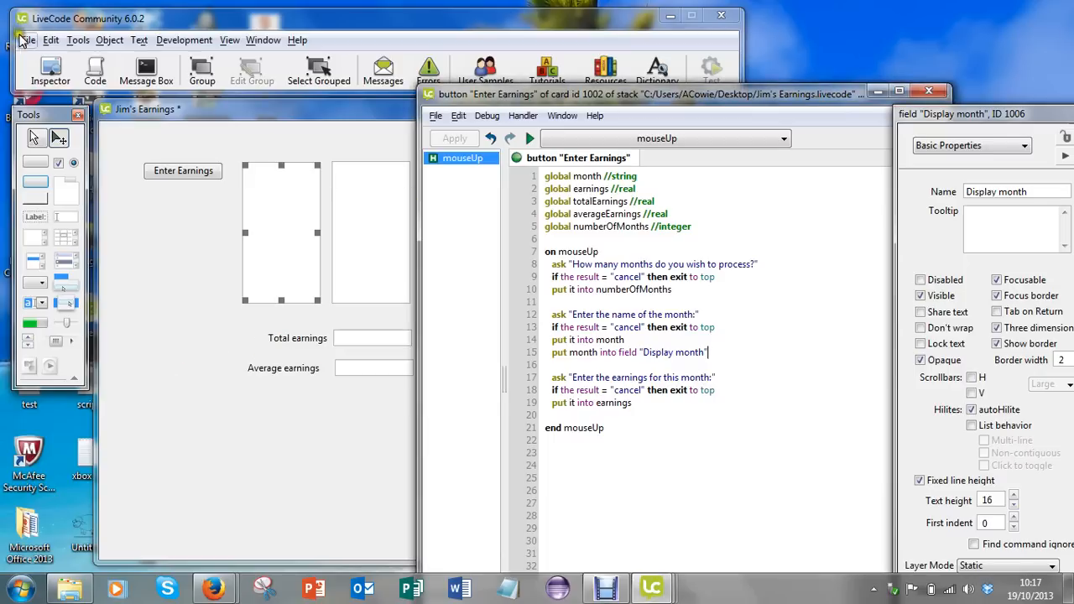
pyautogui.click(28, 40)
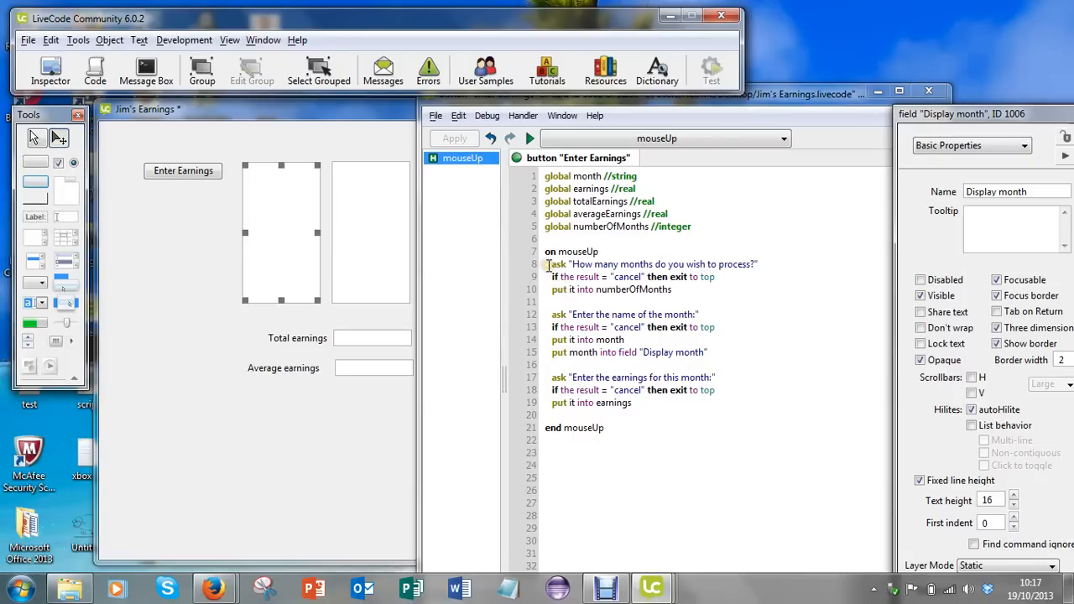
pyautogui.moveTo(547, 263); pyautogui.dragTo(705, 326)
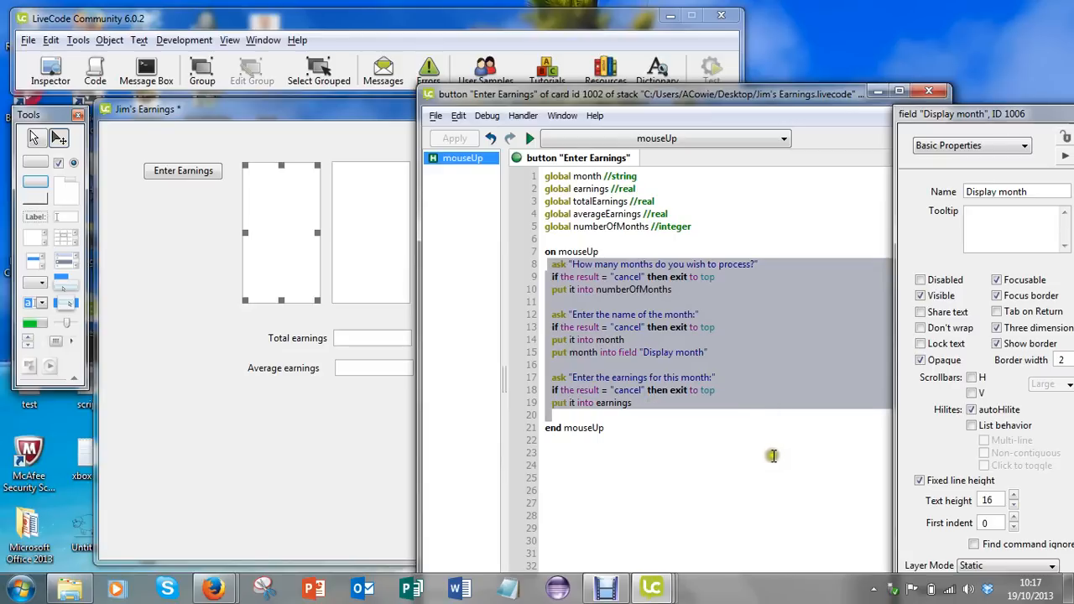
pyautogui.moveTo(672, 458)
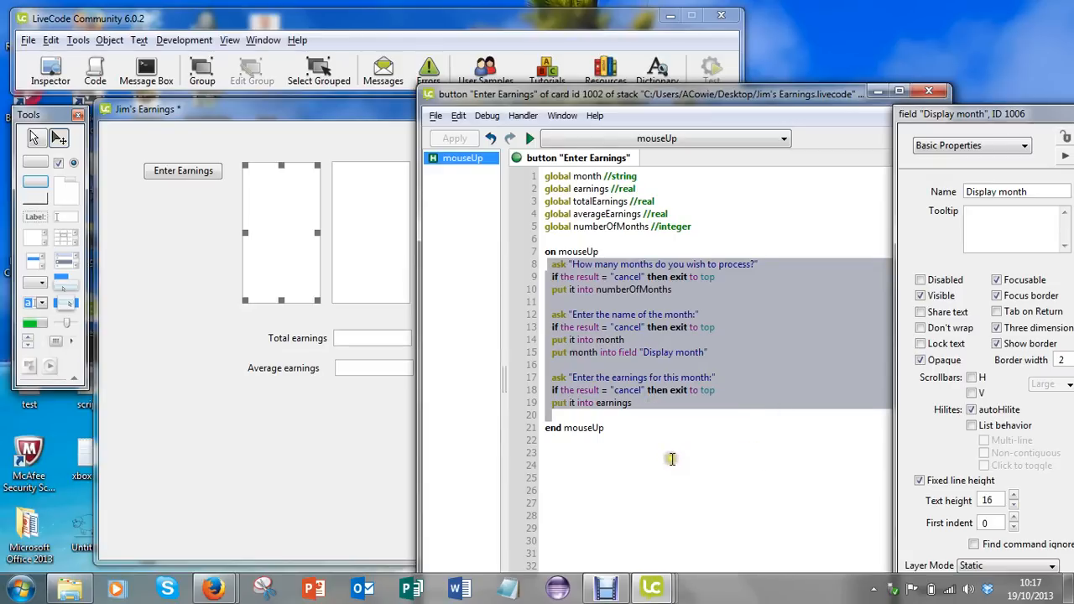
pyautogui.moveTo(359, 487)
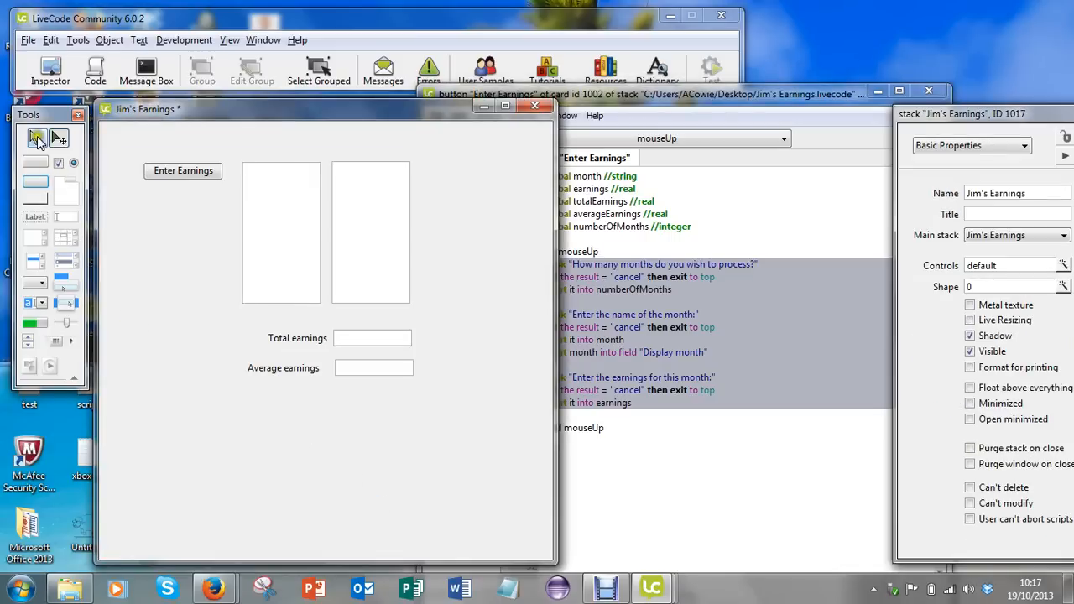
# - Run Enter Earnings and enter 3 as the number of months
pyautogui.click(182, 172)
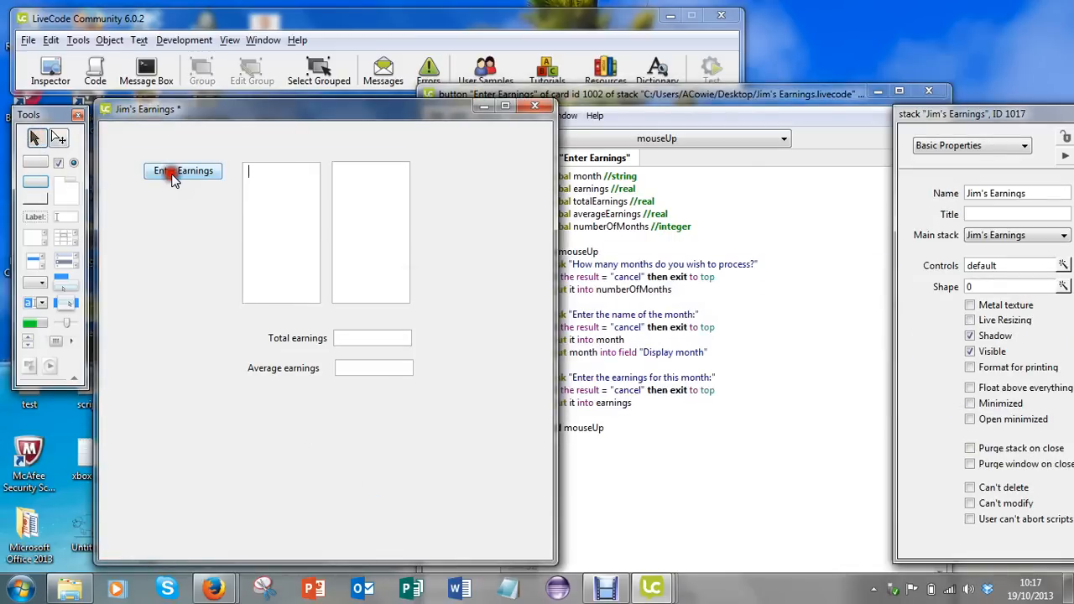
pyautogui.click(183, 171)
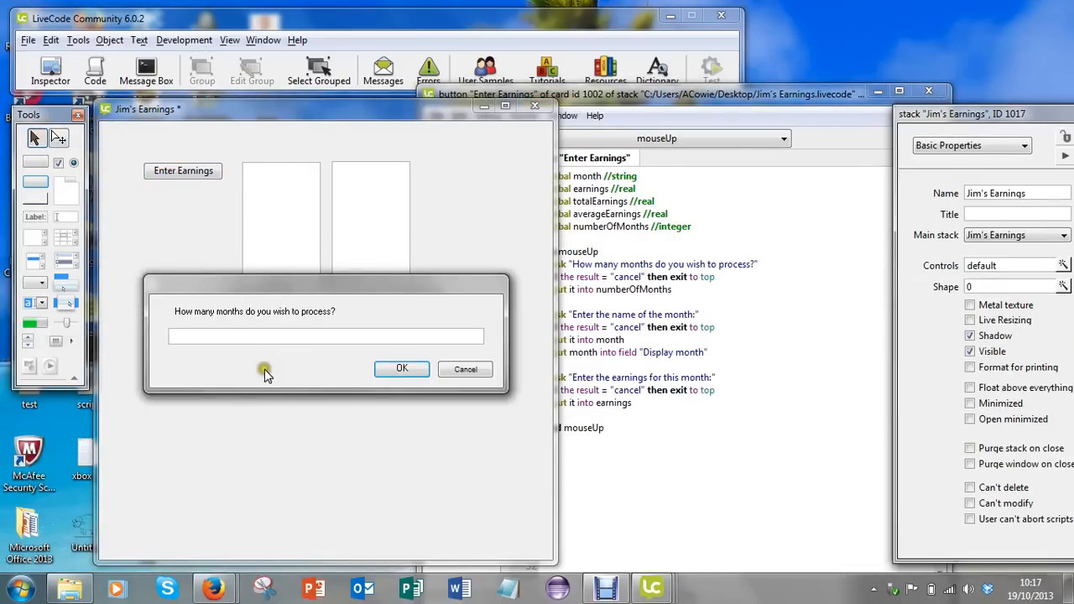
pyautogui.moveTo(272, 361)
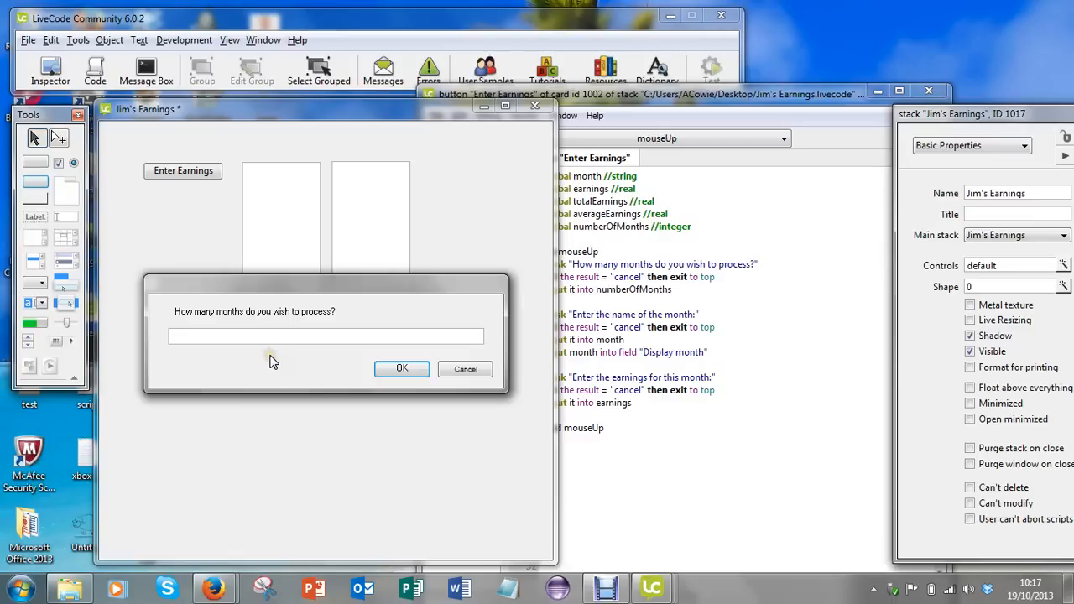
pyautogui.write('3')
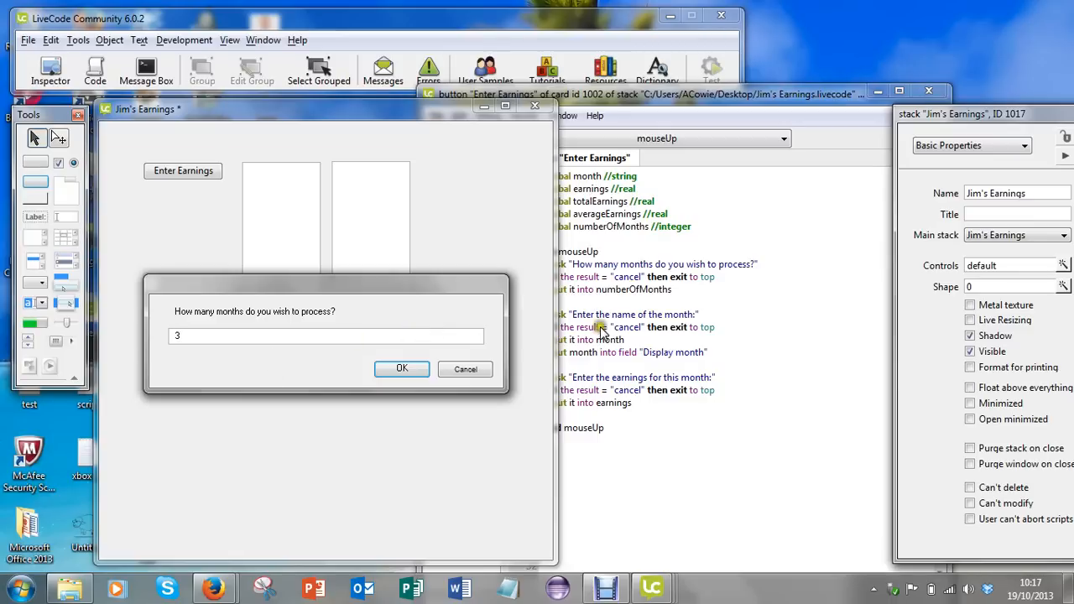
pyautogui.click(401, 370)
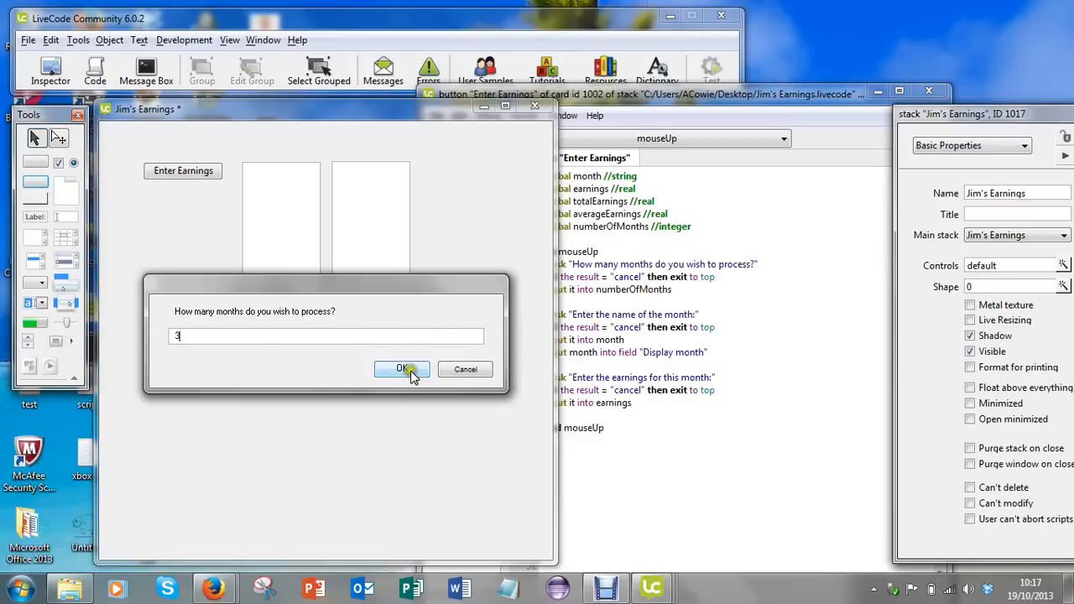
pyautogui.click(401, 370)
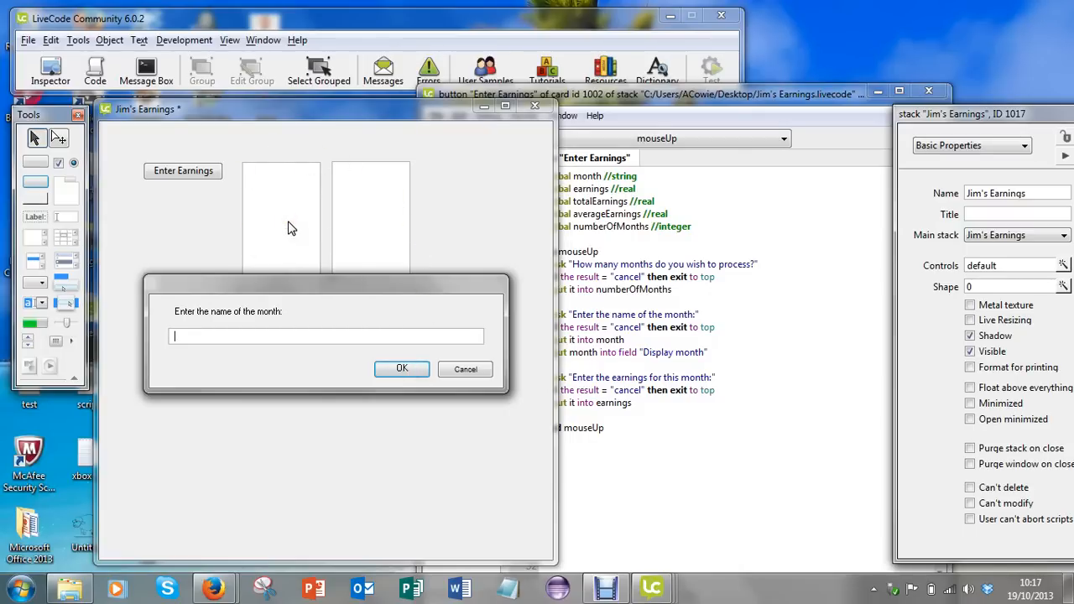
# - Enter January as the month name
pyautogui.write('J')
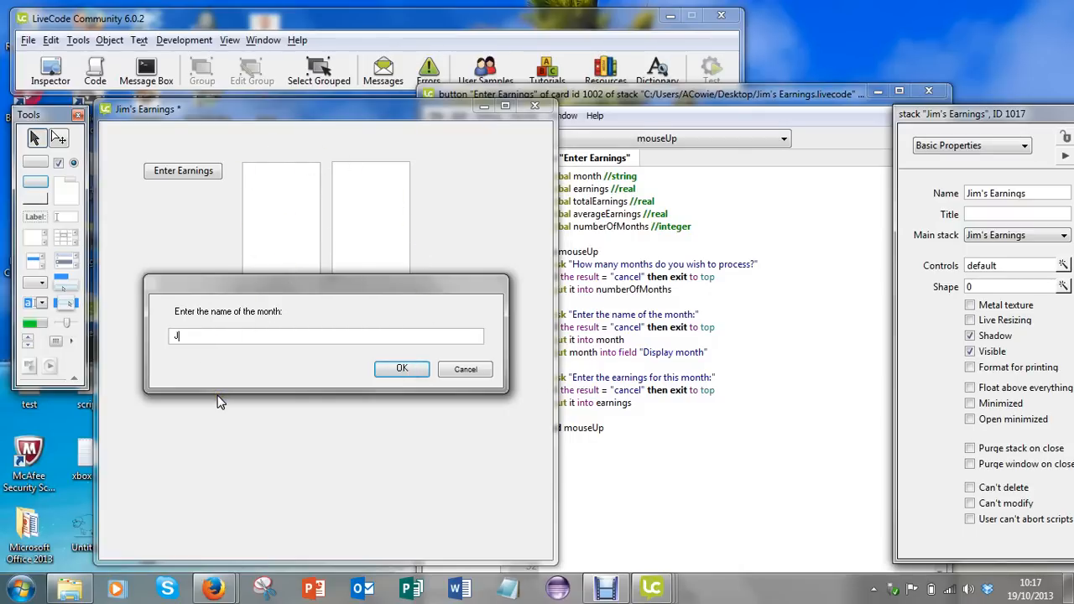
pyautogui.write('anuary')
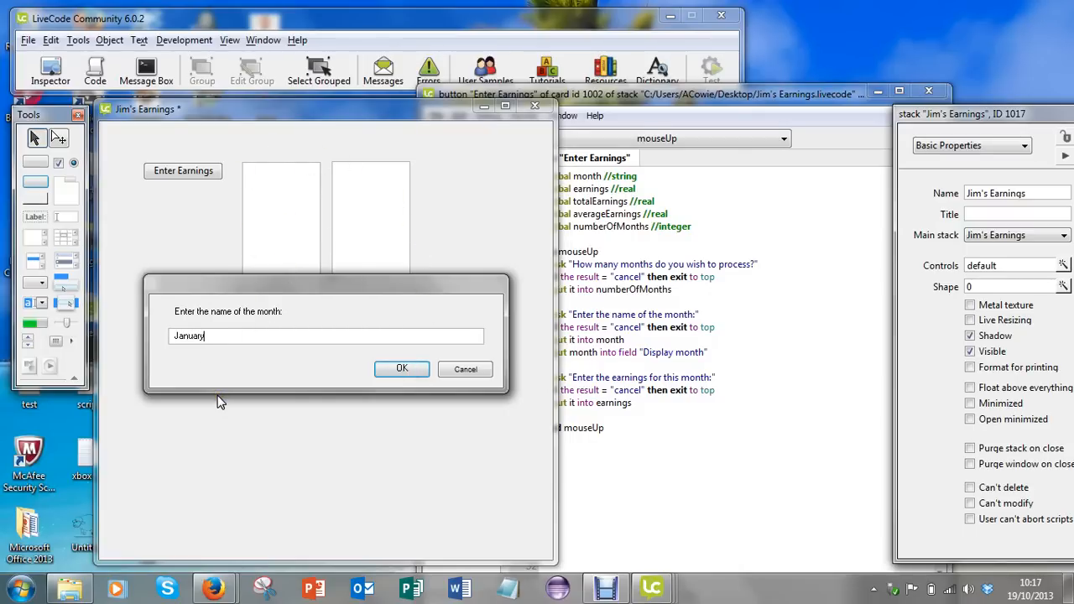
pyautogui.click(401, 369)
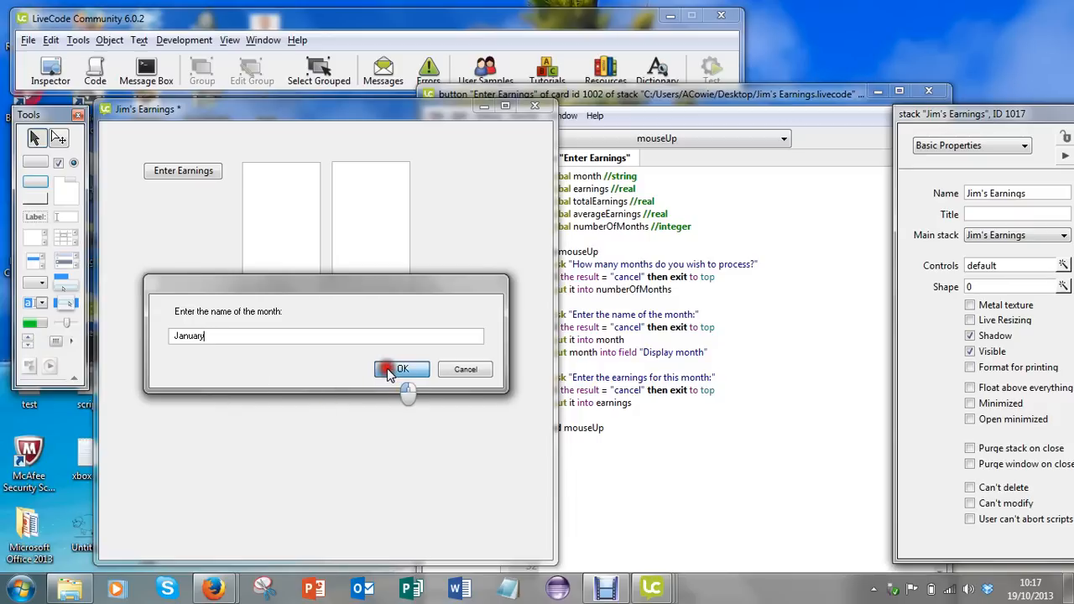
pyautogui.click(401, 369)
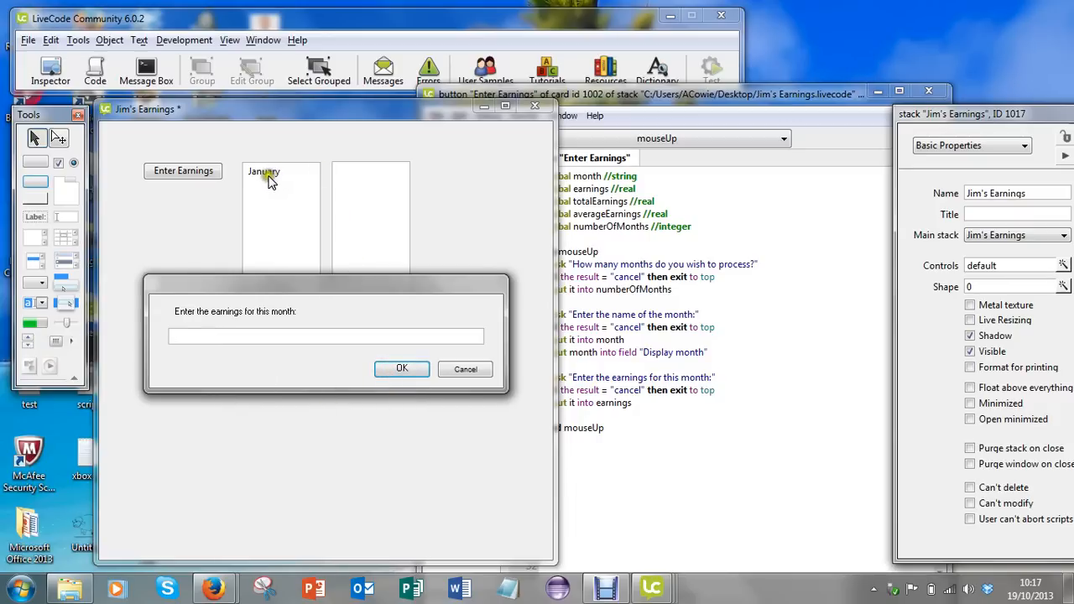
pyautogui.moveTo(288, 202)
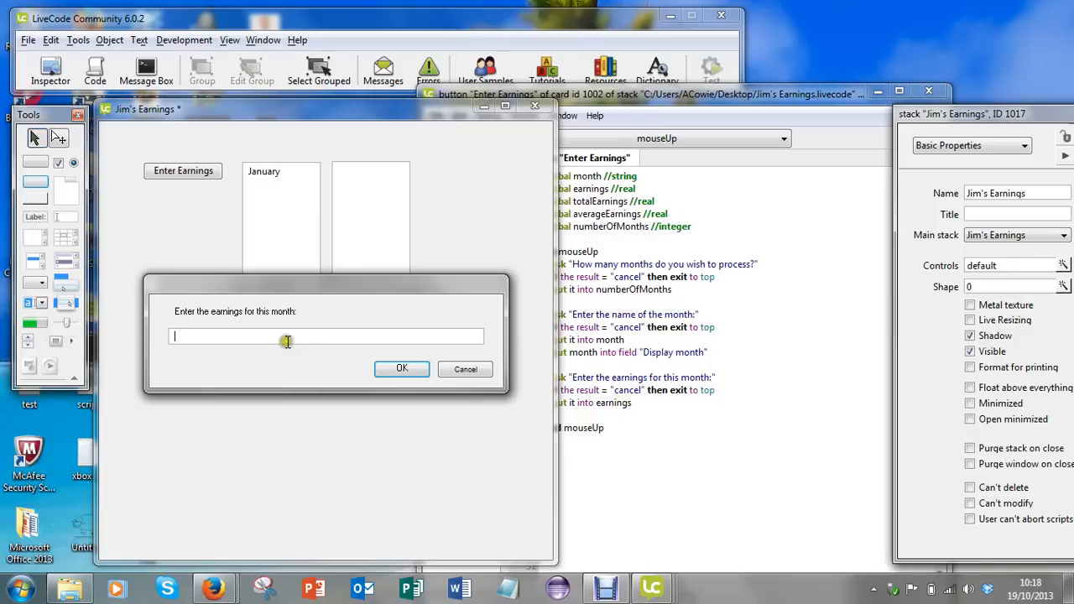
# - Enter 1520.50 as earnings; January appears but the earnings field stays empty
pyautogui.write('1520')
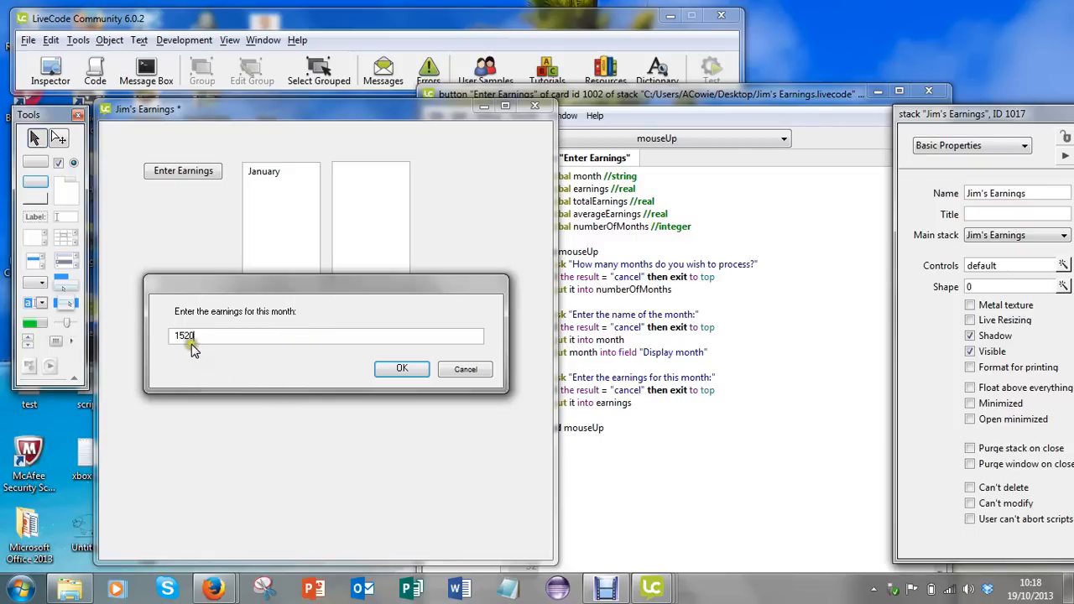
pyautogui.moveTo(230, 354)
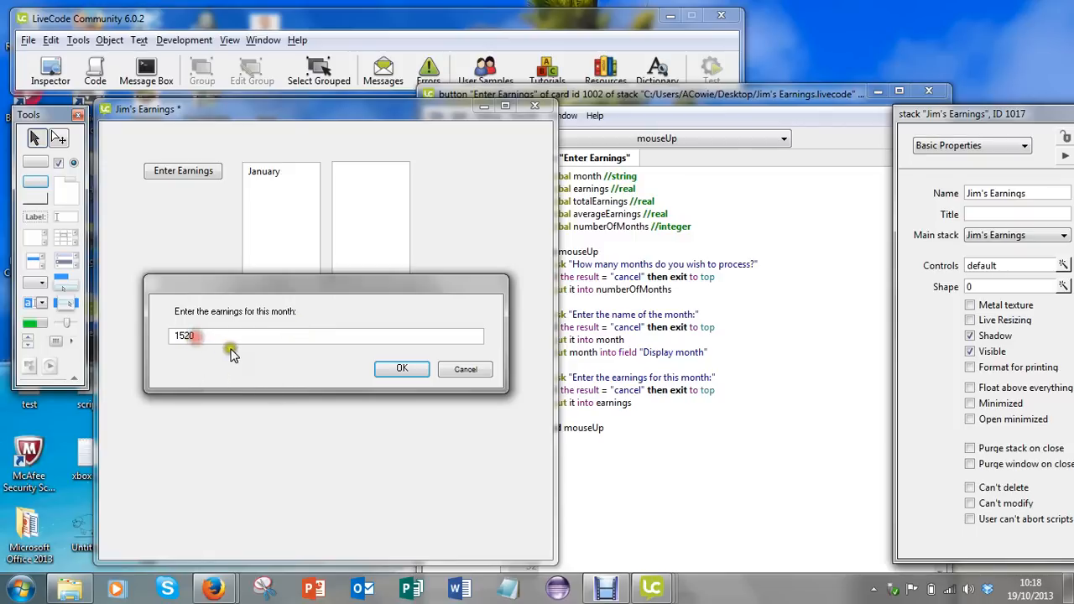
pyautogui.write('.5')
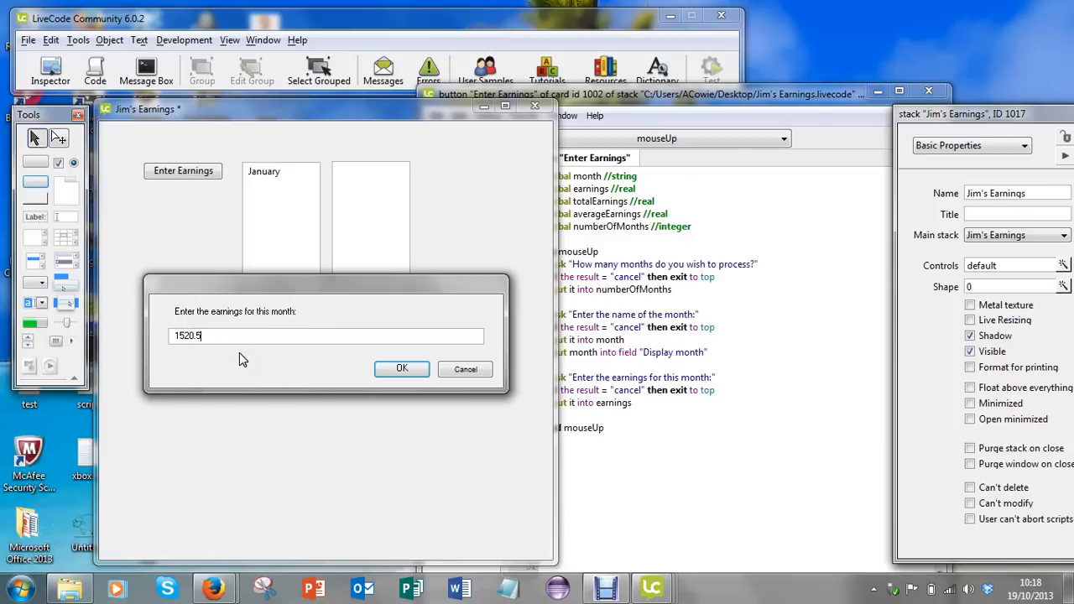
pyautogui.write('0')
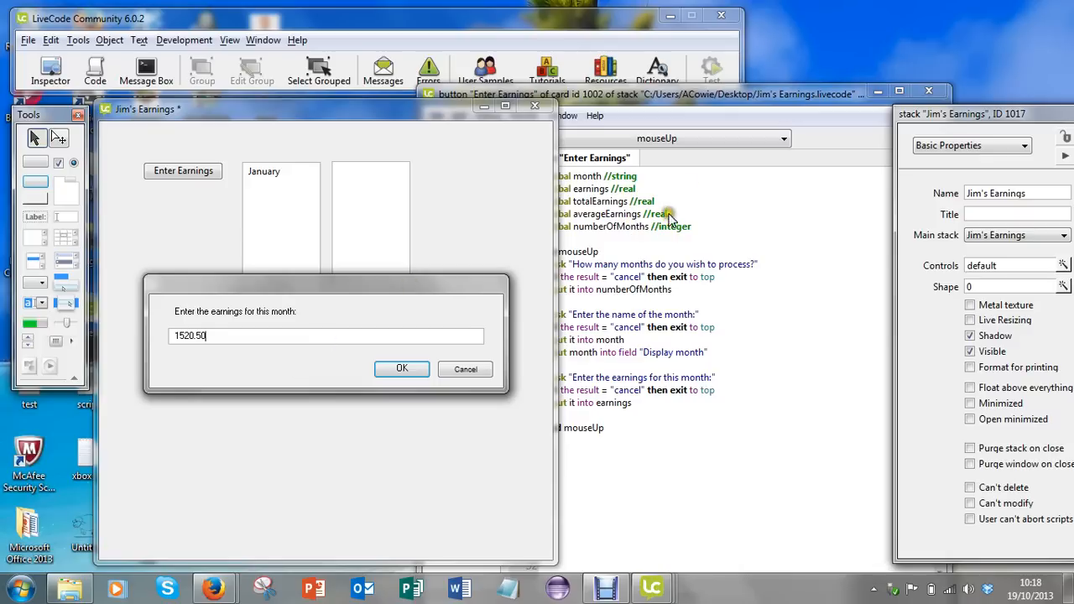
pyautogui.moveTo(234, 350)
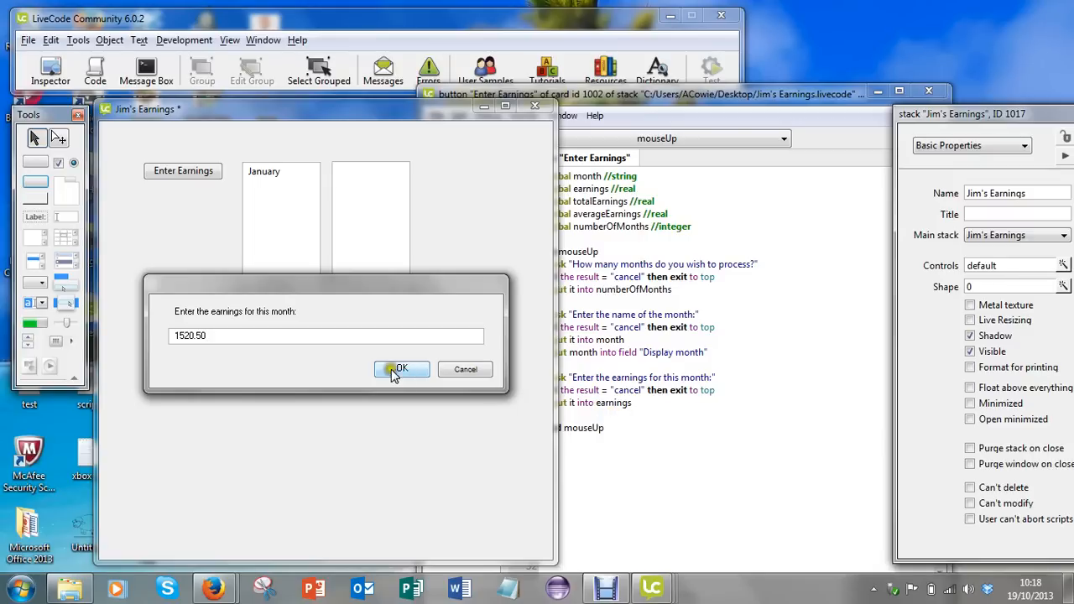
pyautogui.click(401, 369)
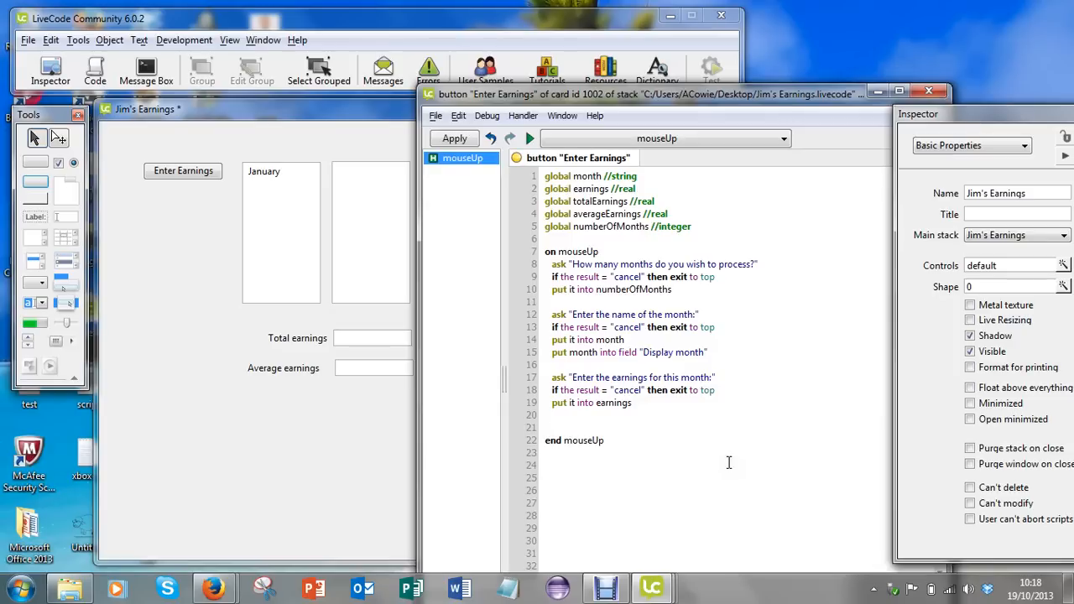
# - Add the line put earnings into field "Display earnings" to the script
pyautogui.write('pu')
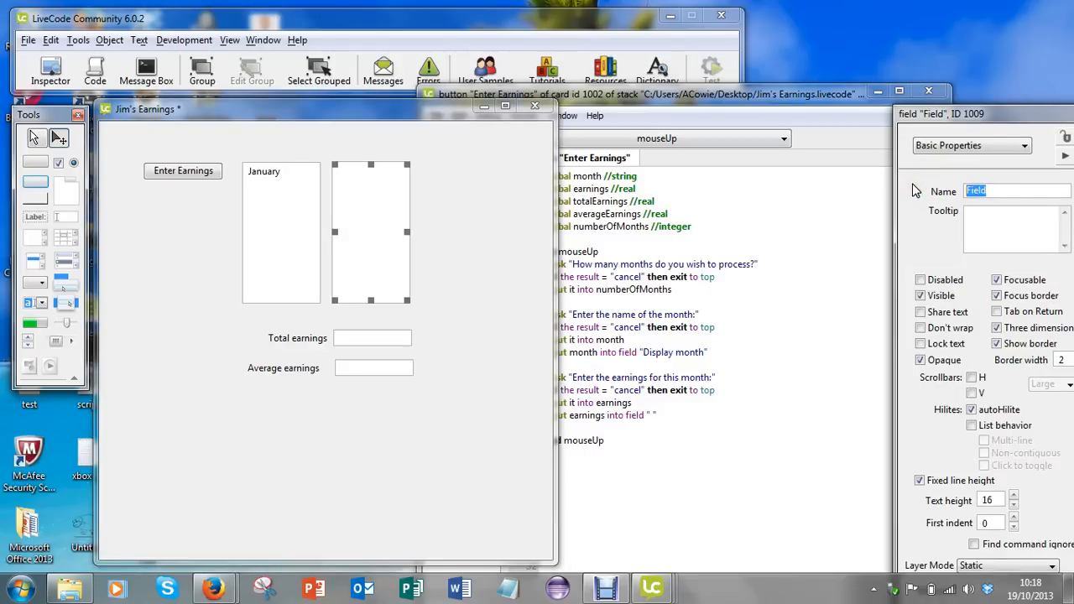
pyautogui.write('Display earnings')
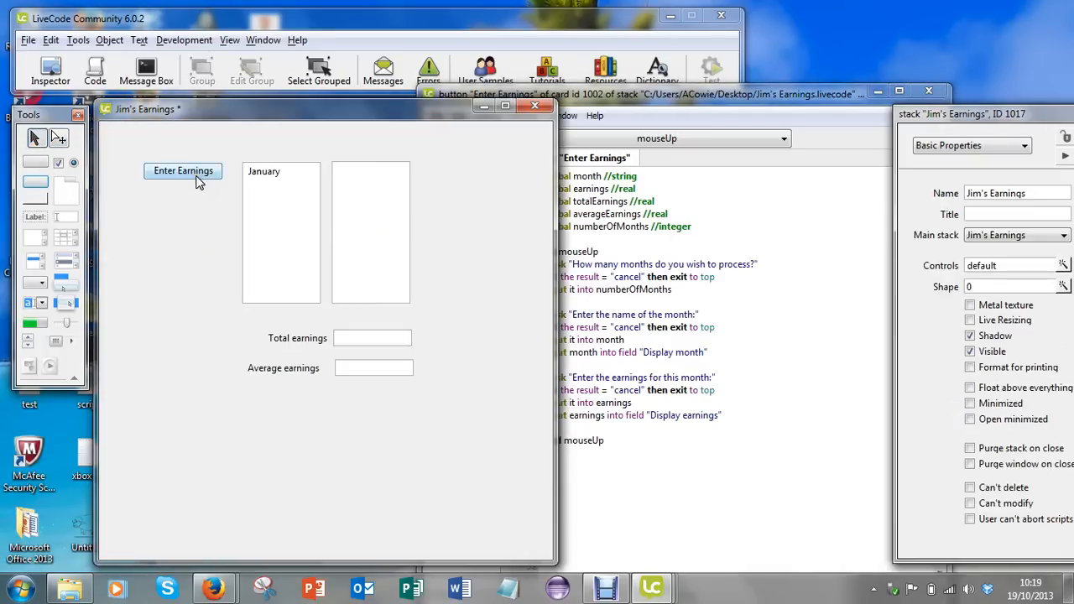
# - Run Enter Earnings again with 5 months and August as the month
pyautogui.click(182, 171)
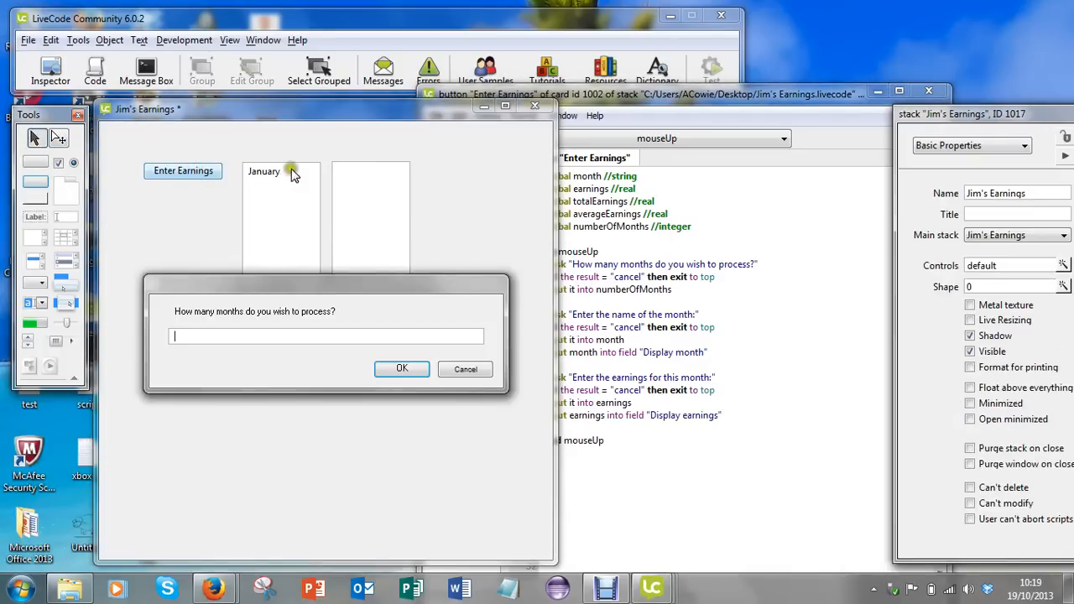
pyautogui.write('5')
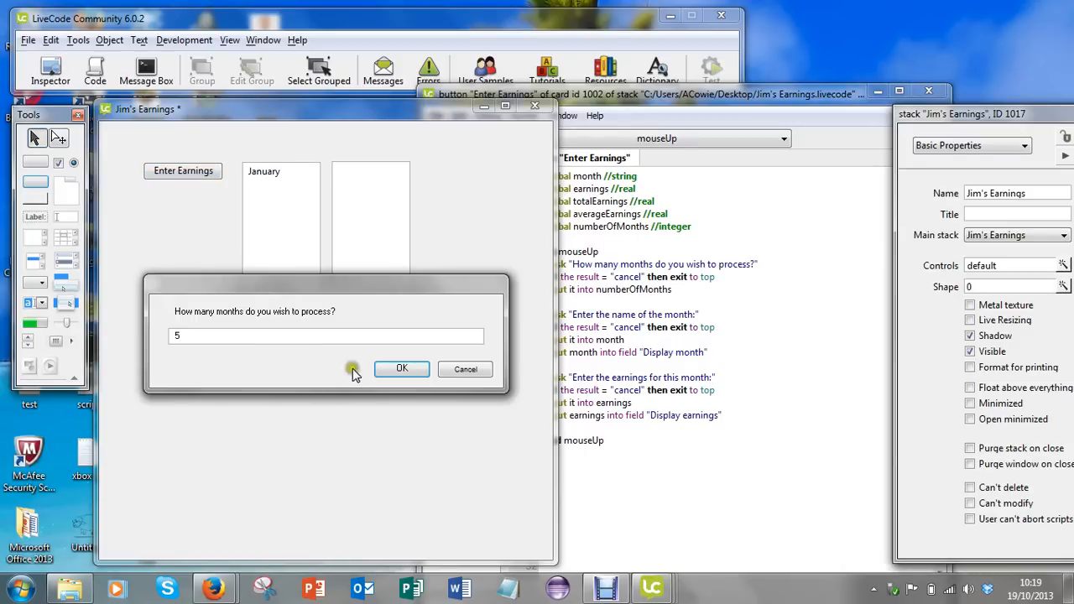
pyautogui.click(401, 368)
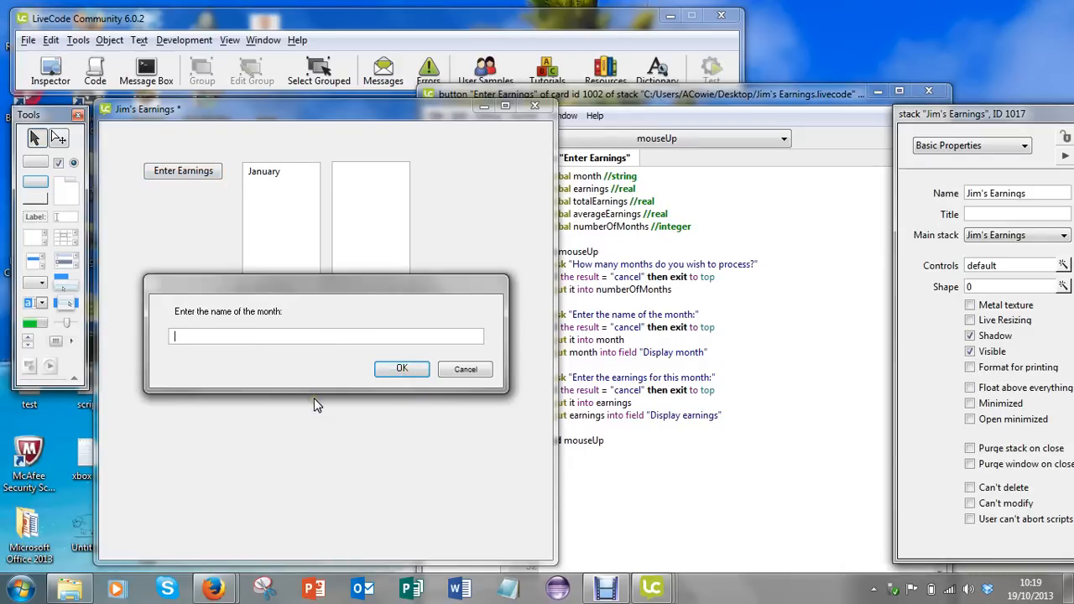
pyautogui.write('Augus')
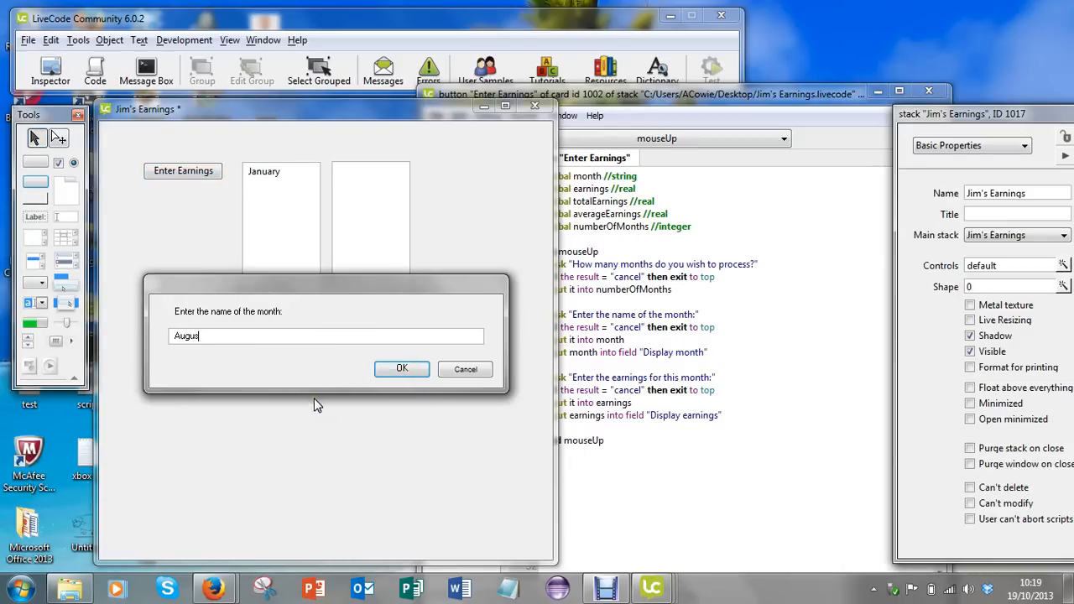
pyautogui.click(401, 368)
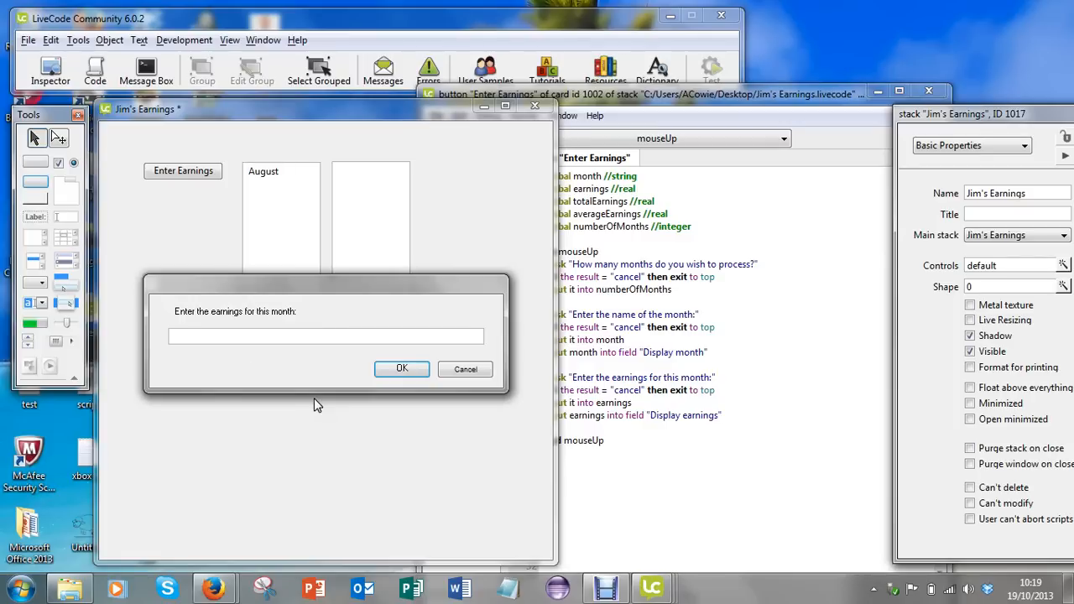
# - Enter 2999.99 as earnings, showing both values in the two fields
pyautogui.write('2')
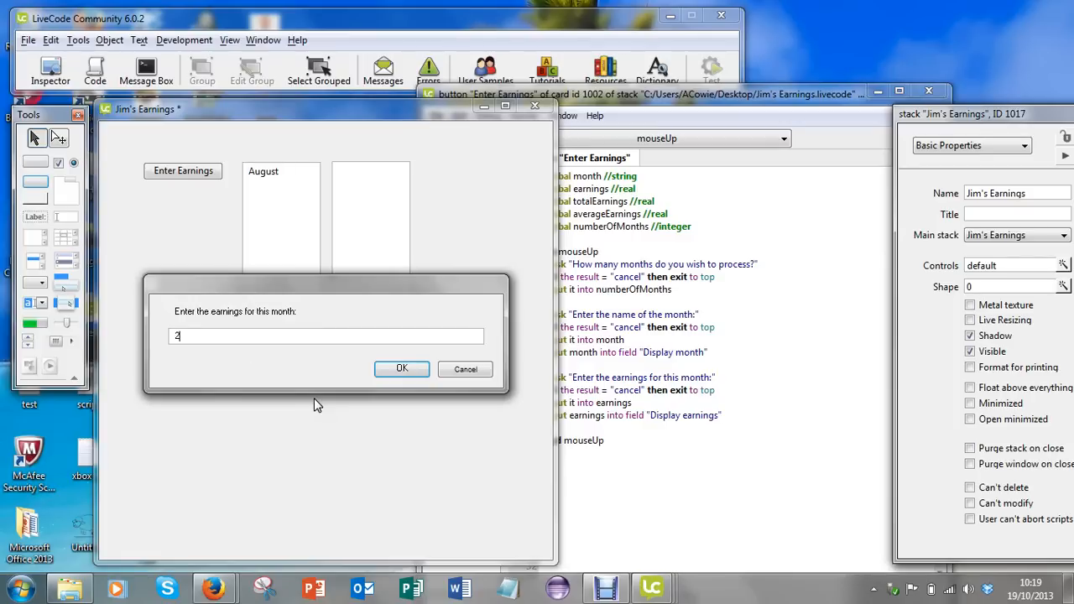
pyautogui.write('999')
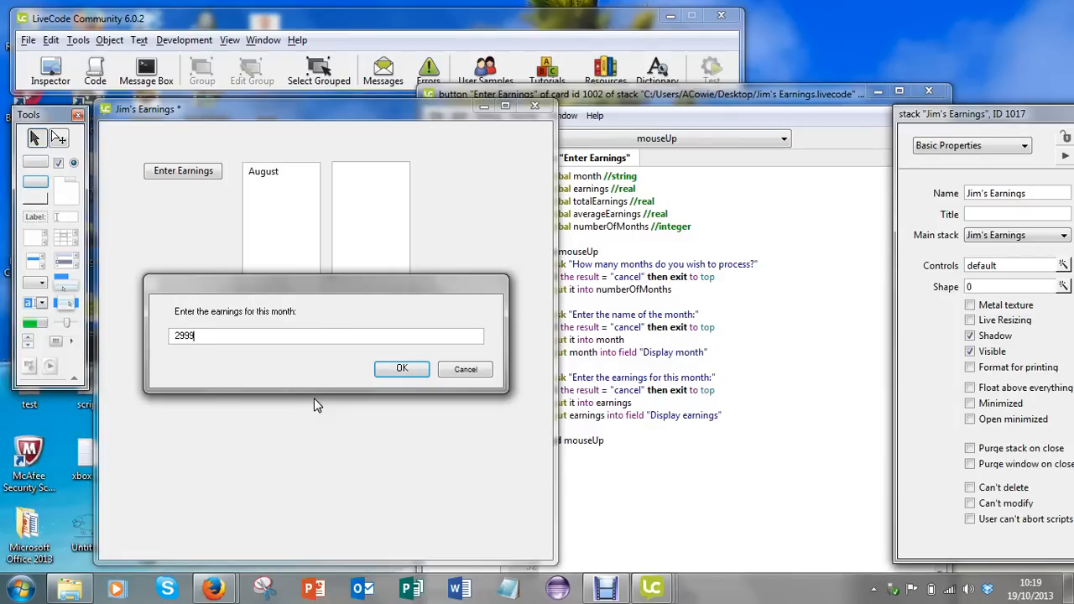
pyautogui.write('.99')
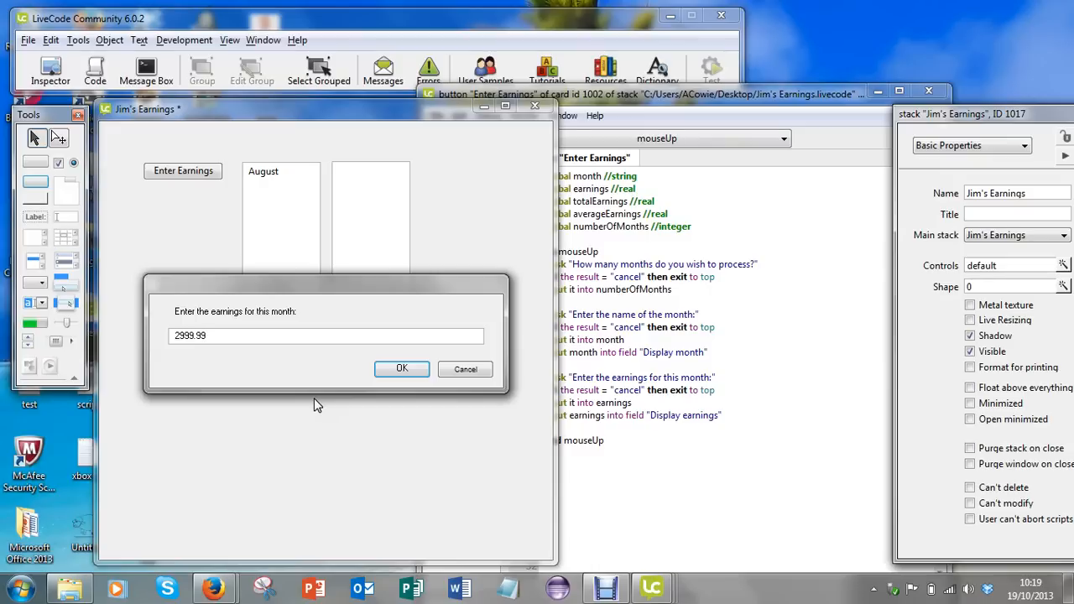
pyautogui.click(401, 369)
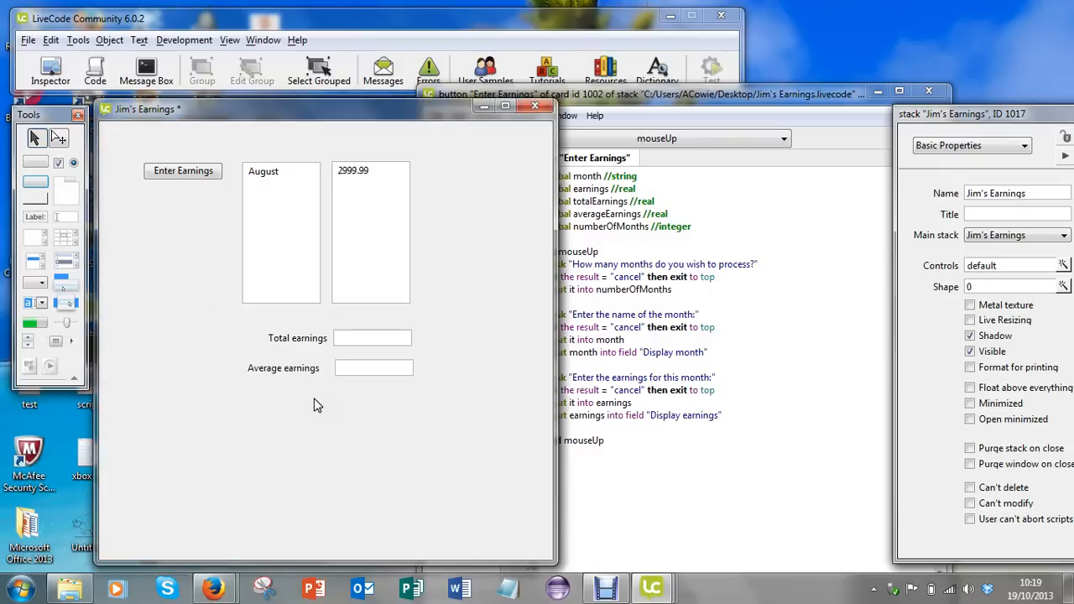